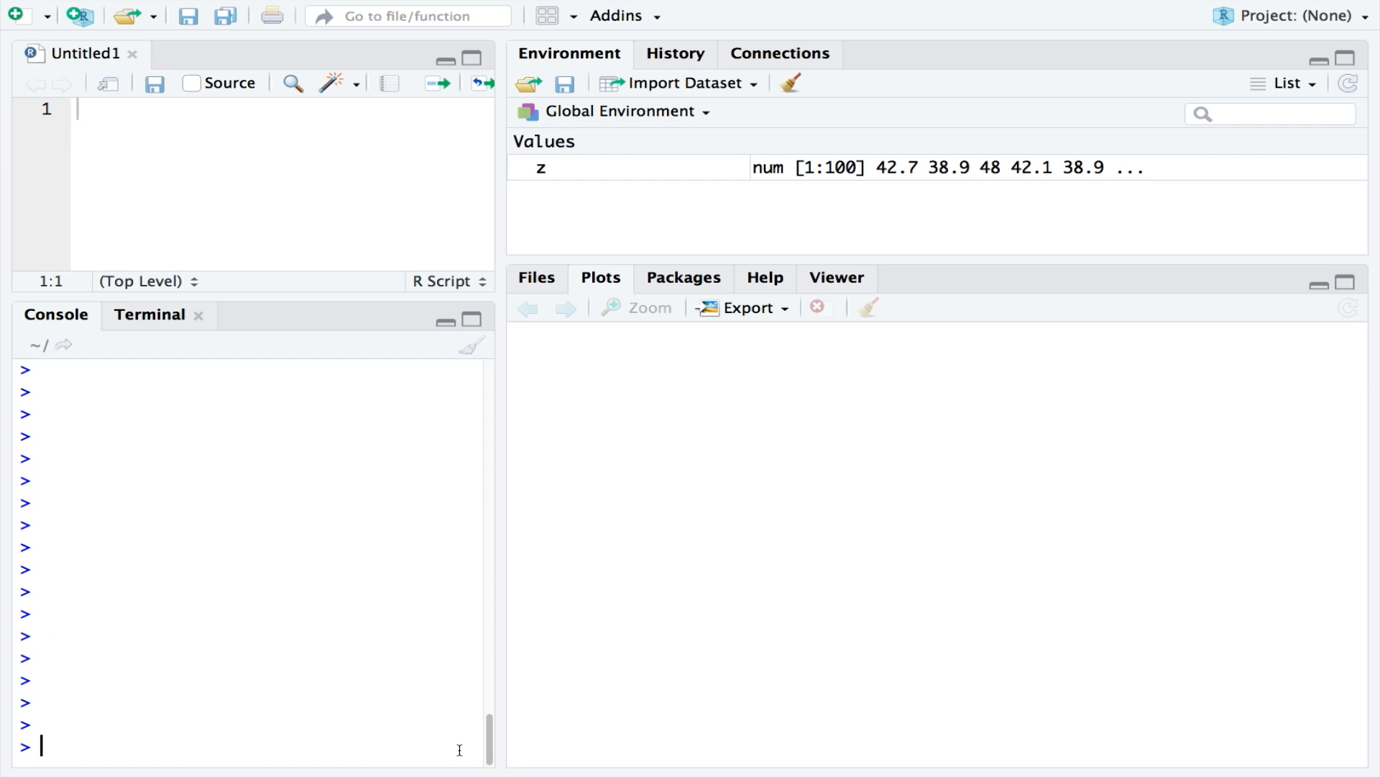
Create x = c(20,80) and draw it as a vertical bar graph with barplot.
{"action": "type", "text": "x ="}
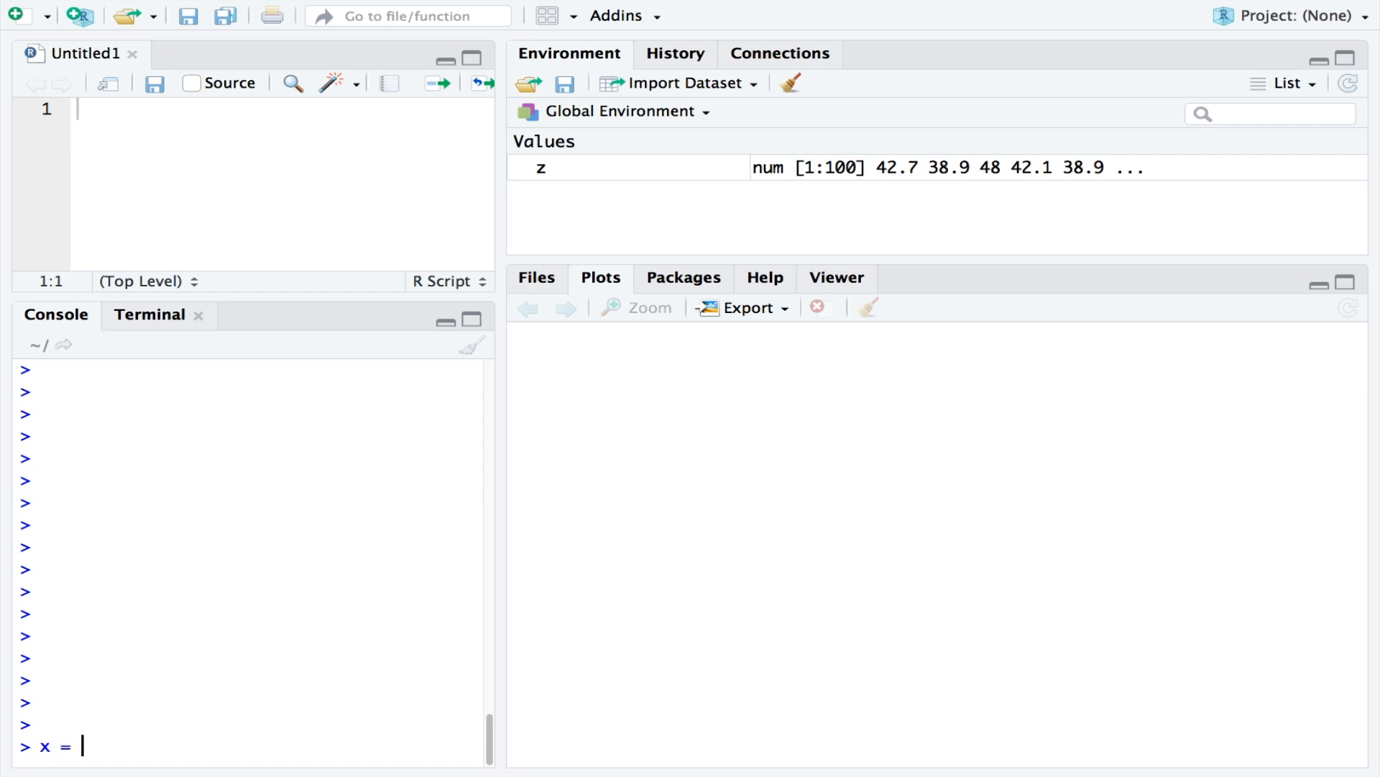
{"action": "type", "text": "c()"}
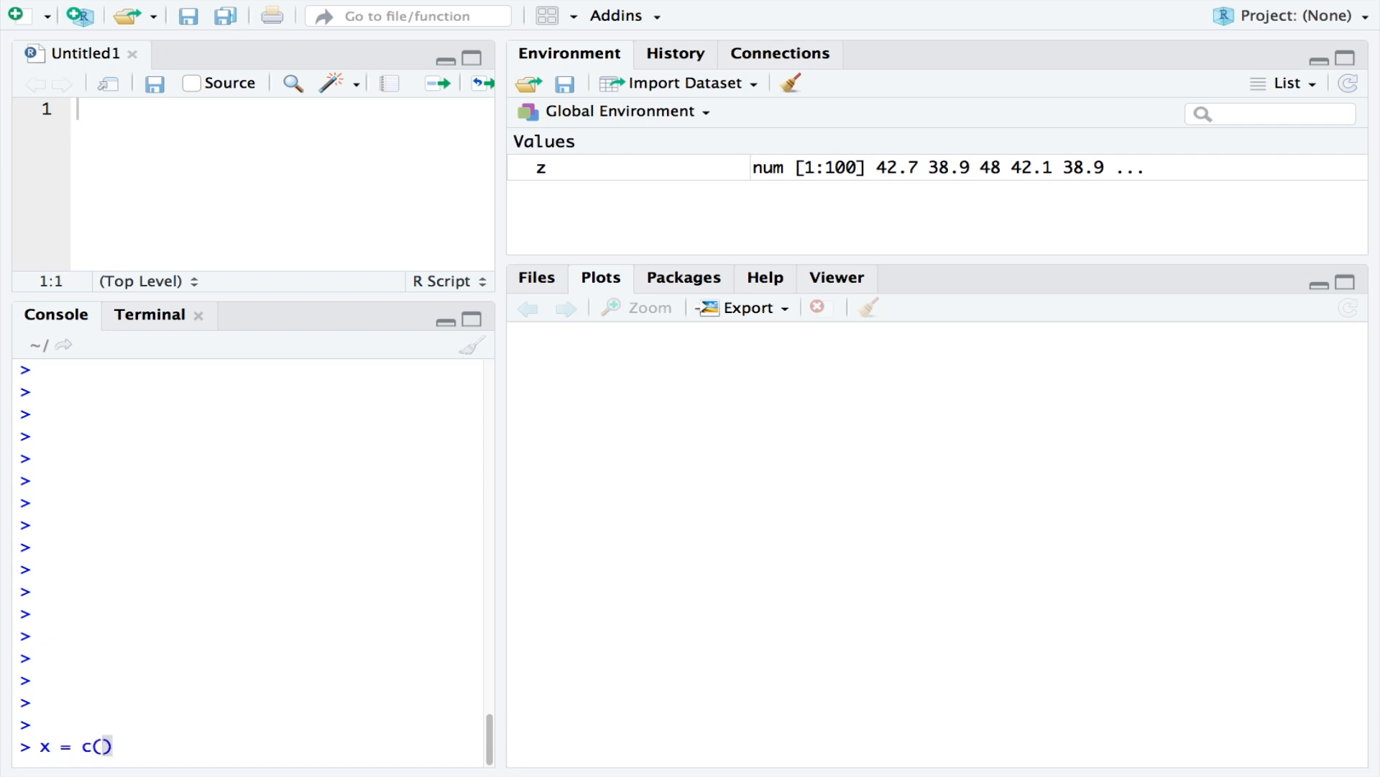
{"action": "type", "text": "20,80"}
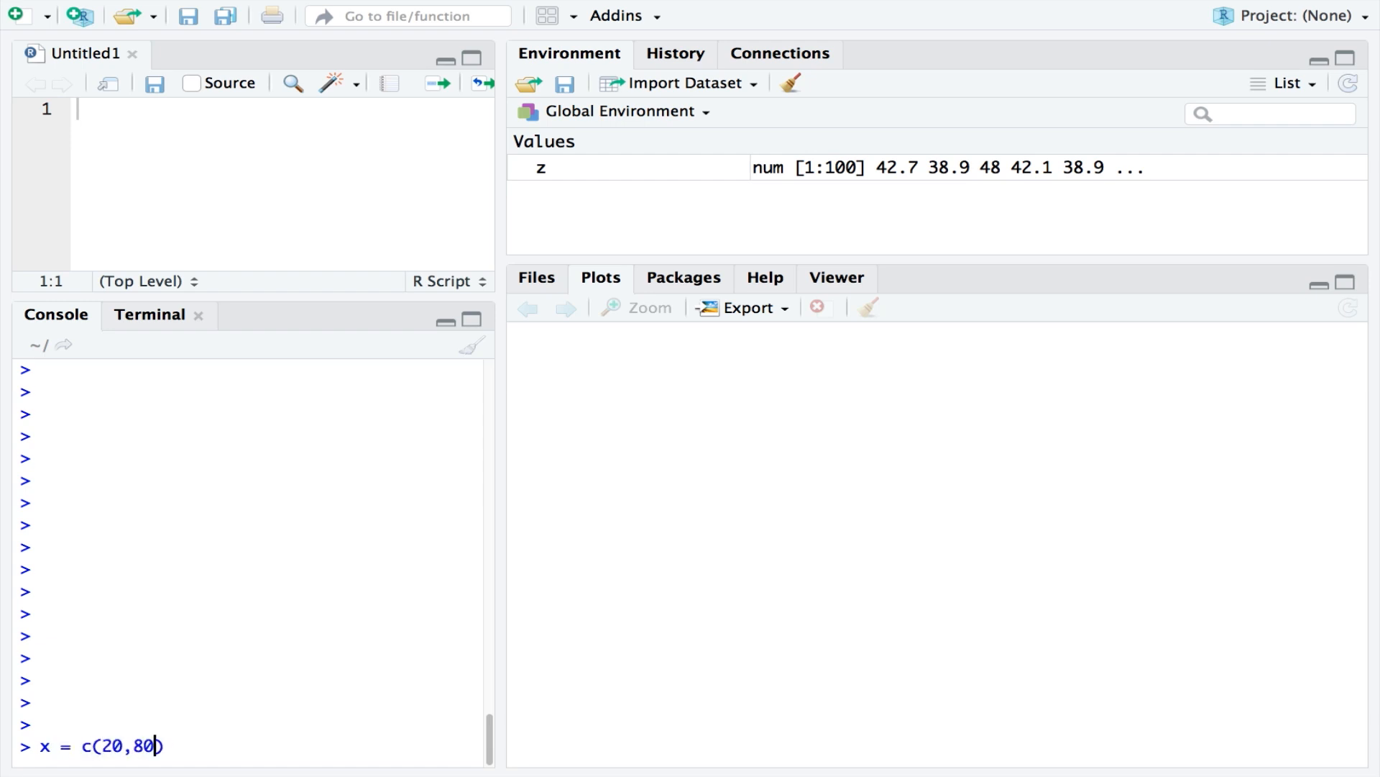
{"action": "key", "text": "Return"}
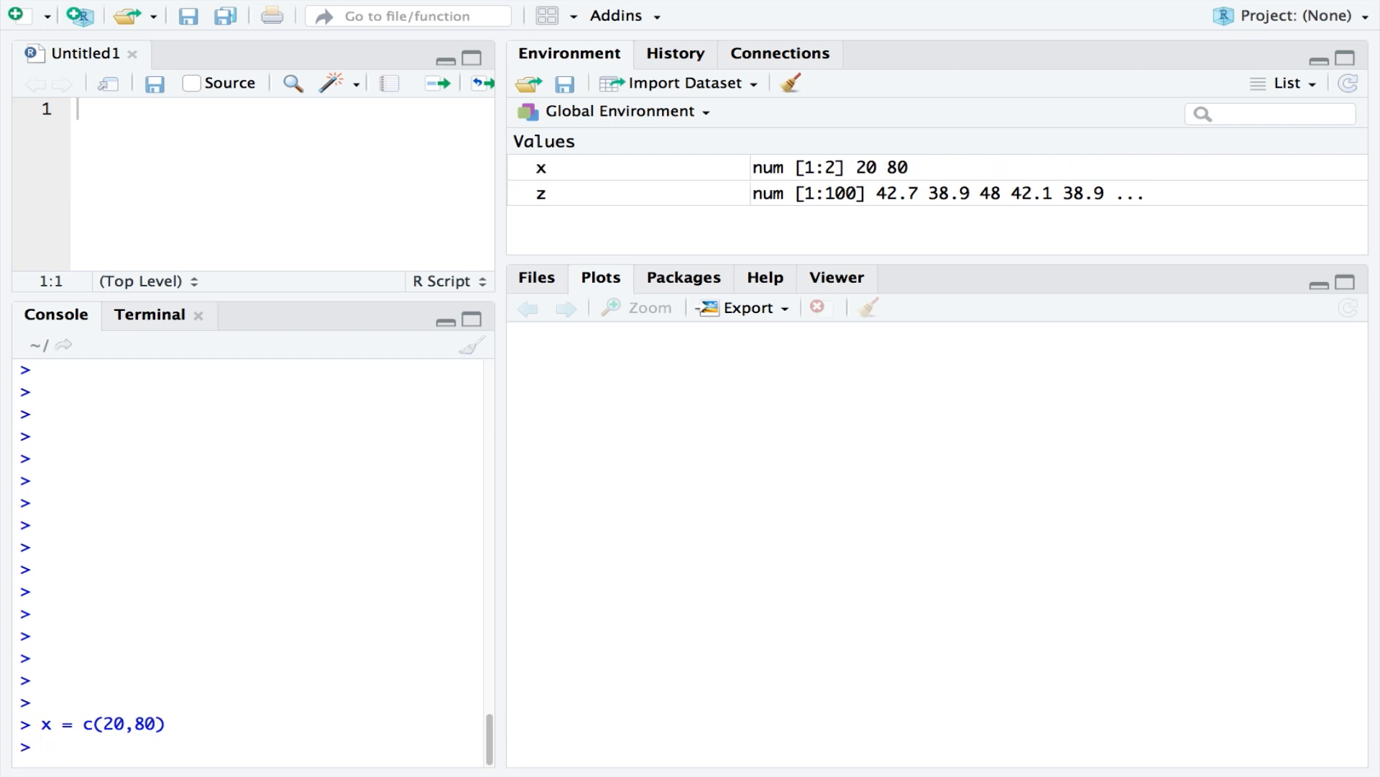
{"action": "type", "text": "barplot(x"}
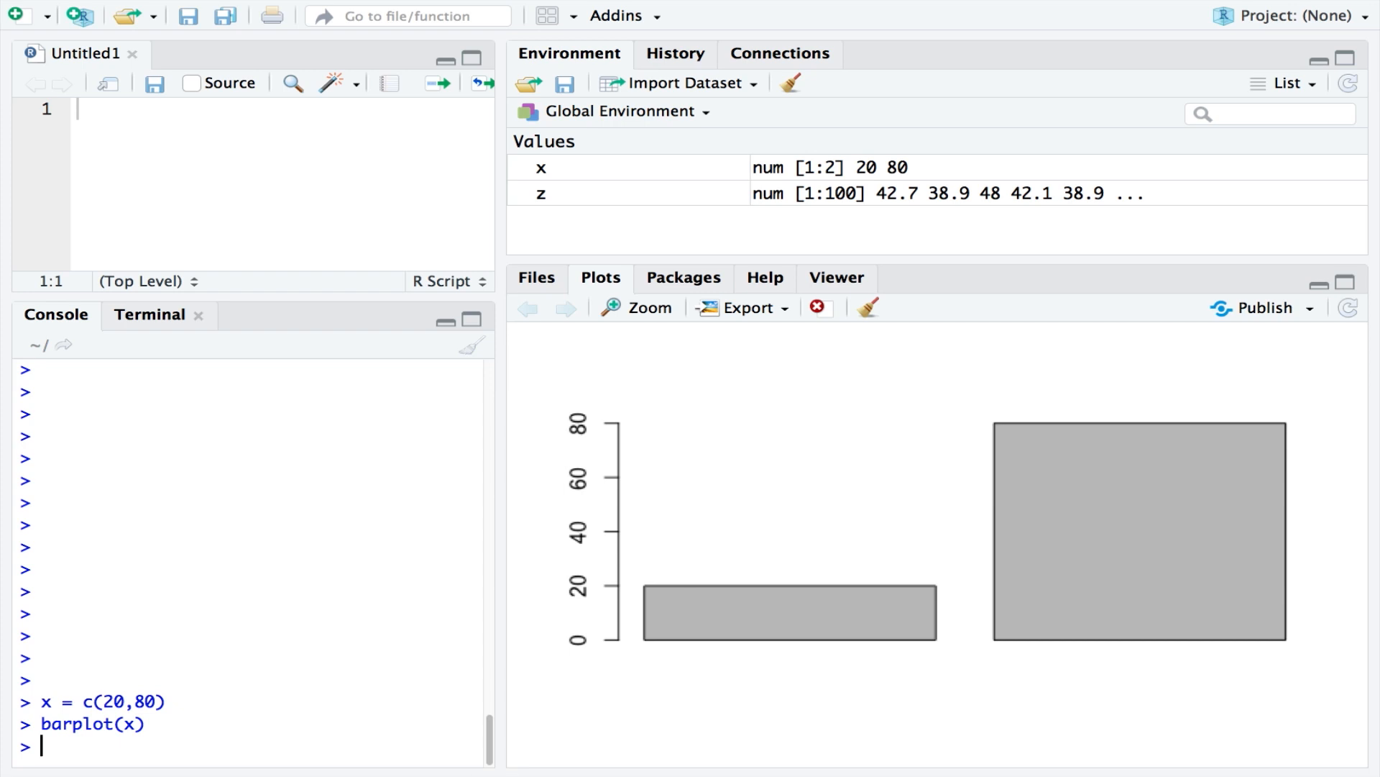
{"action": "mouse_move", "coordinate": [727, 721]}
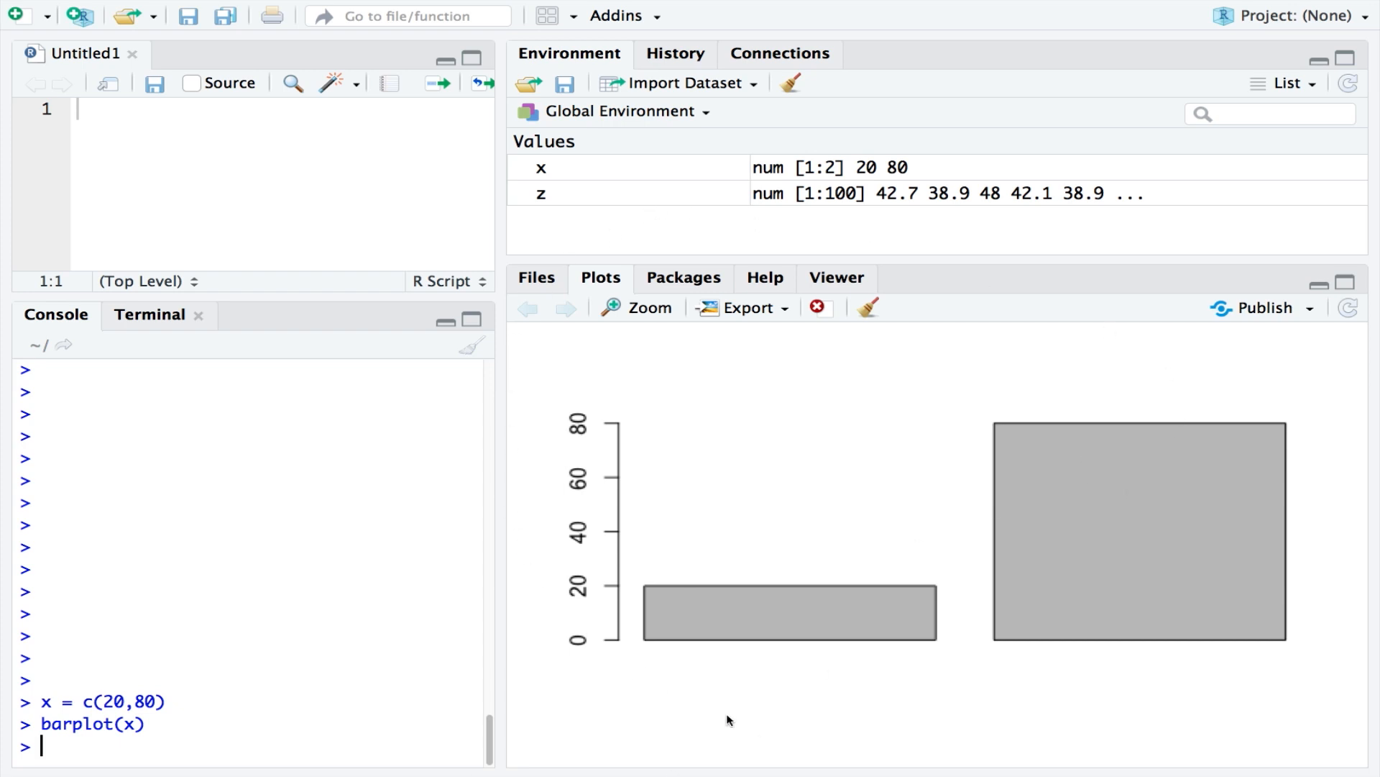
{"action": "mouse_move", "coordinate": [1019, 740]}
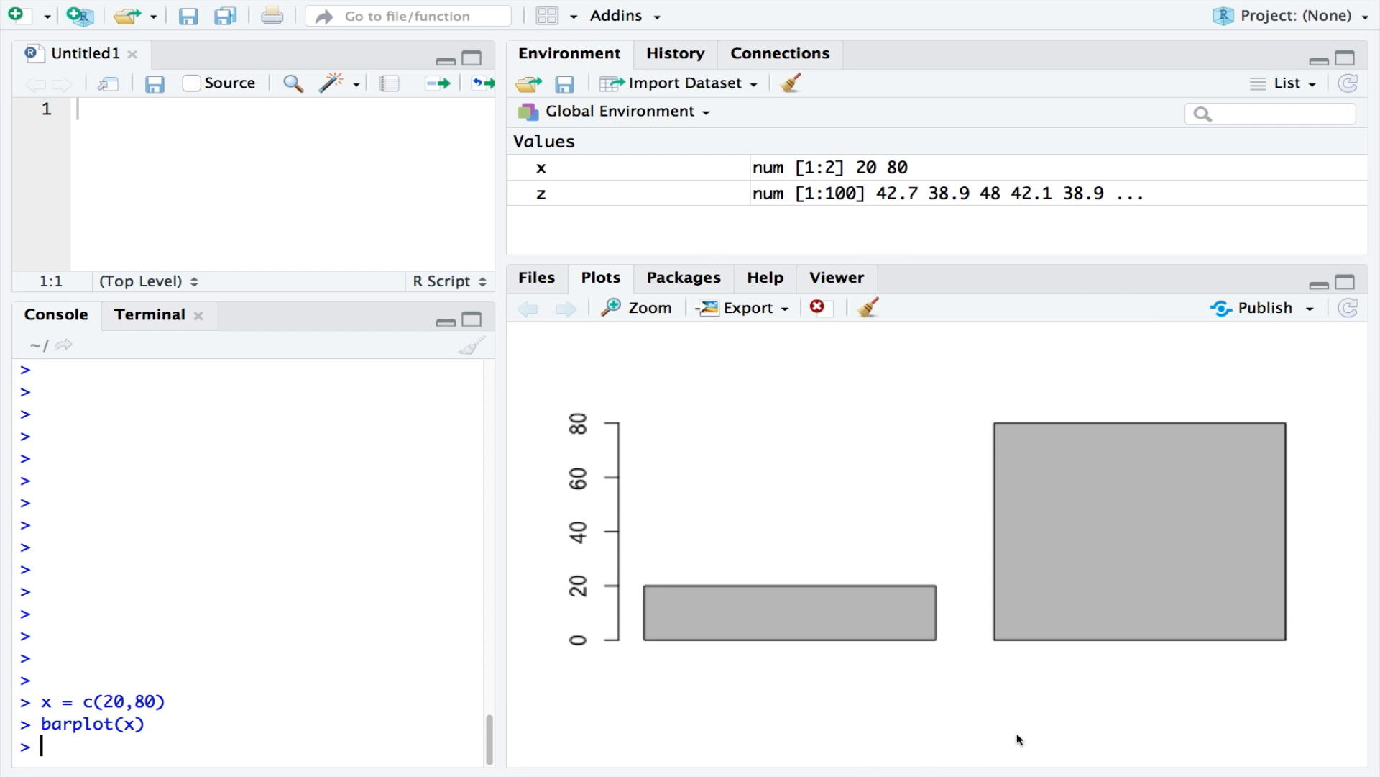
{"action": "mouse_move", "coordinate": [869, 521]}
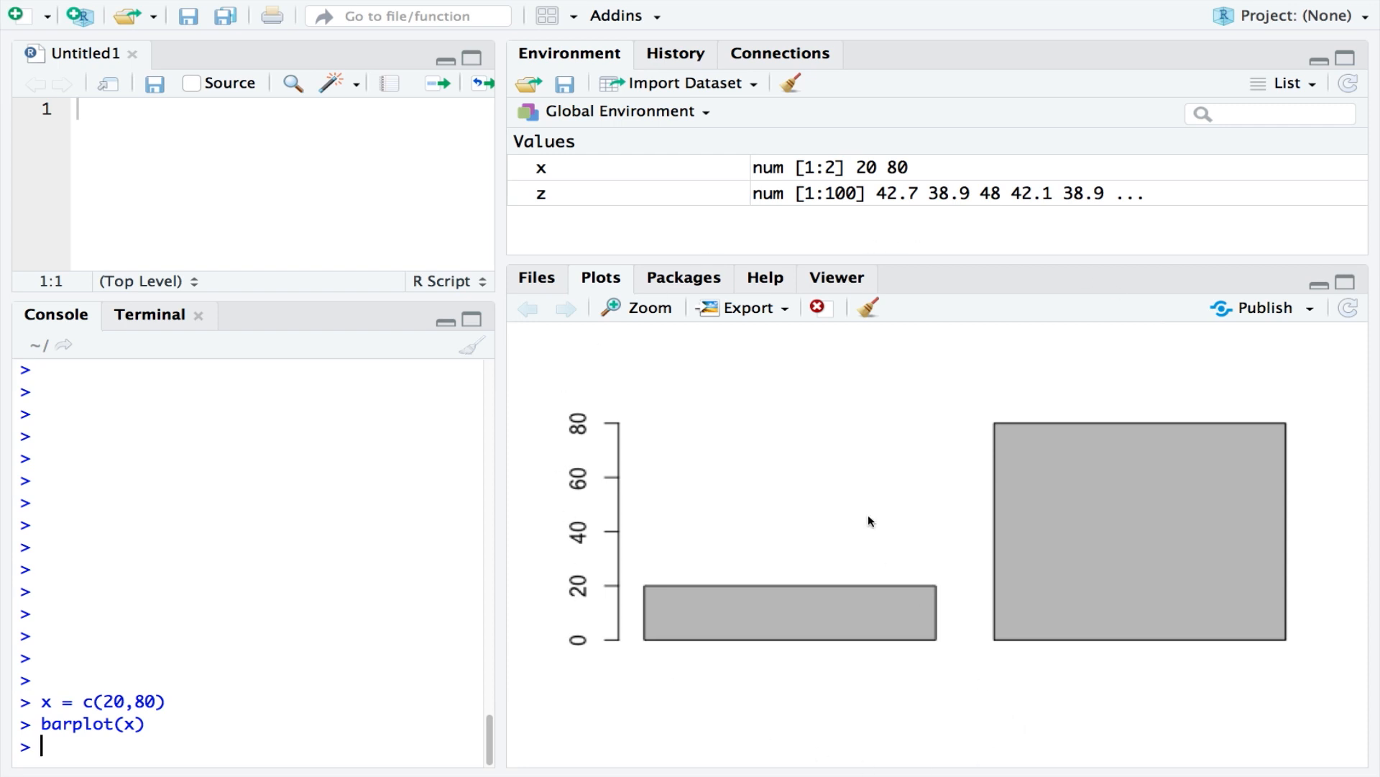
{"action": "mouse_move", "coordinate": [711, 320]}
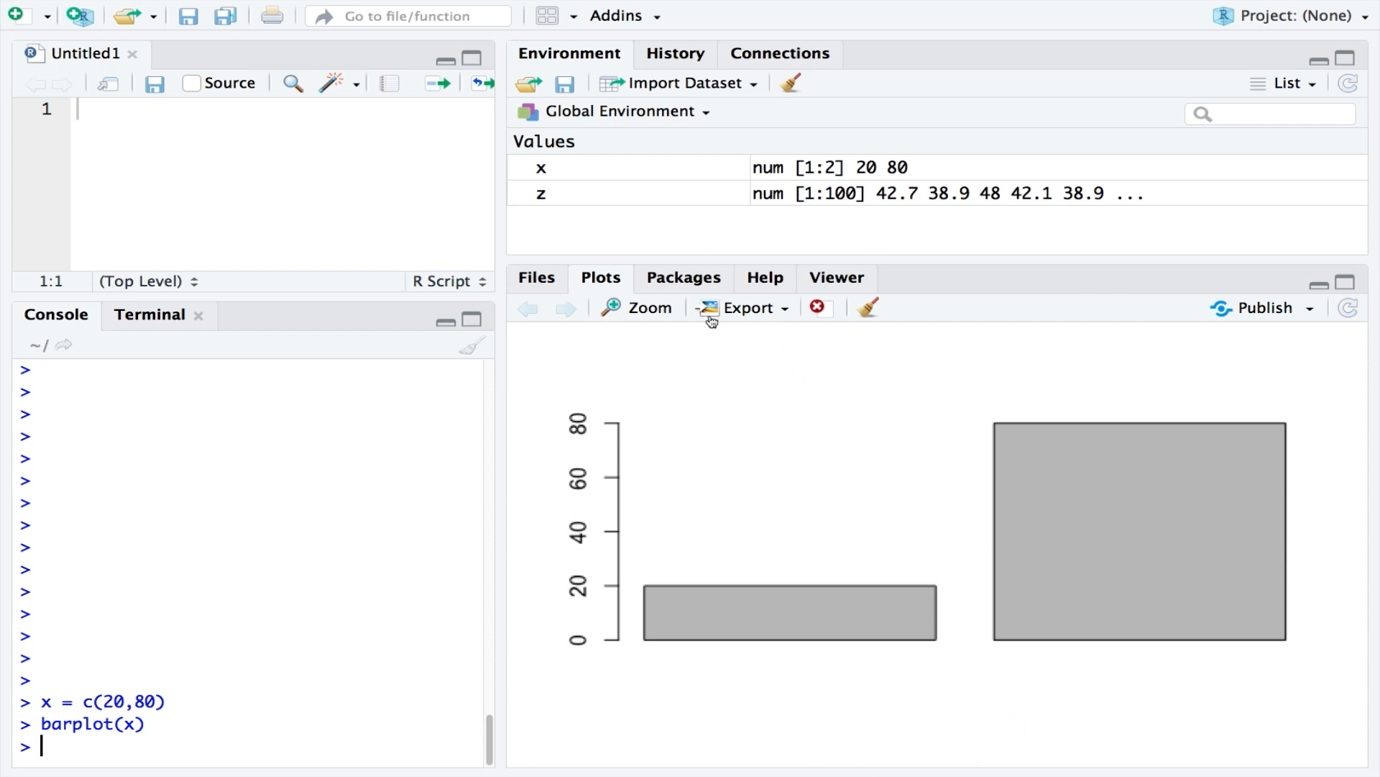
{"action": "mouse_move", "coordinate": [773, 321]}
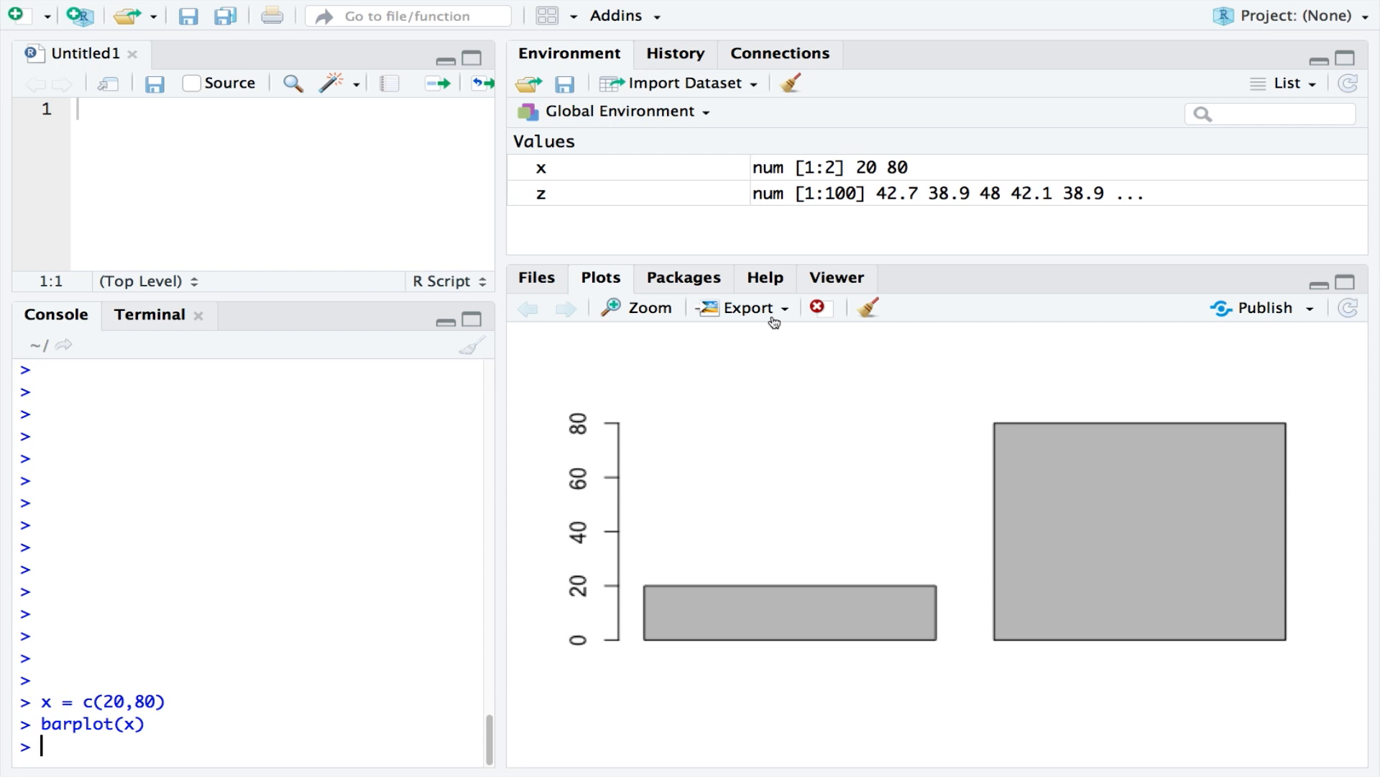
{"action": "mouse_move", "coordinate": [498, 661]}
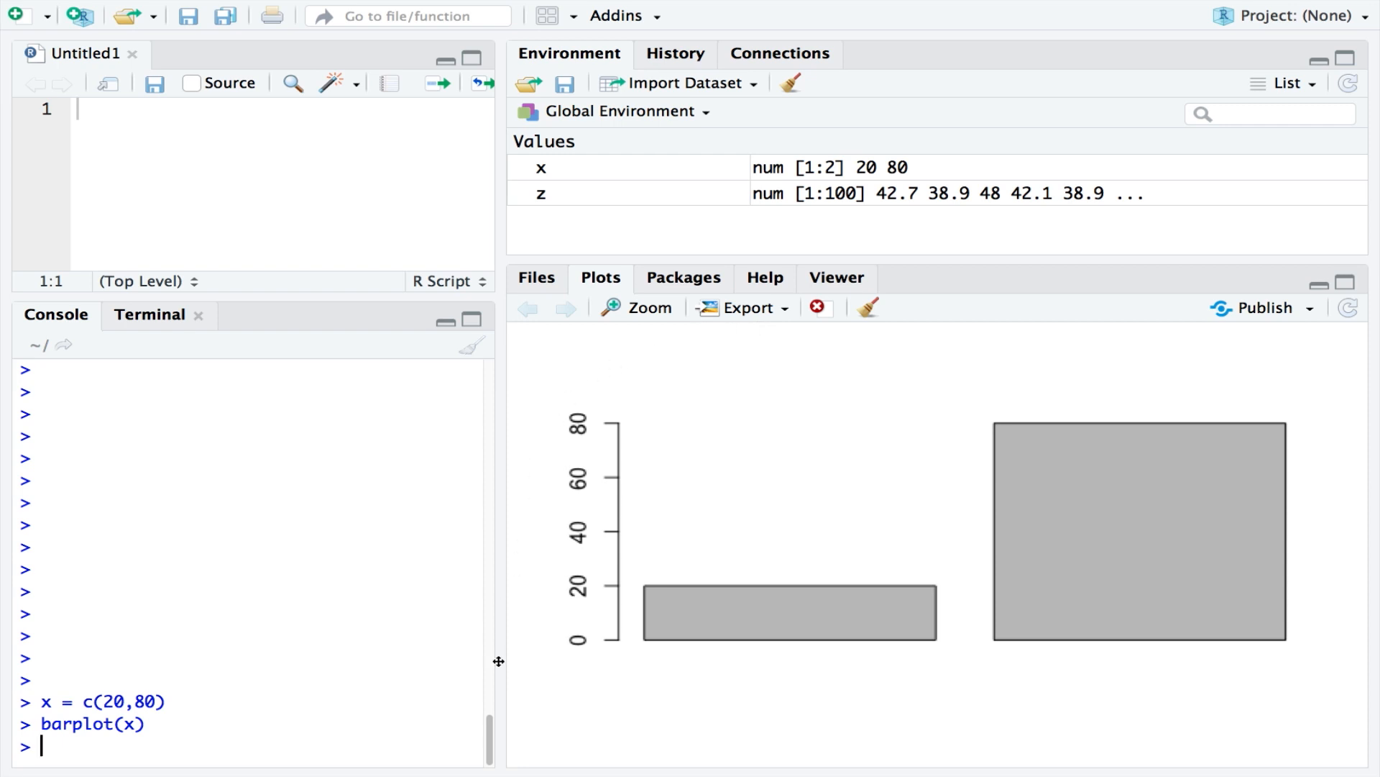
{"action": "mouse_move", "coordinate": [807, 455]}
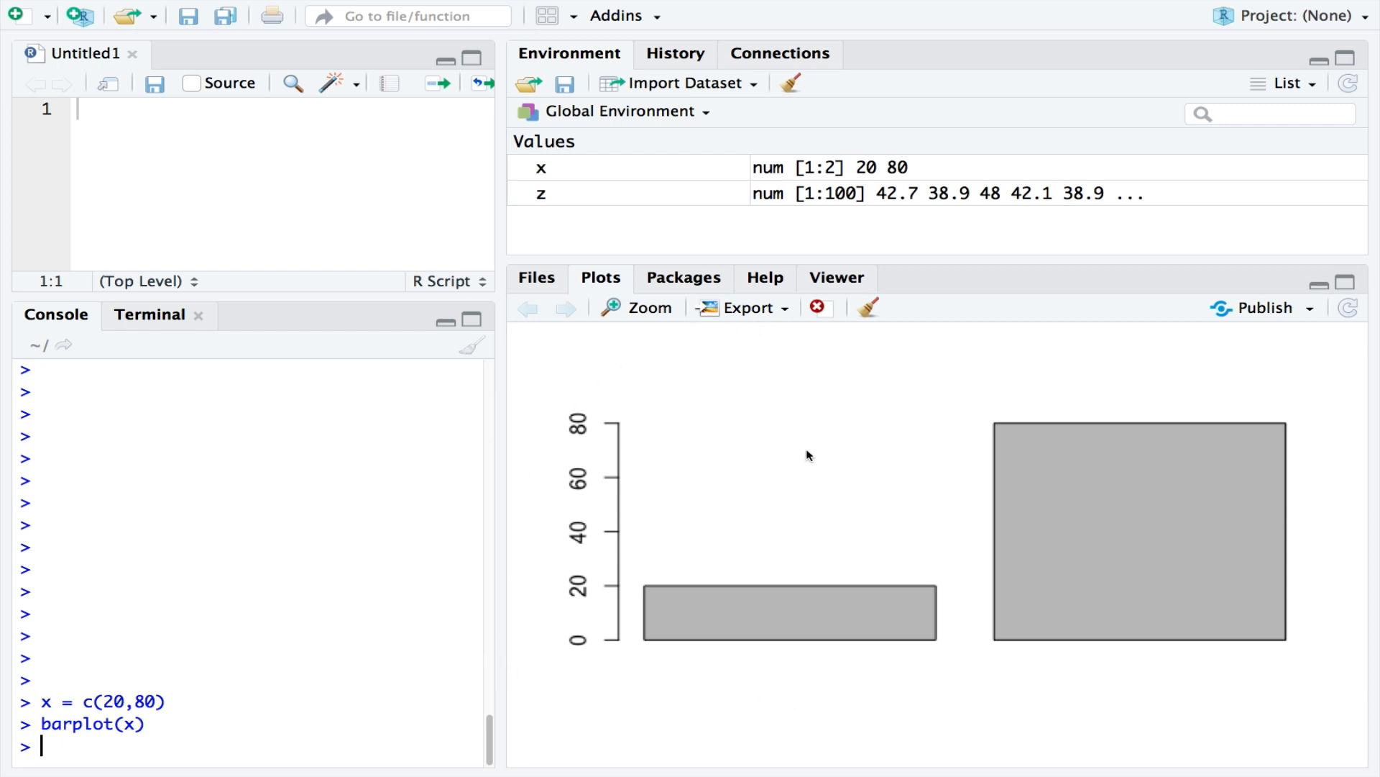
{"action": "mouse_move", "coordinate": [826, 749]}
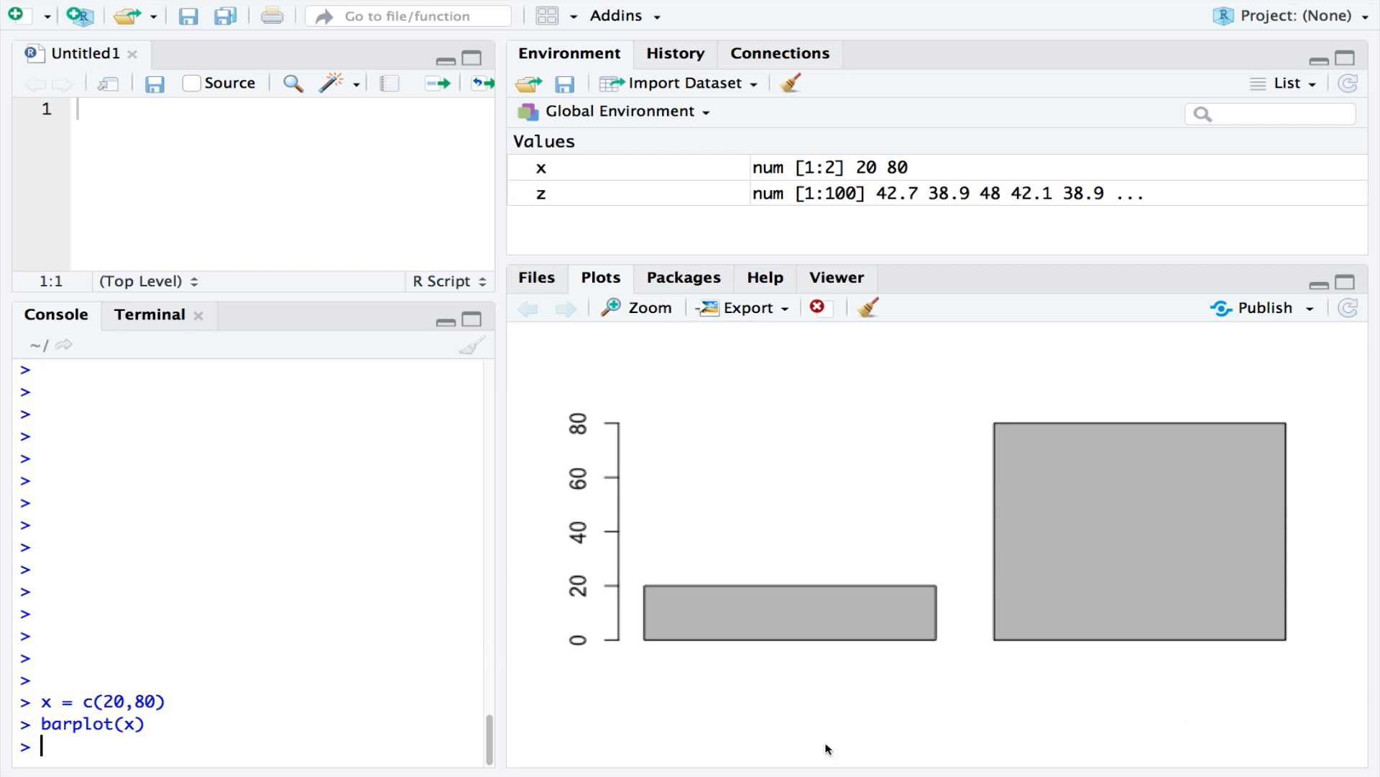
Redraw x as horizontal bars with barplot(x, horiz = TRUE).
{"action": "type", "text": "barplot(x, horiz = TRUE"}
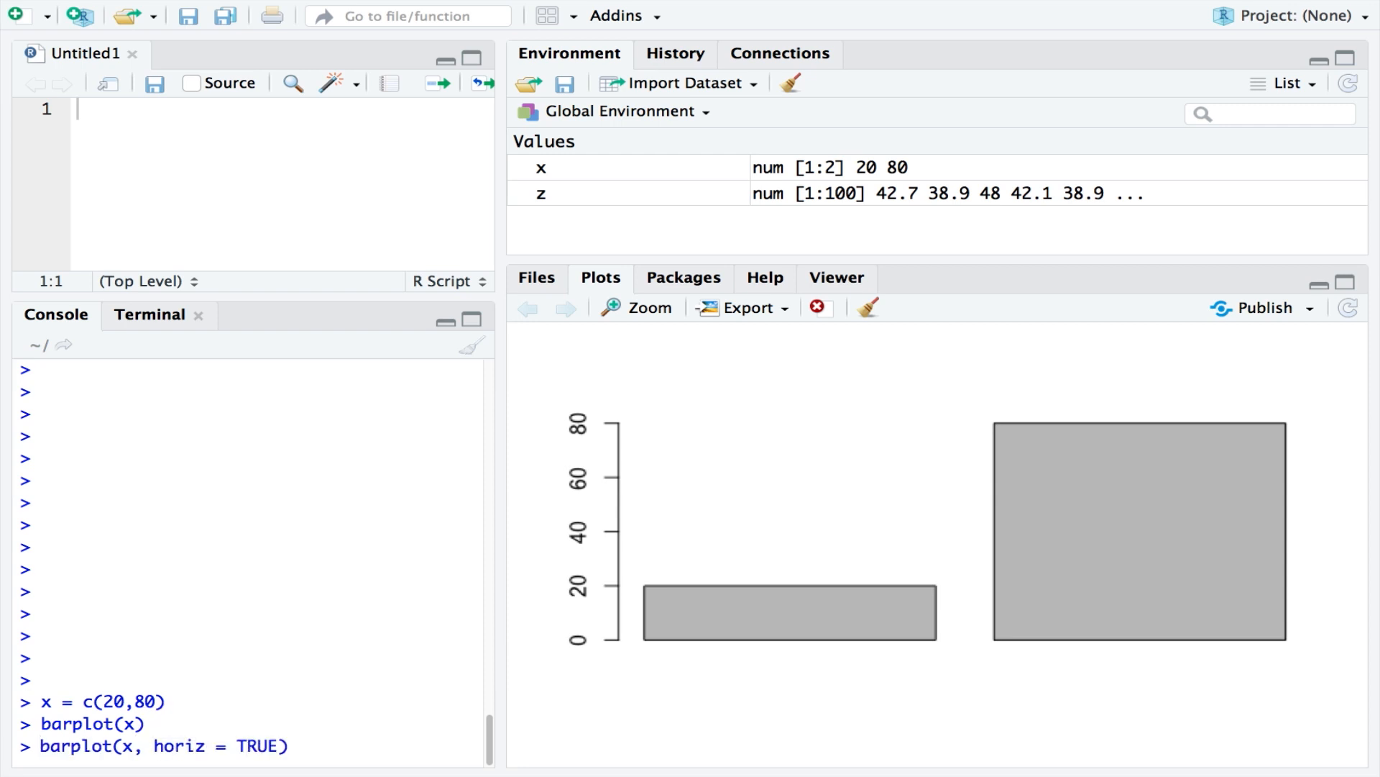
{"action": "key", "text": "Return"}
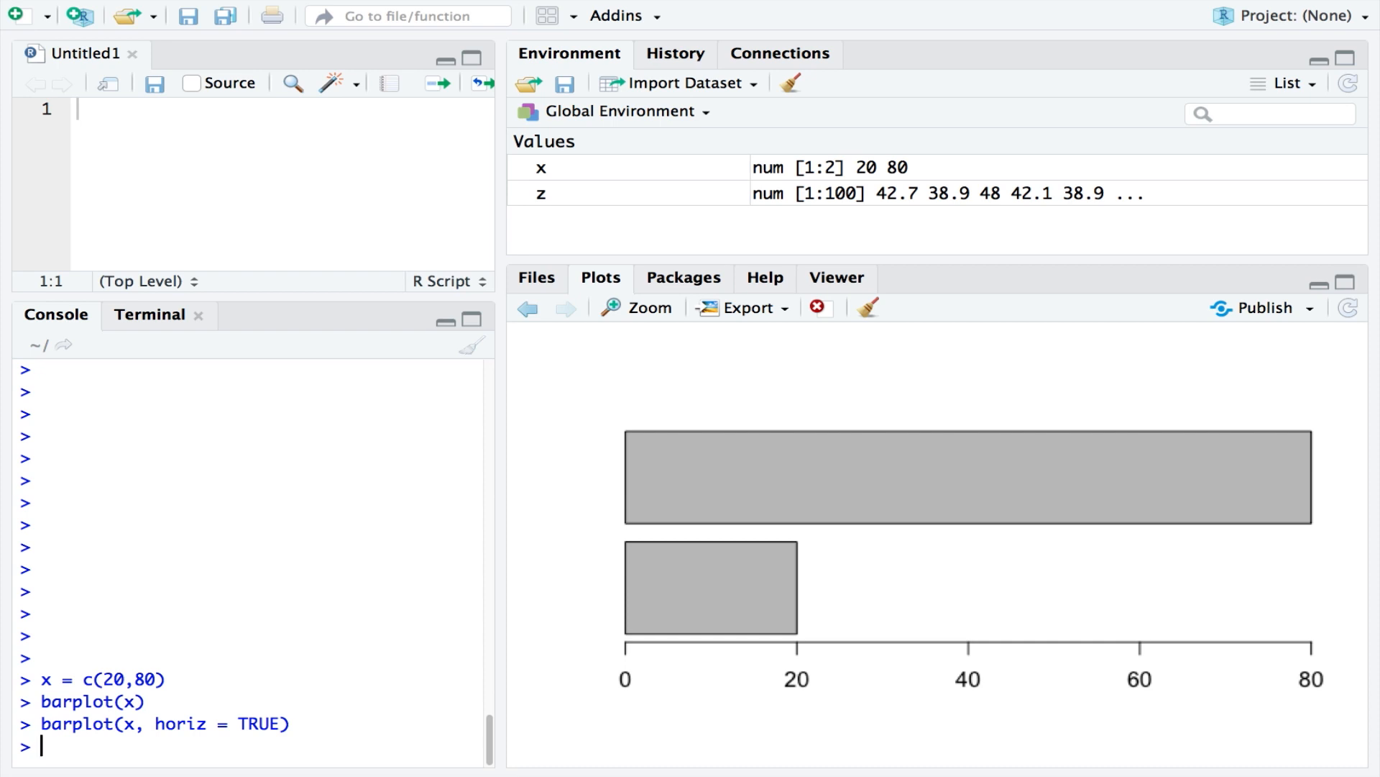
{"action": "mouse_move", "coordinate": [655, 503]}
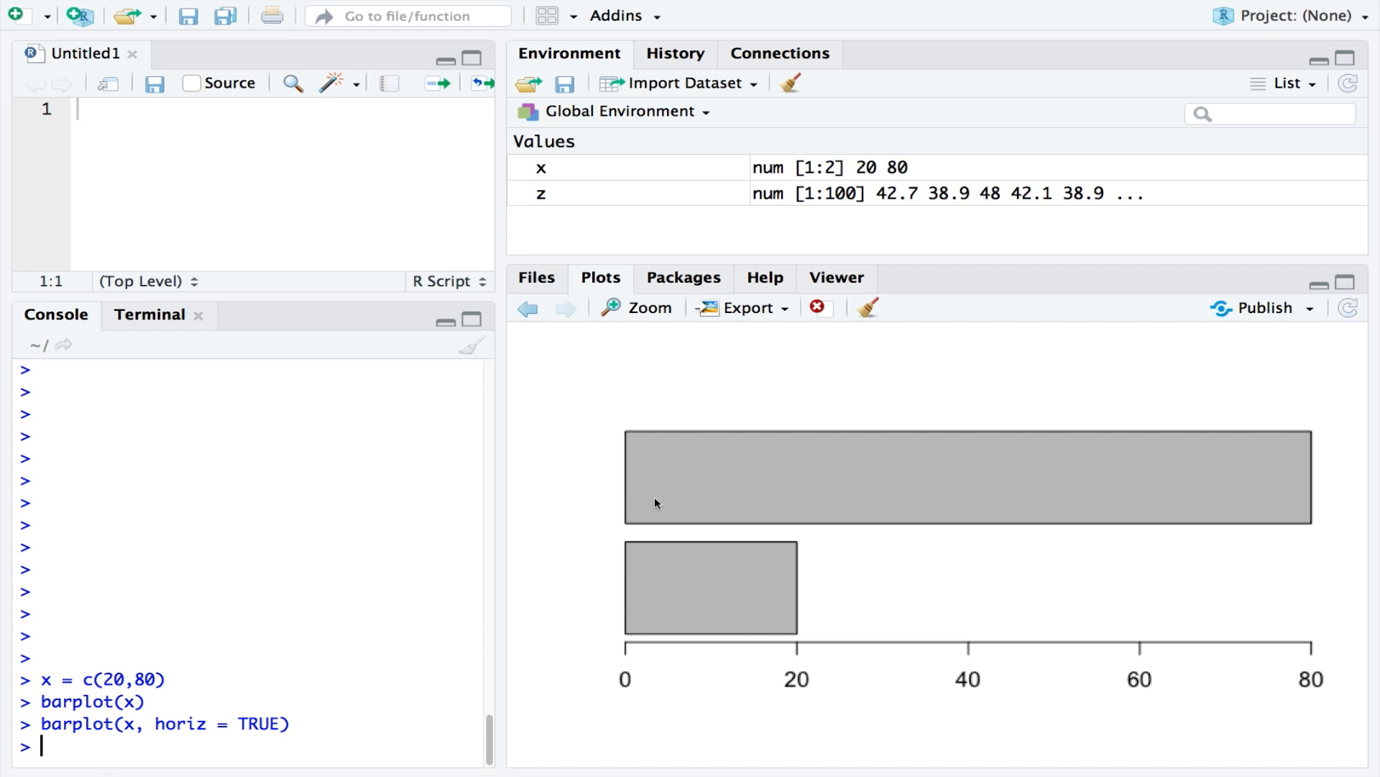
{"action": "mouse_move", "coordinate": [352, 744]}
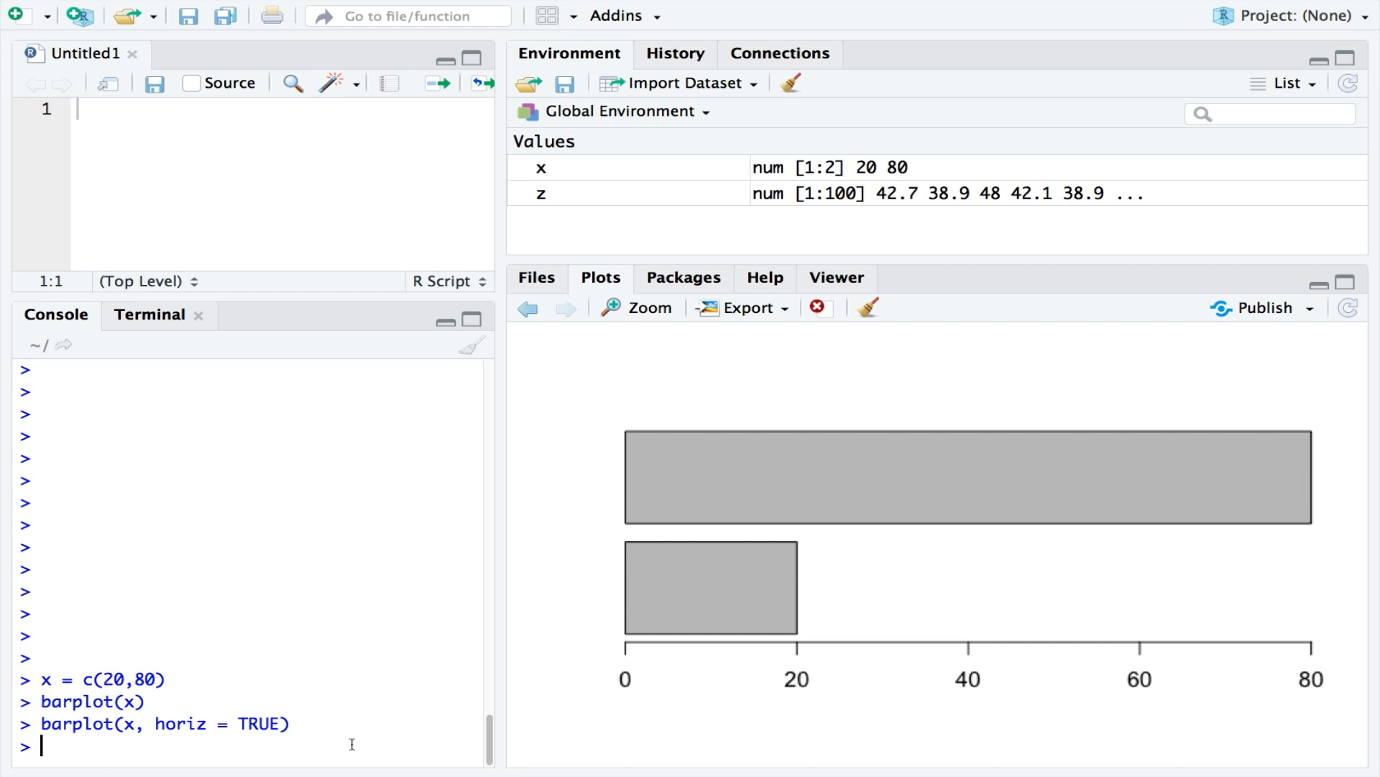
Open the ?barplot help page and scroll down to its argument descriptions.
{"action": "type", "text": "?"}
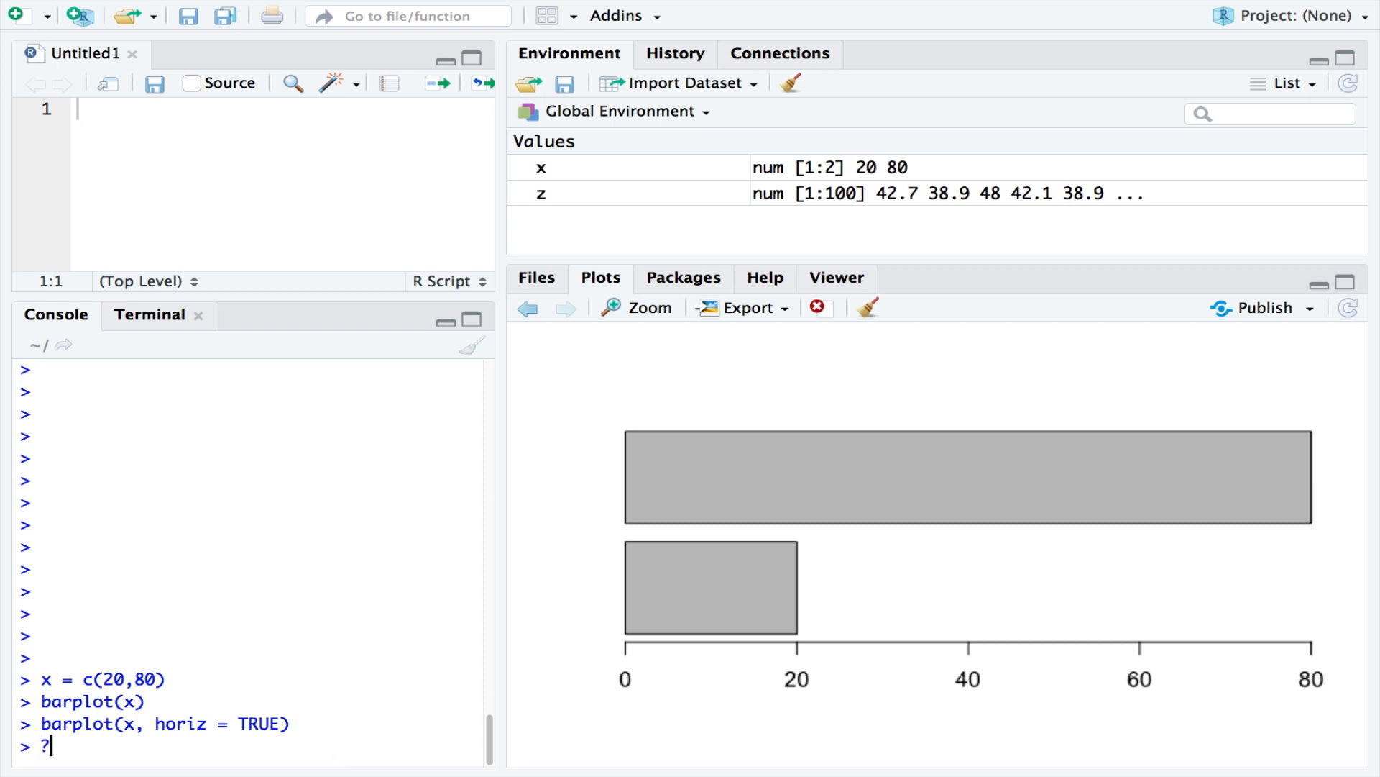
{"action": "type", "text": "barplot"}
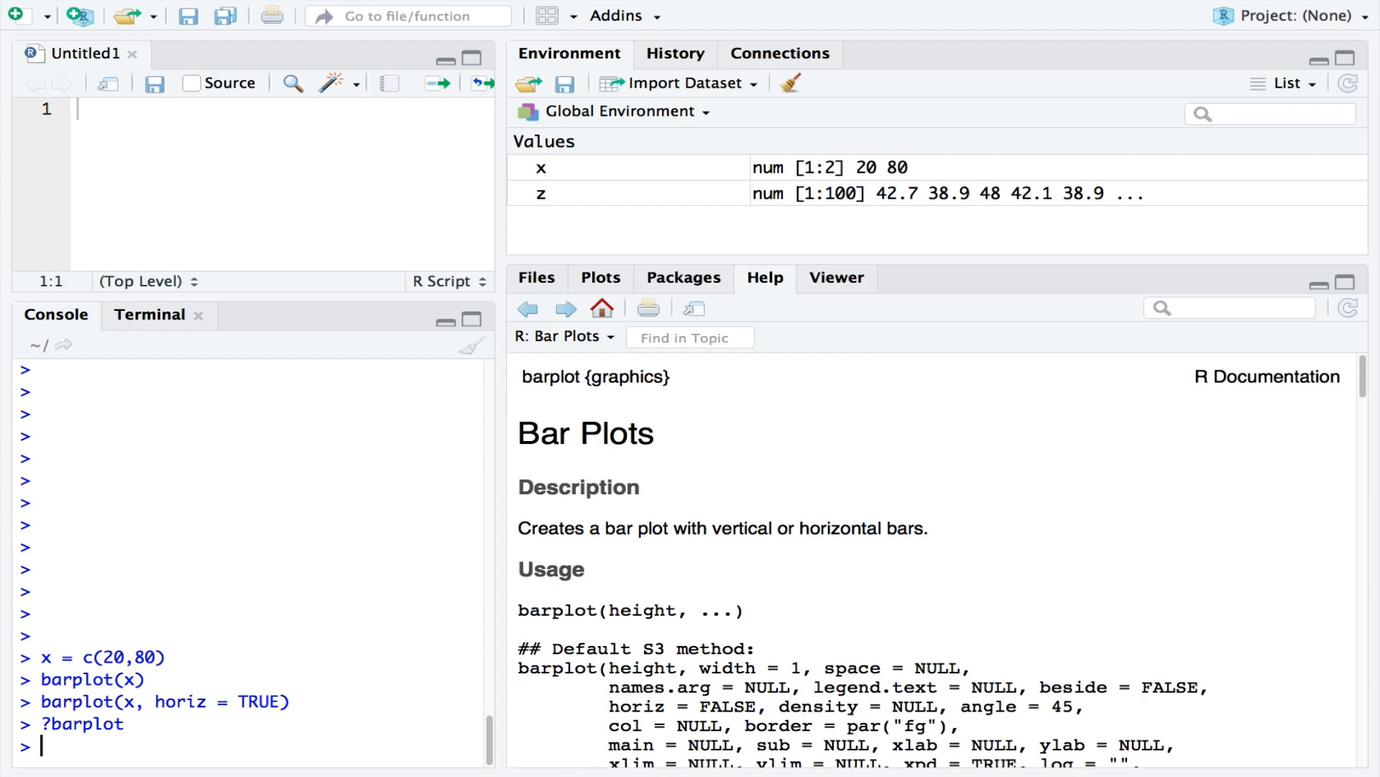
{"action": "scroll", "scroll_direction": "down", "scroll_amount": 3}
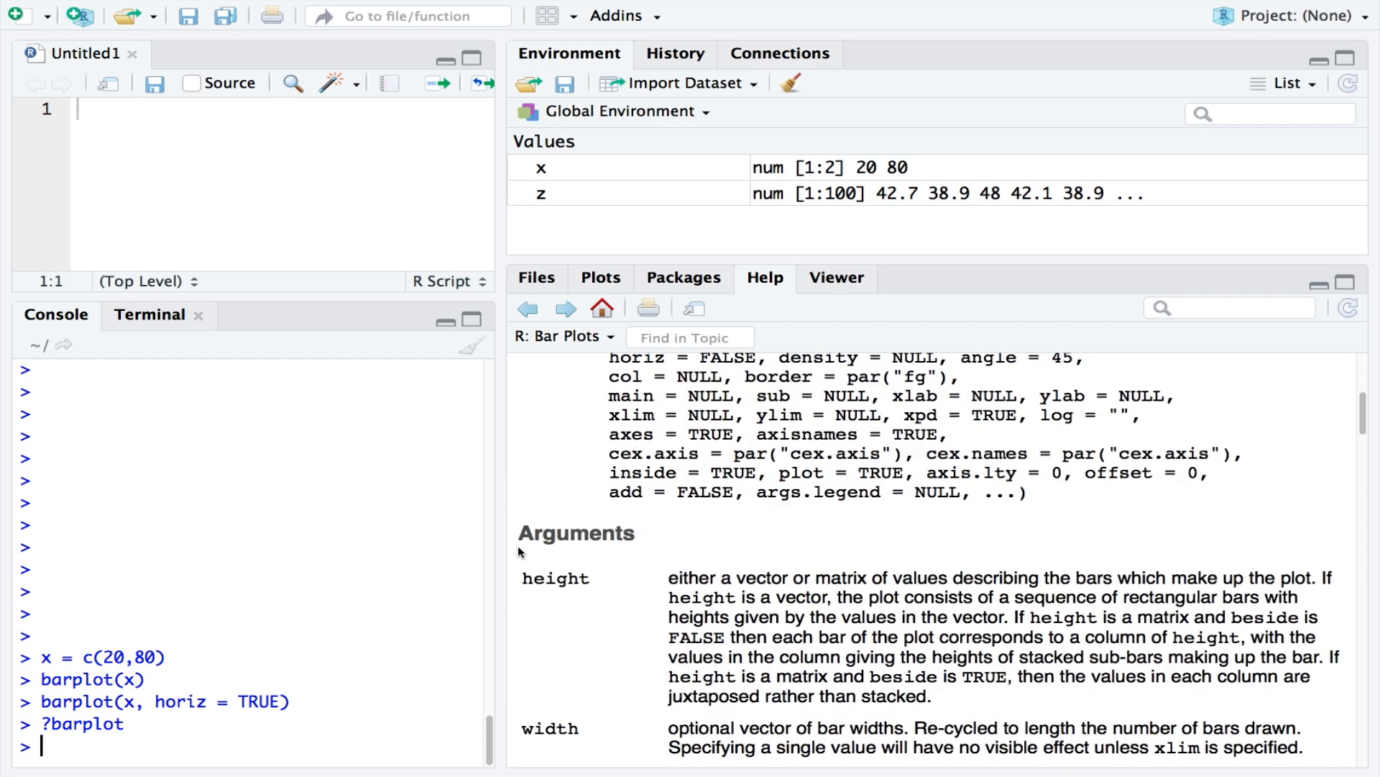
{"action": "scroll", "scroll_direction": "down", "scroll_amount": 3}
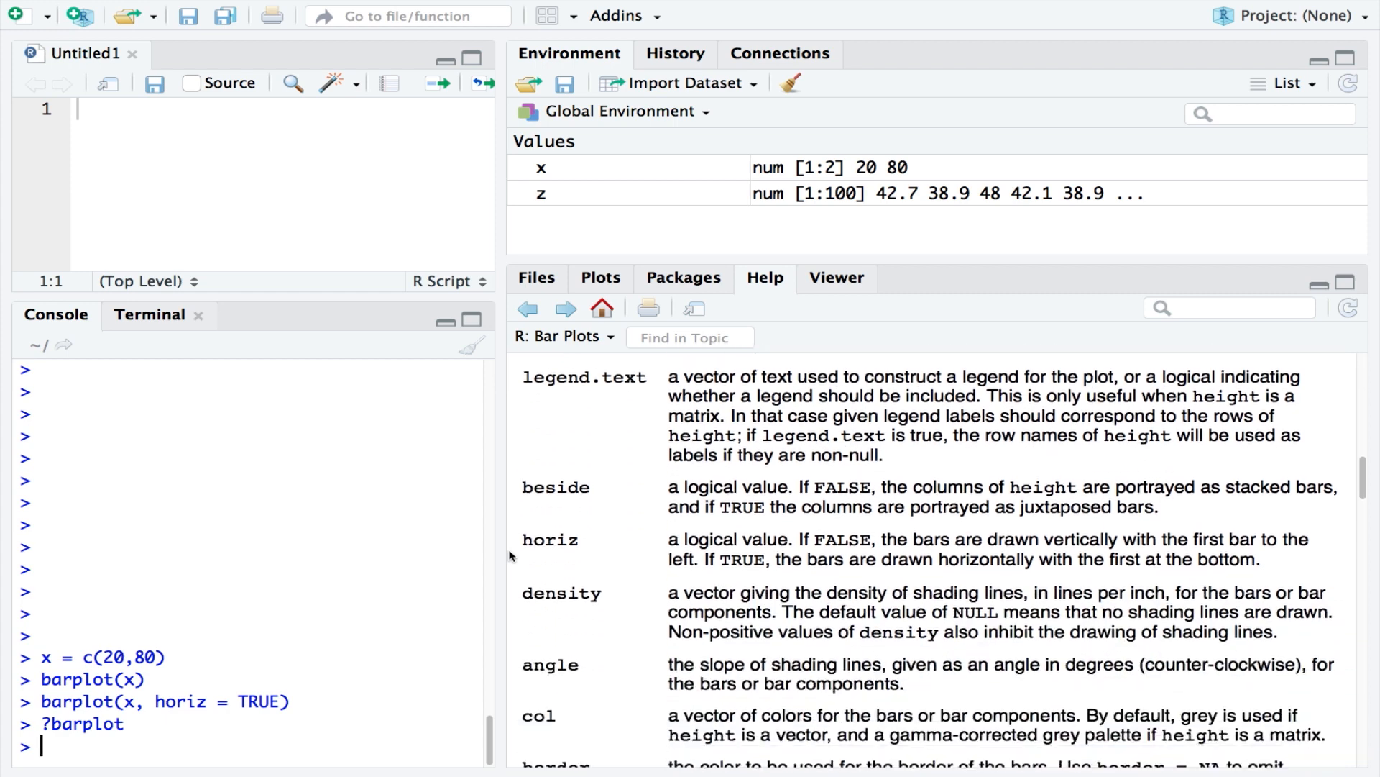
{"action": "scroll", "scroll_direction": "down", "scroll_amount": 3}
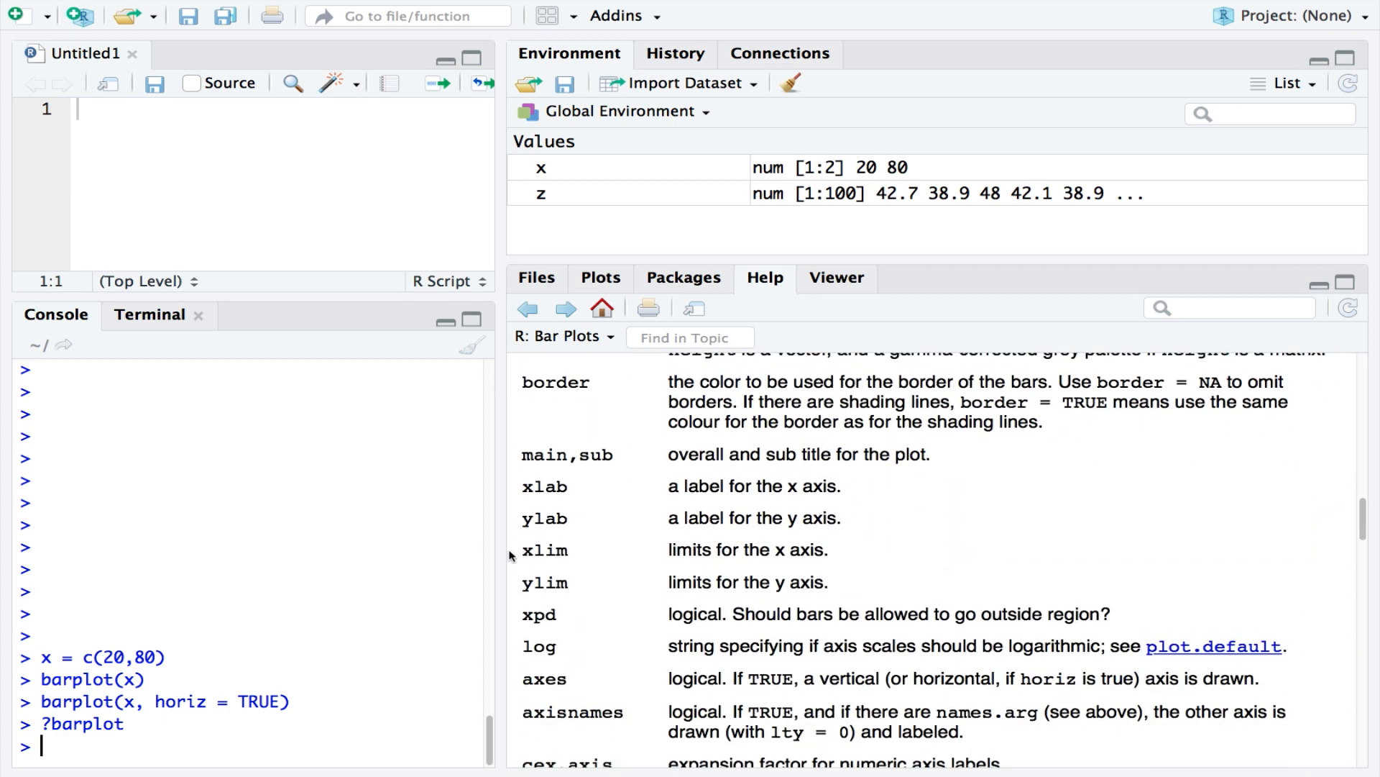
{"action": "scroll", "scroll_direction": "down", "scroll_amount": 3}
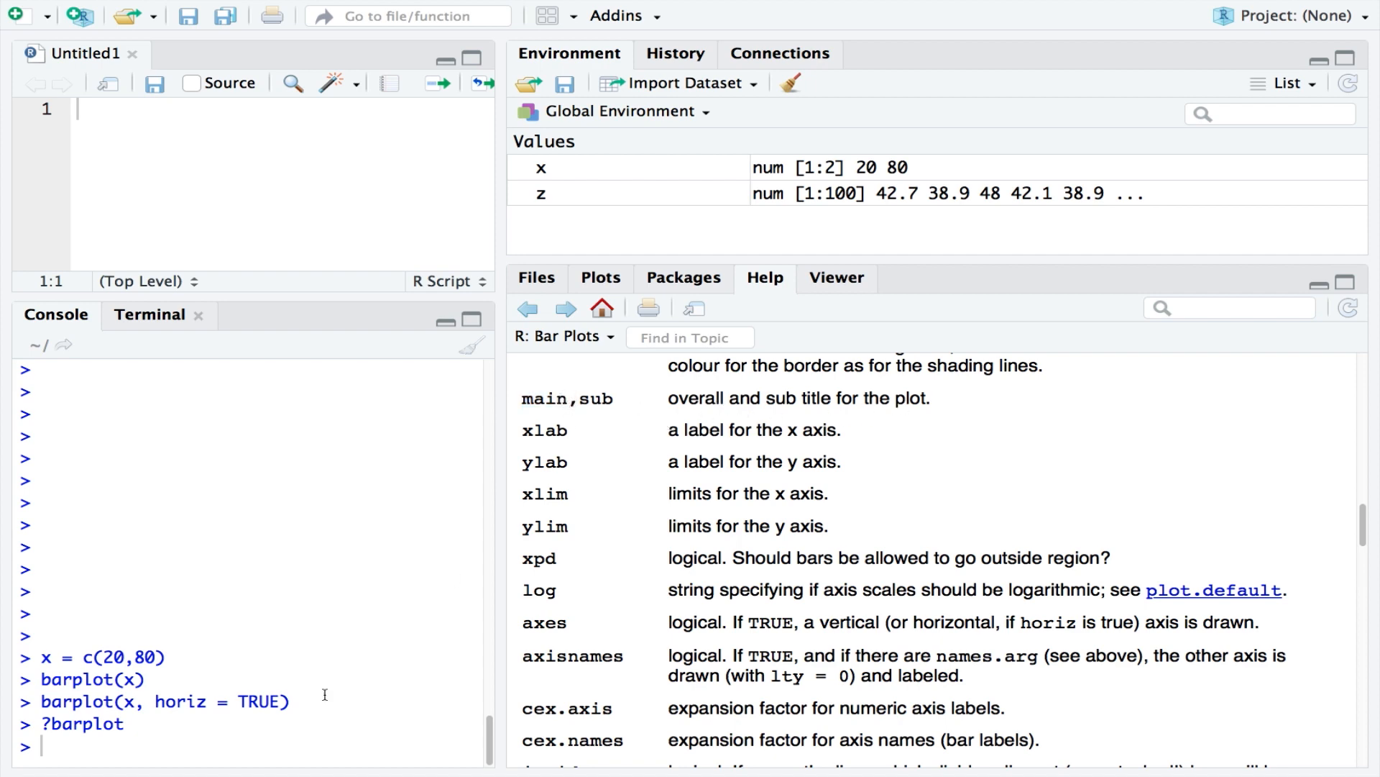
Redraw x's bar graph with the title "Graph of X" via main.
{"action": "type", "text": "b"}
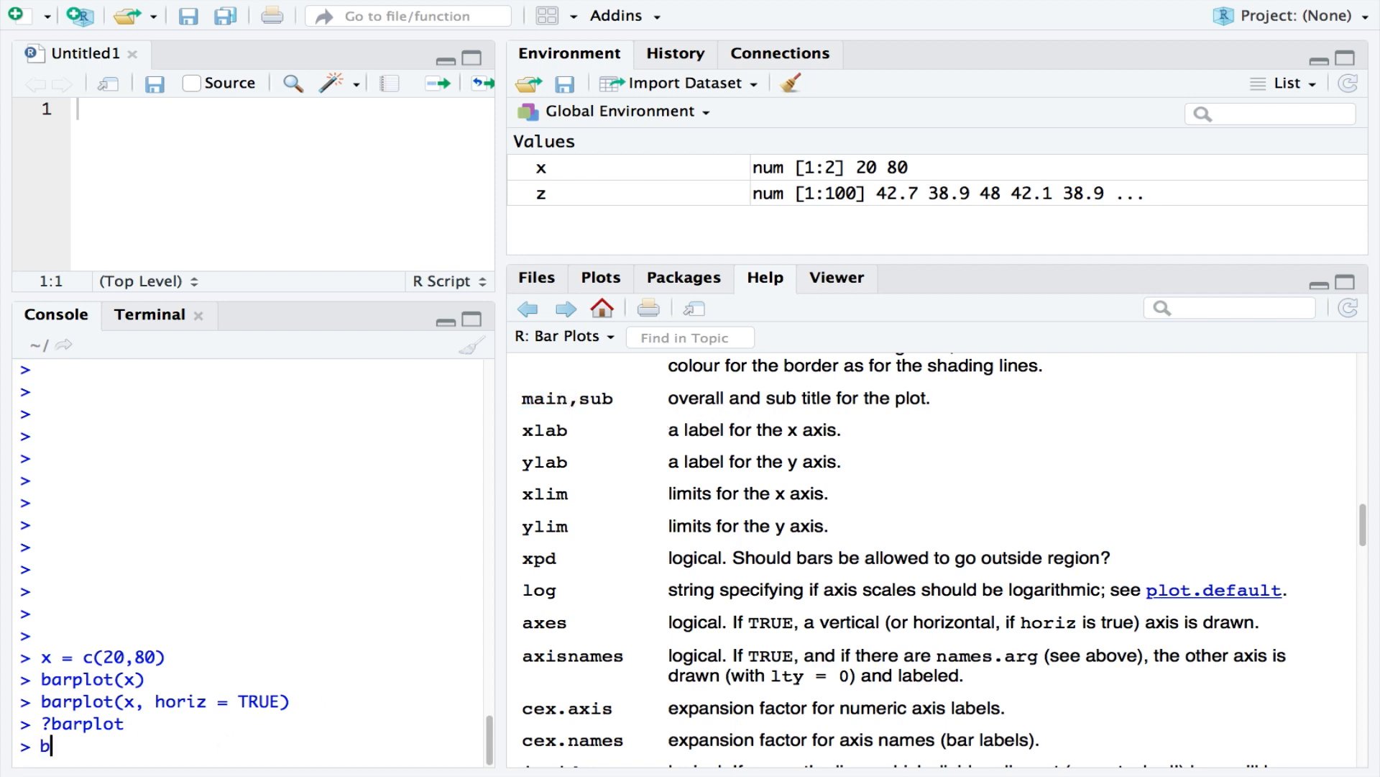
{"action": "type", "text": "arplot(x,"}
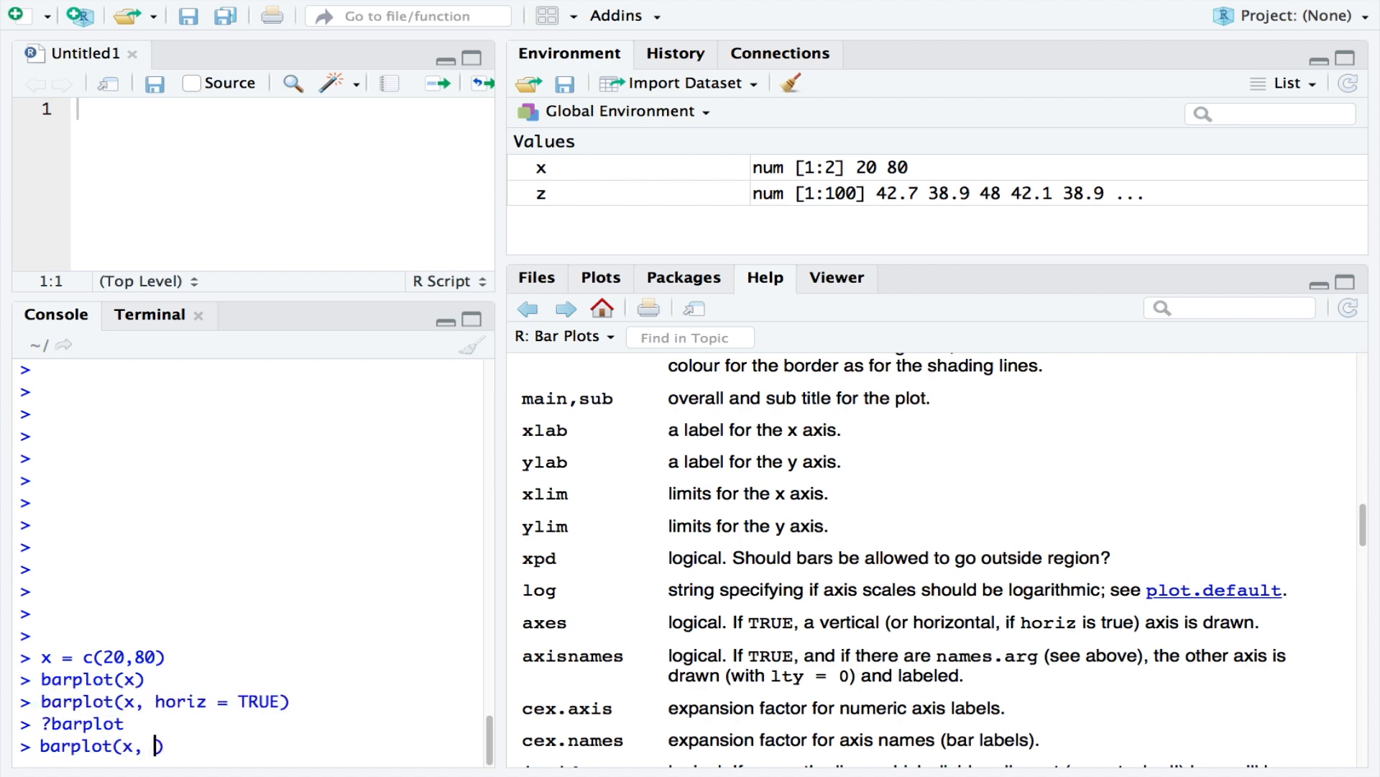
{"action": "type", "text": "main = \"Graph of X"}
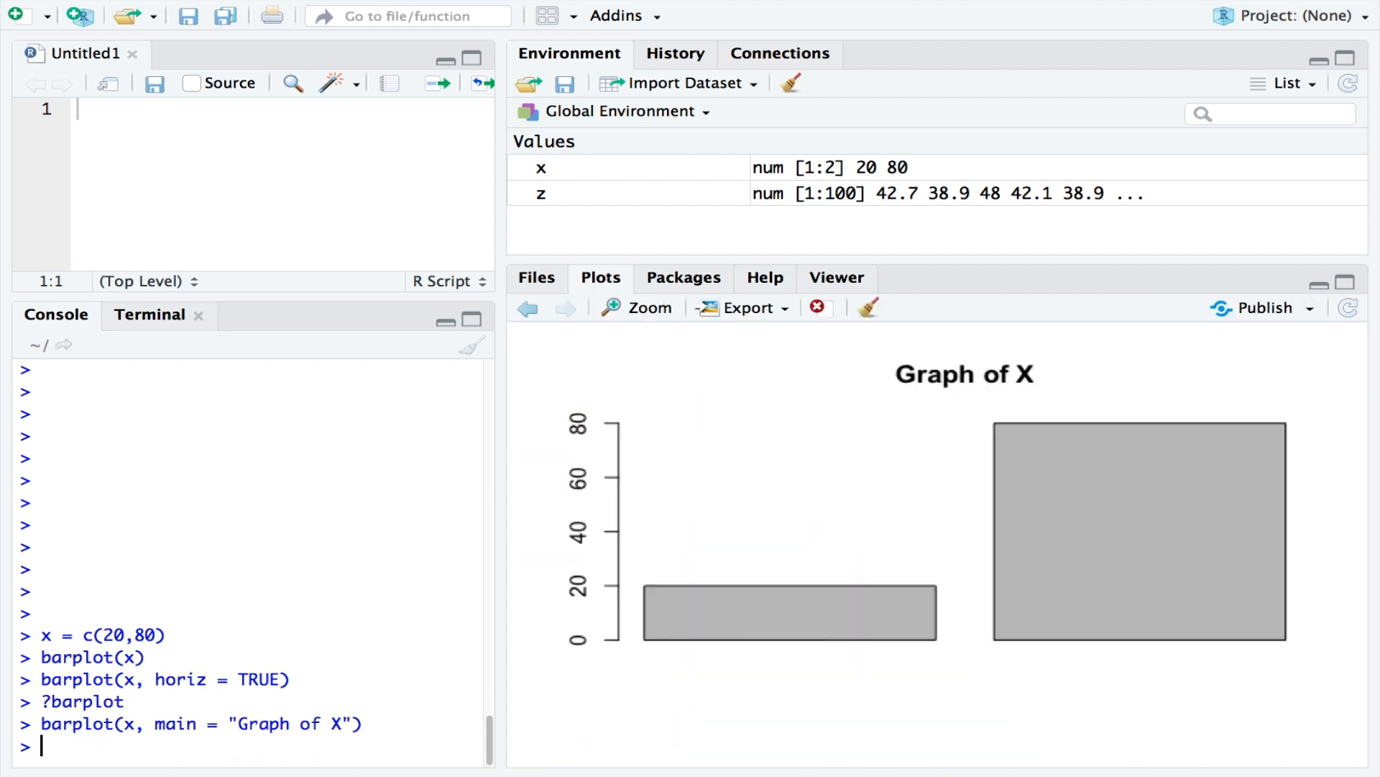
{"action": "mouse_move", "coordinate": [972, 397]}
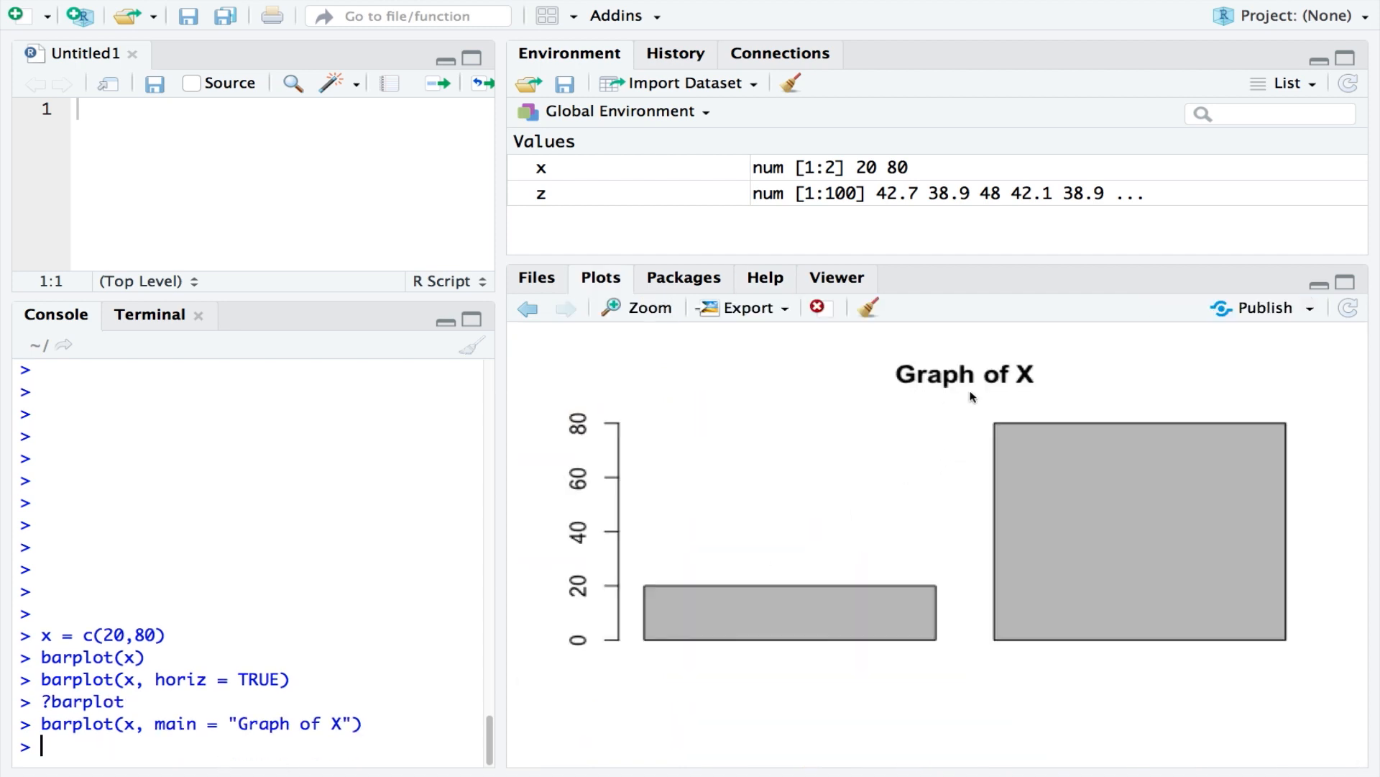
{"action": "mouse_move", "coordinate": [911, 392]}
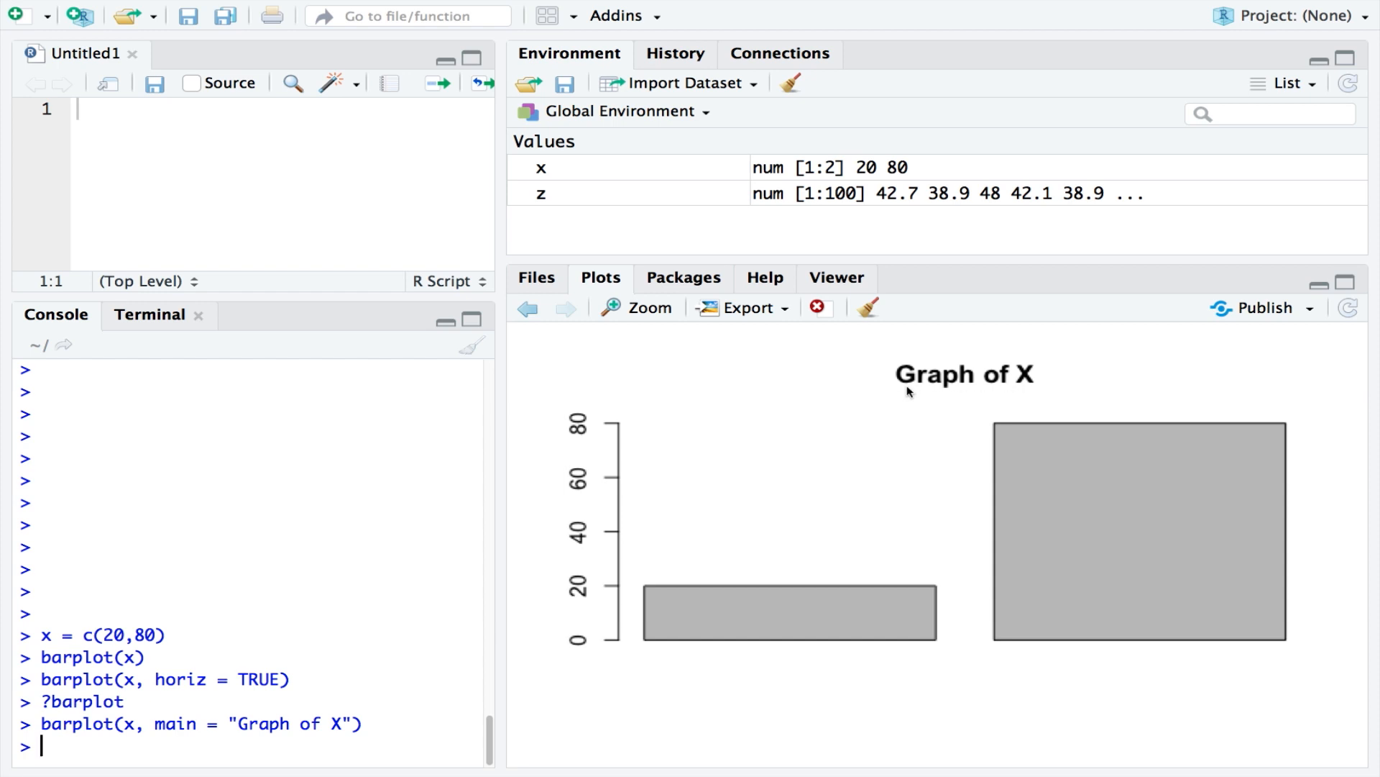
{"action": "mouse_move", "coordinate": [481, 726]}
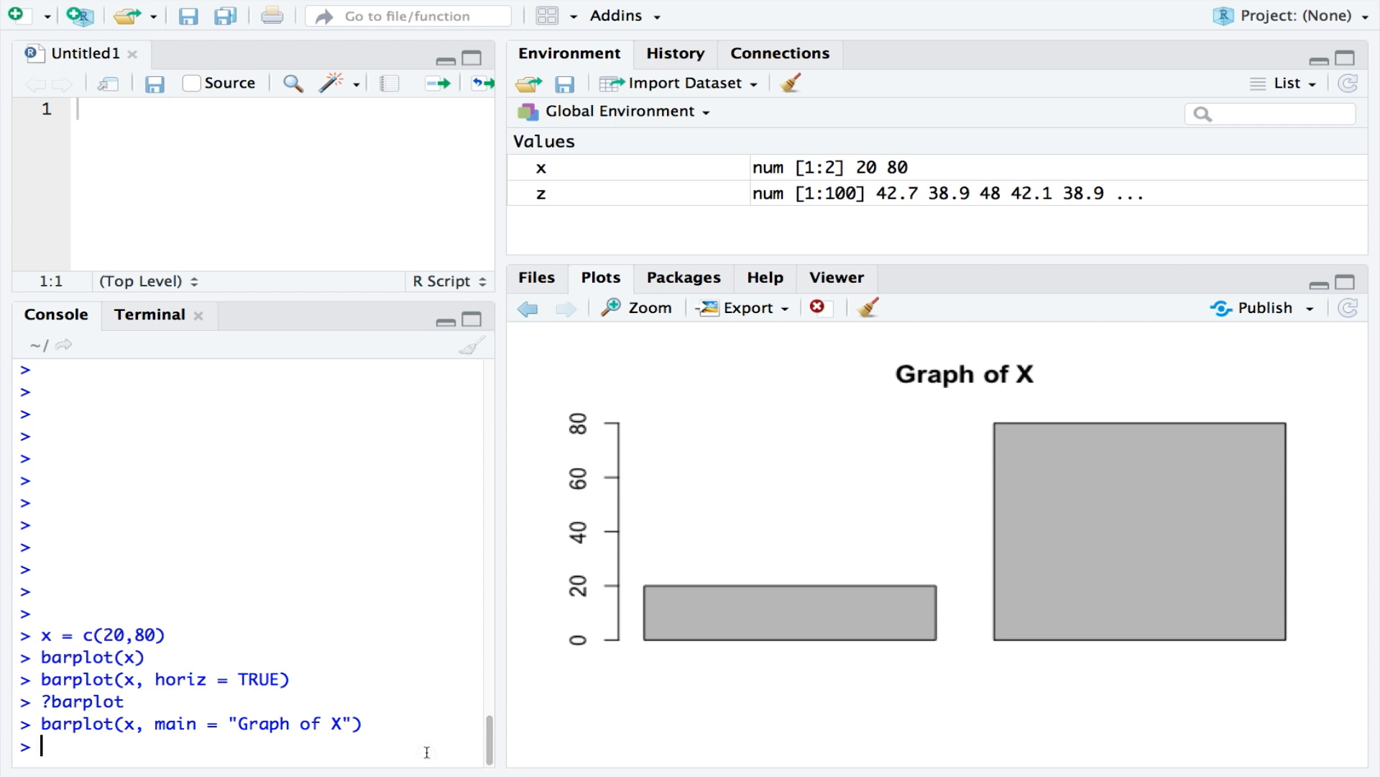
Redraw x's bar graph with xlab set to "x axis".
{"action": "type", "text": "barpl"}
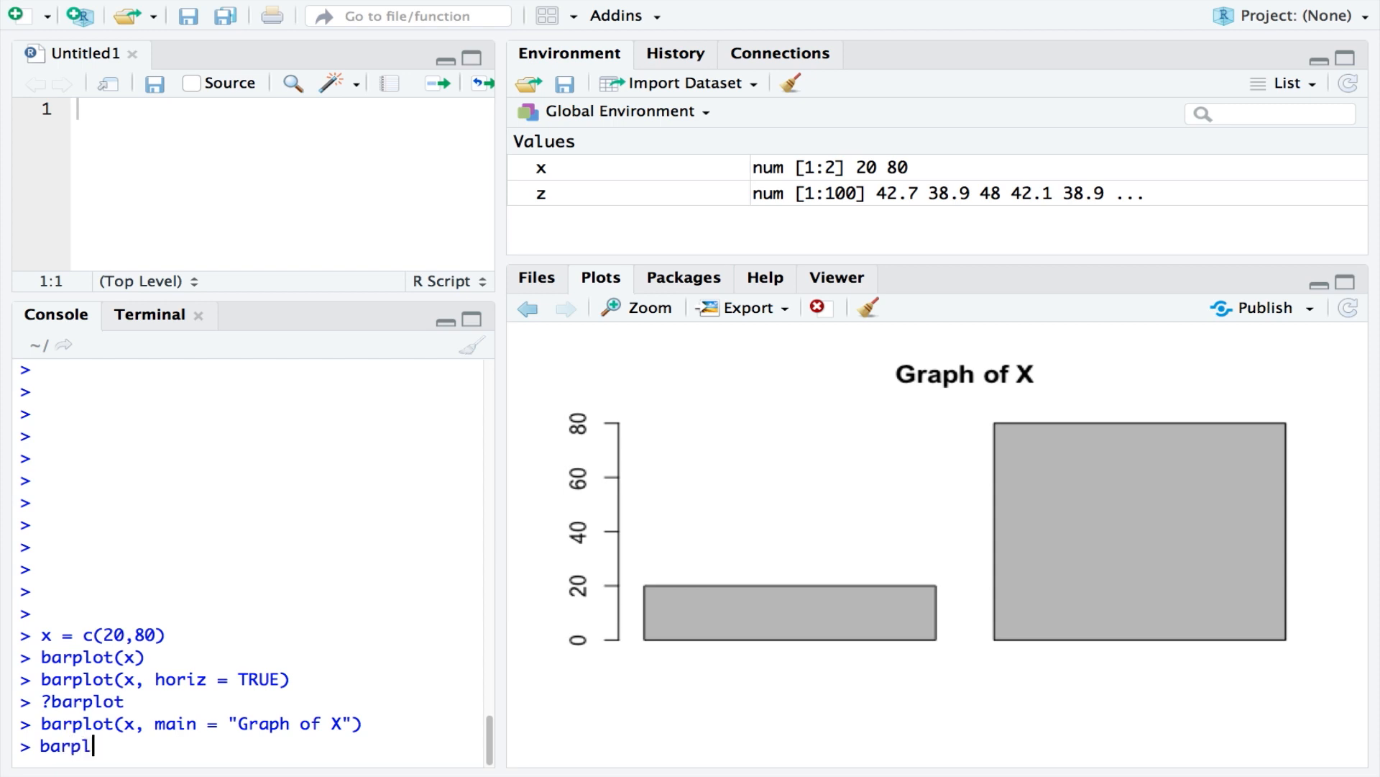
{"action": "type", "text": "ot(x,"}
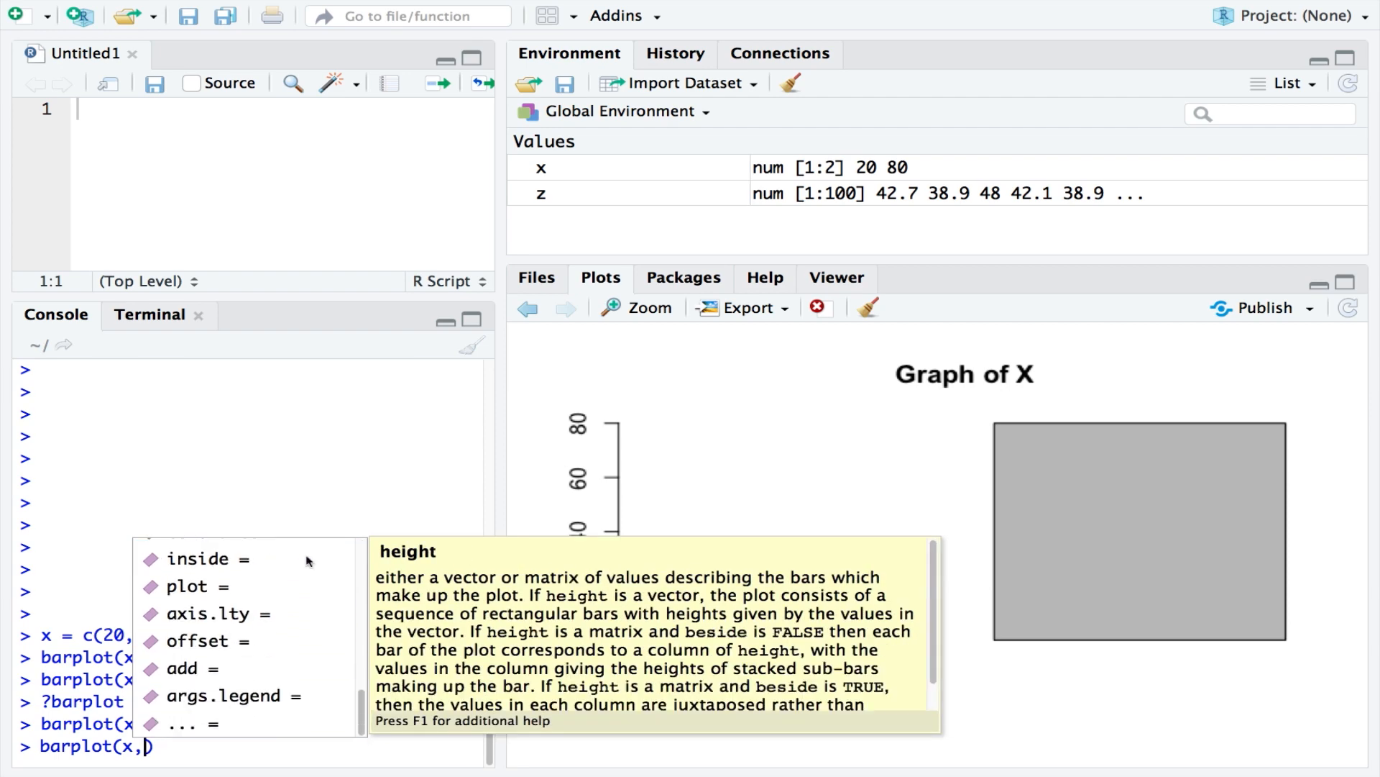
{"action": "scroll", "scroll_direction": "down", "scroll_amount": 3}
{"action": "type", "text": "xlab = \""}
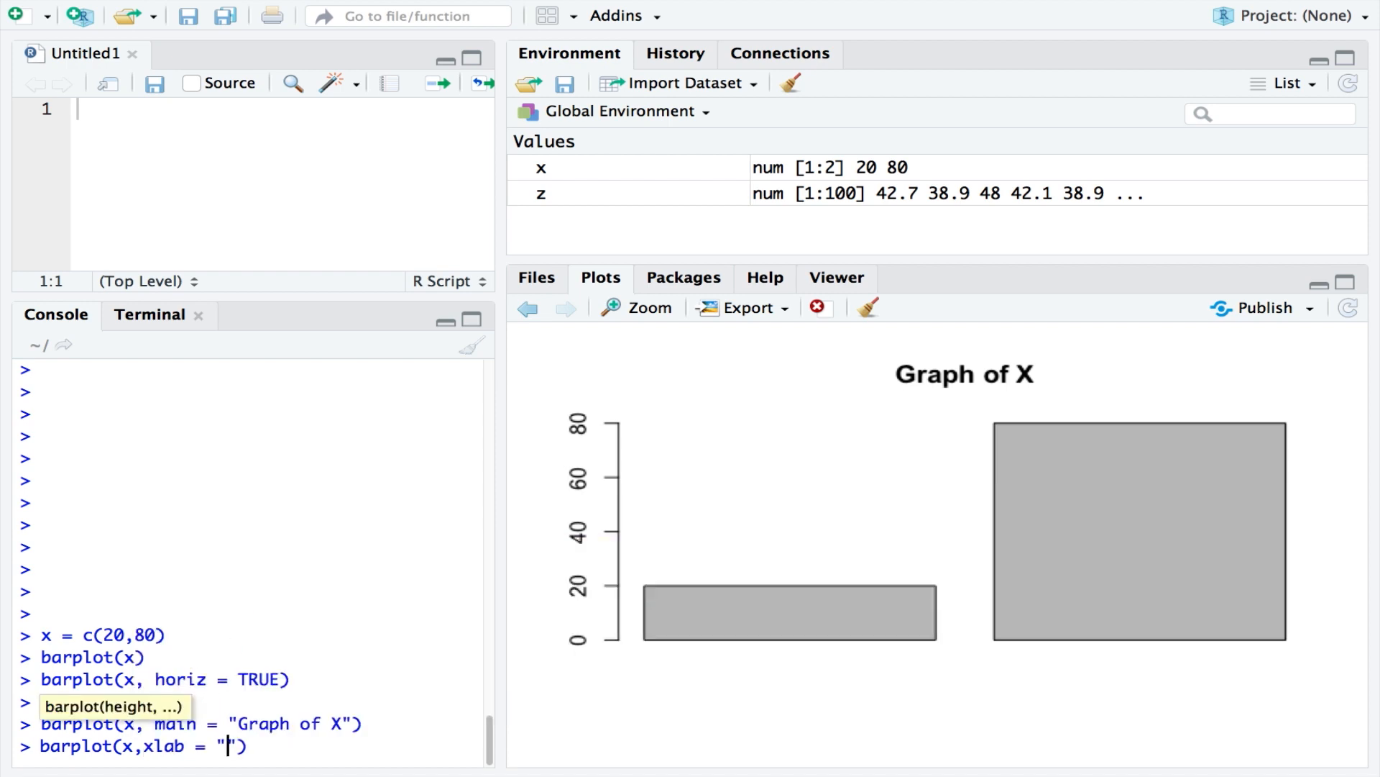
{"action": "type", "text": "x axis"}
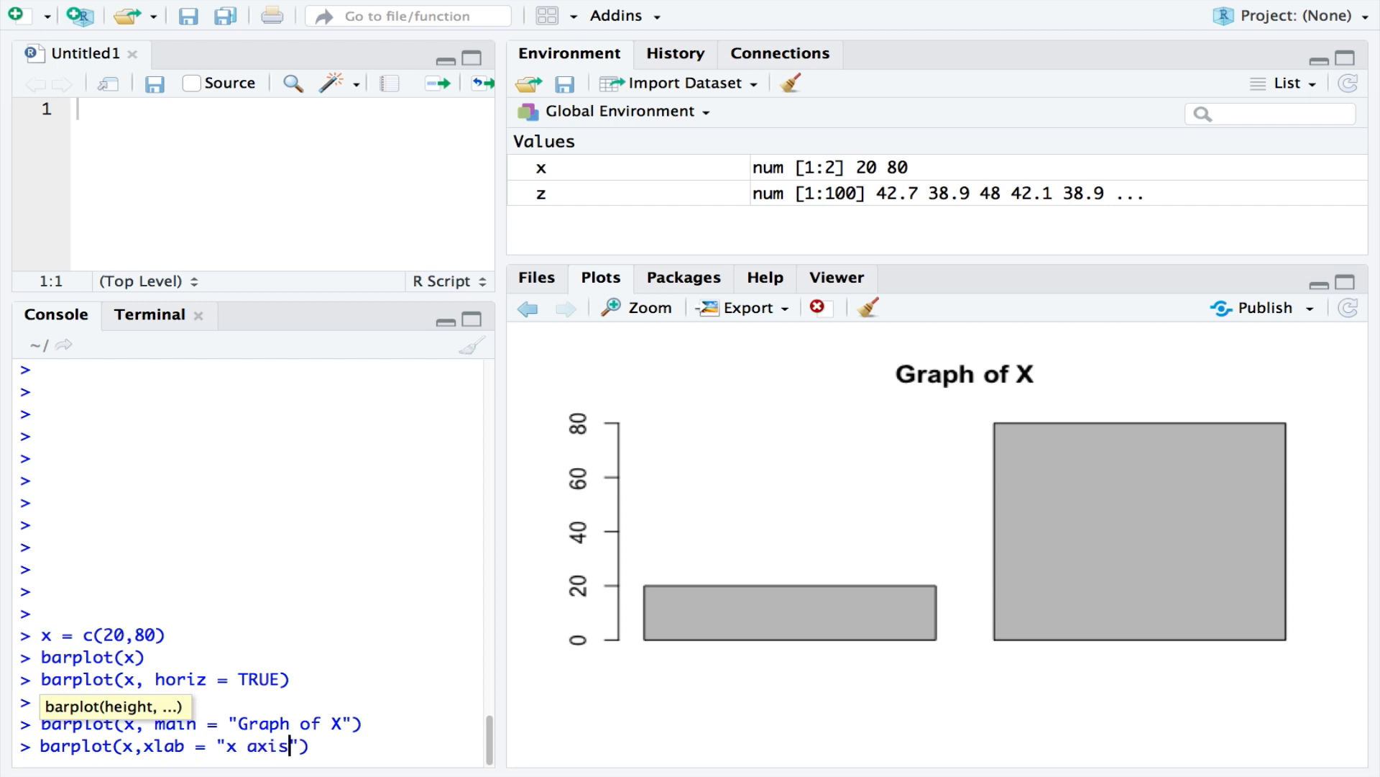
{"action": "key", "text": "Return"}
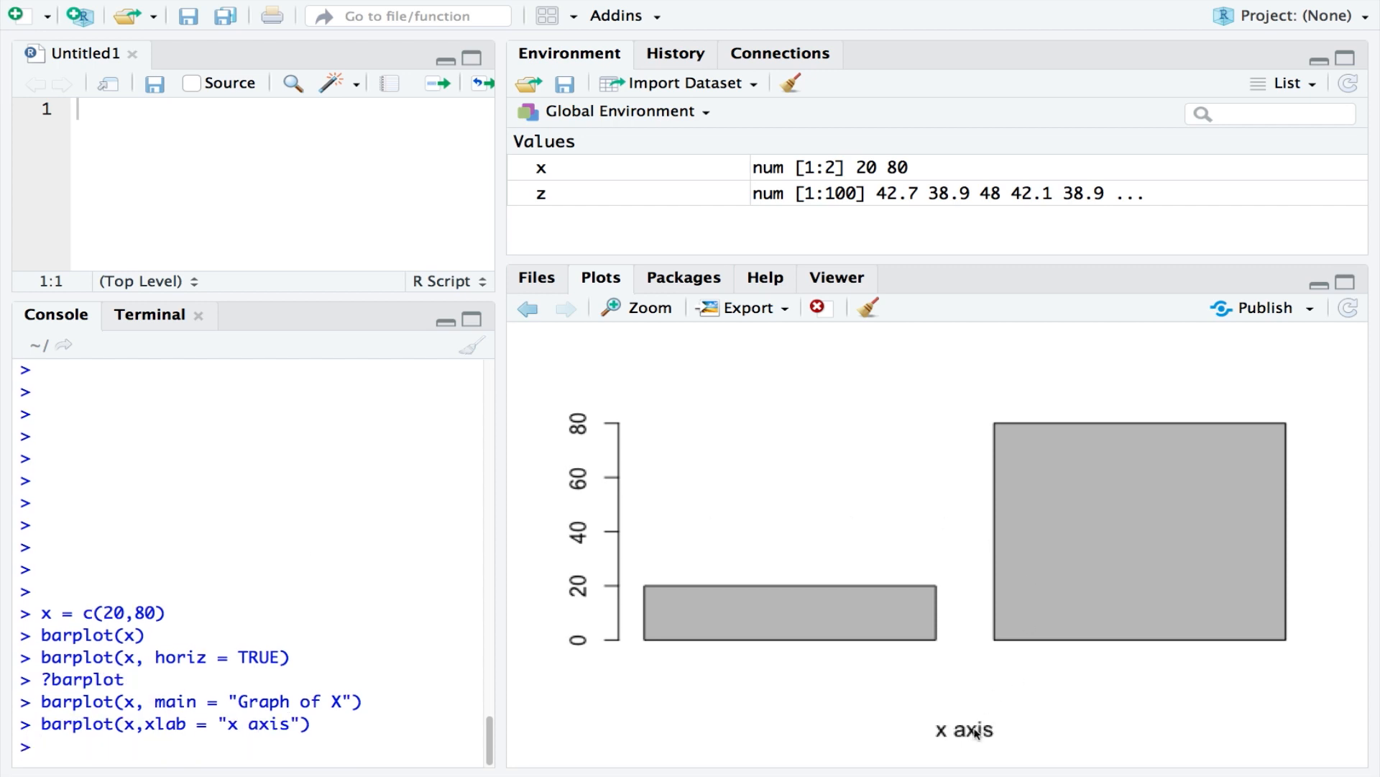
{"action": "mouse_move", "coordinate": [1001, 746]}
{"action": "type", "text": "pie(x,"}
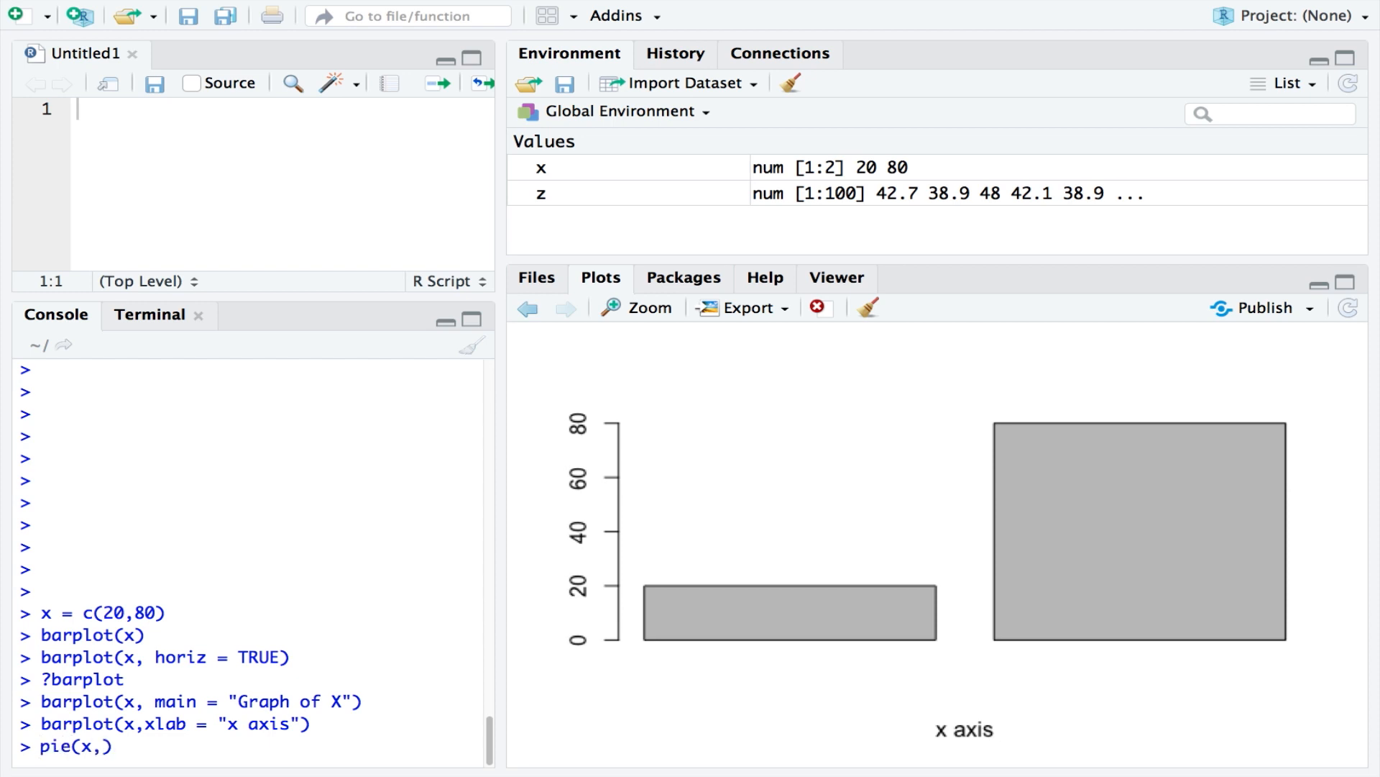
Plot x with pie() using main = "Pie Chart".
{"action": "type", "text": "main ="}
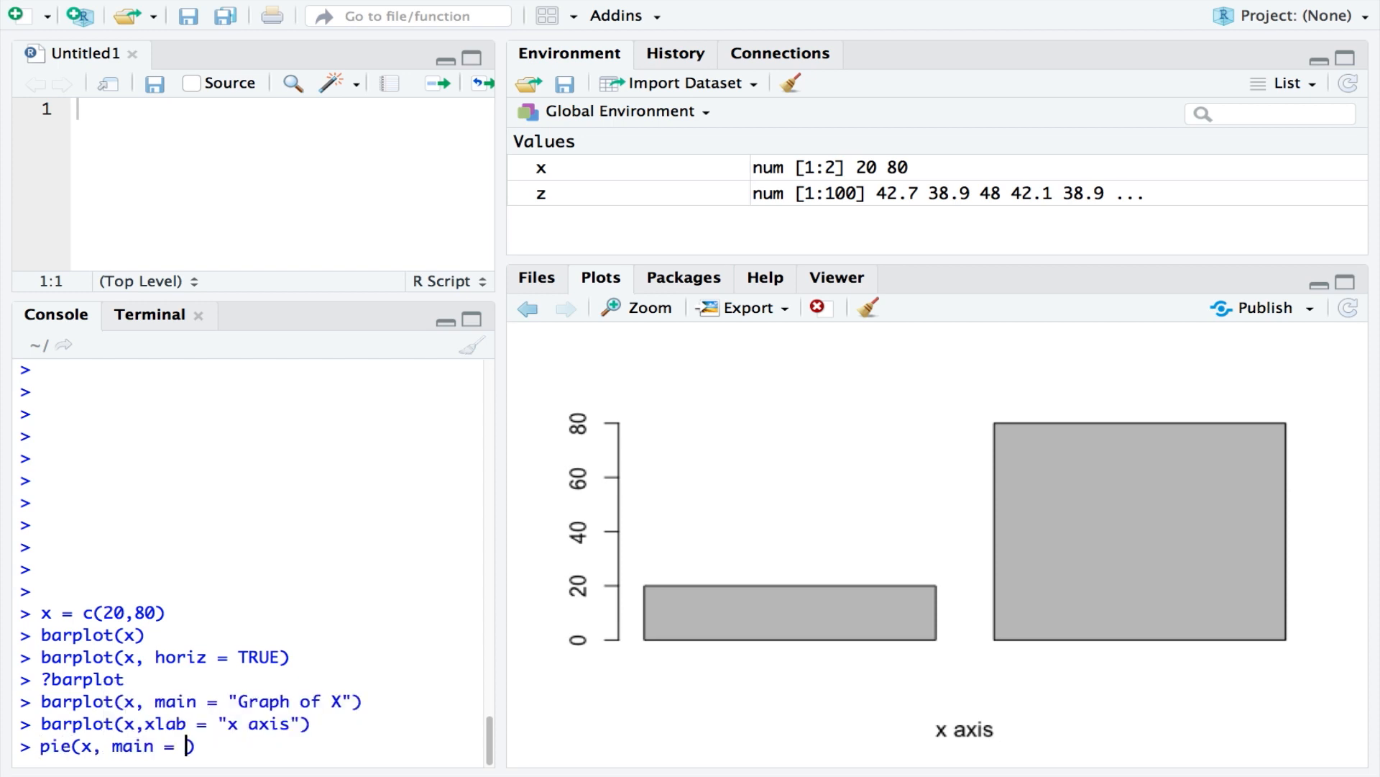
{"action": "type", "text": "Pie C\""}
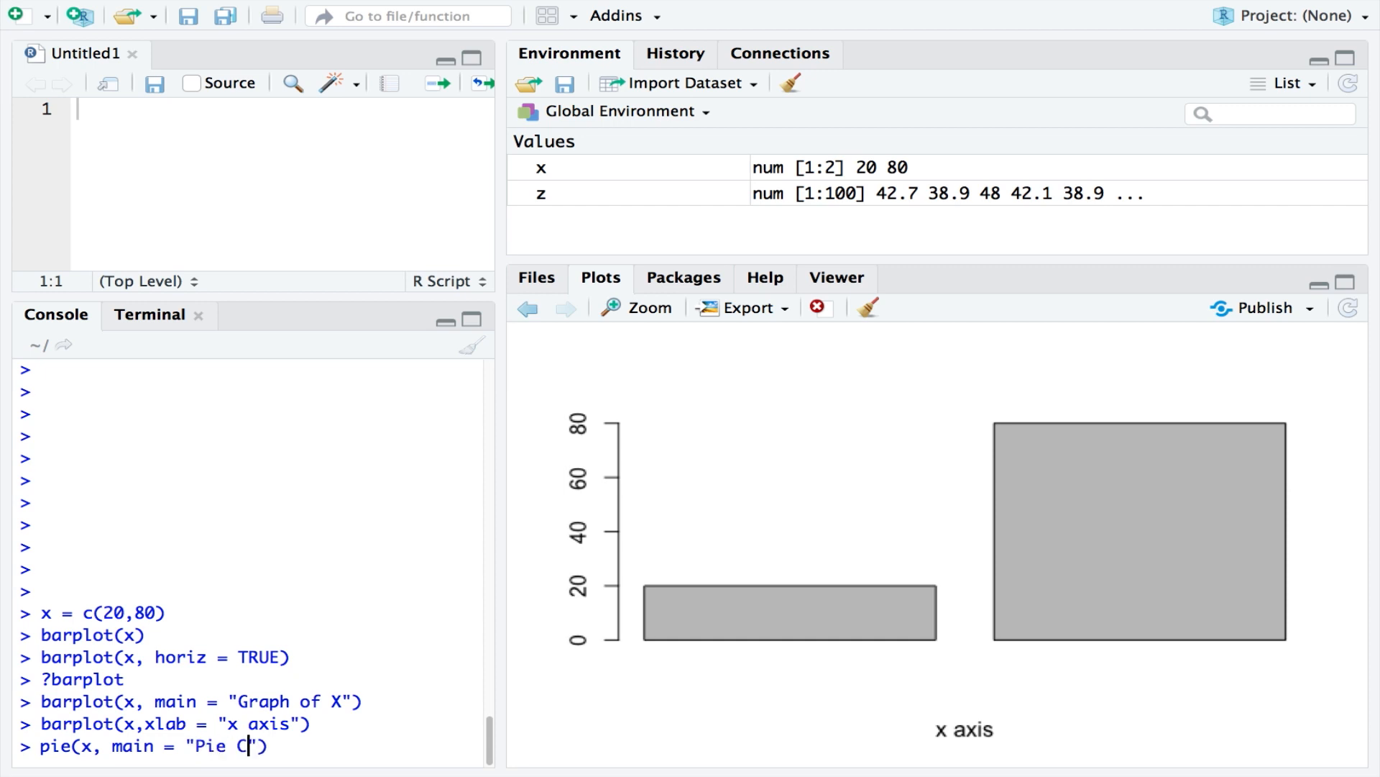
{"action": "type", "text": "hart"}
{"action": "key", "text": "Return"}
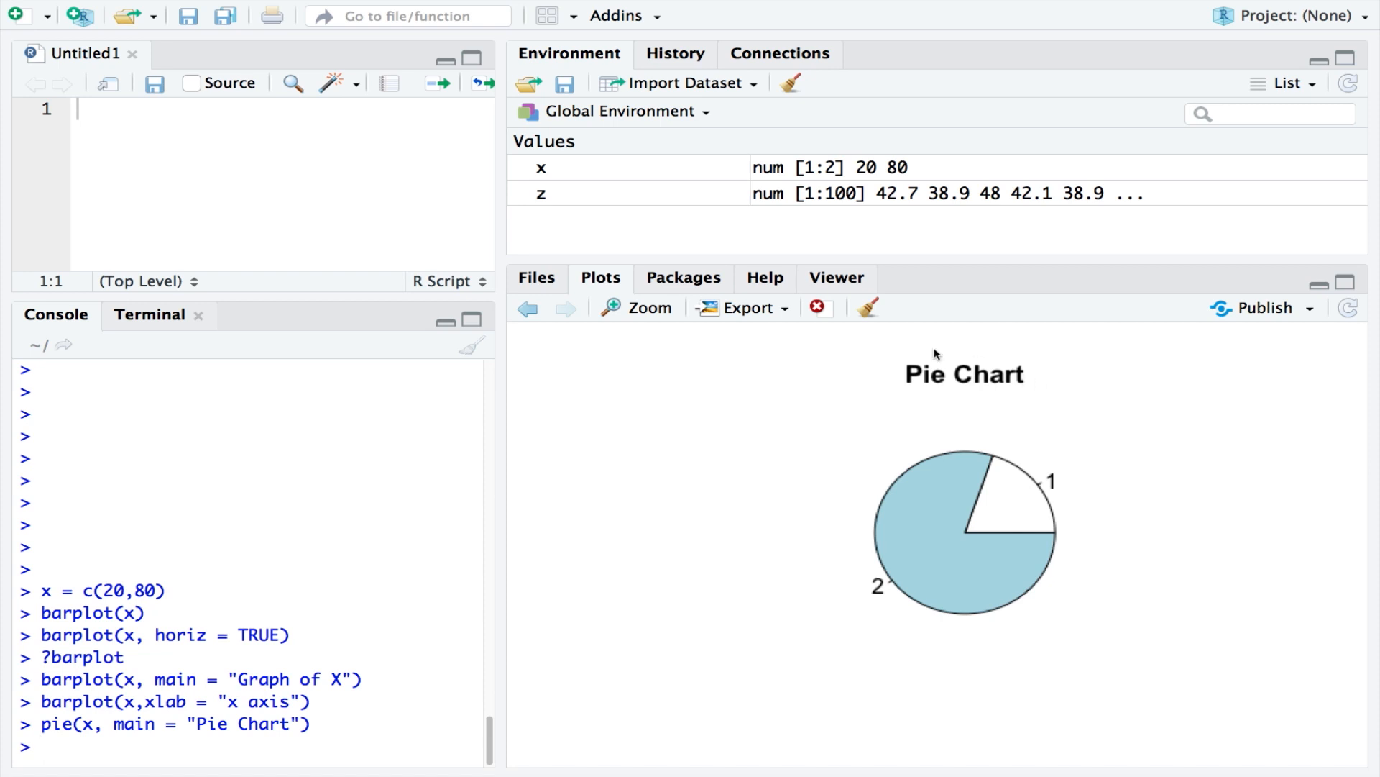
{"action": "mouse_move", "coordinate": [352, 753]}
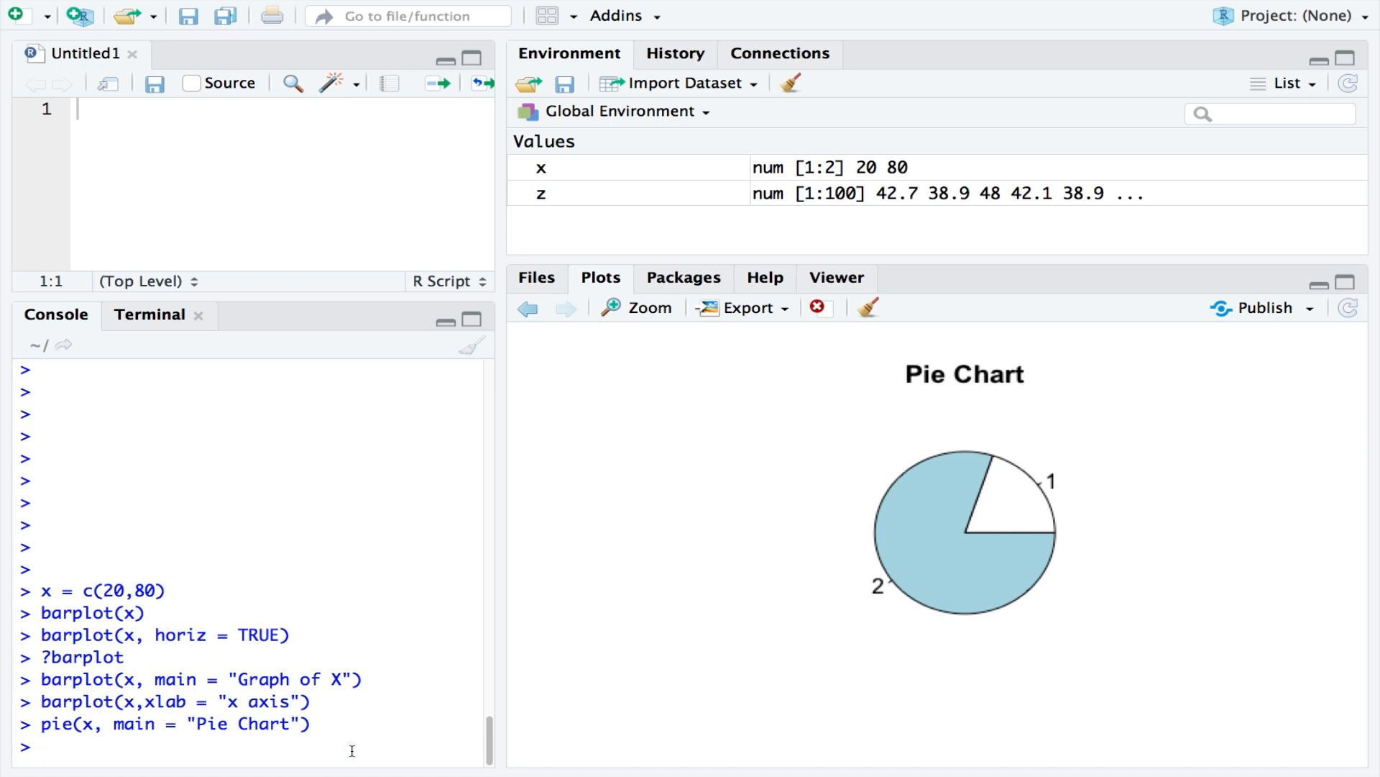
{"action": "mouse_move", "coordinate": [375, 750]}
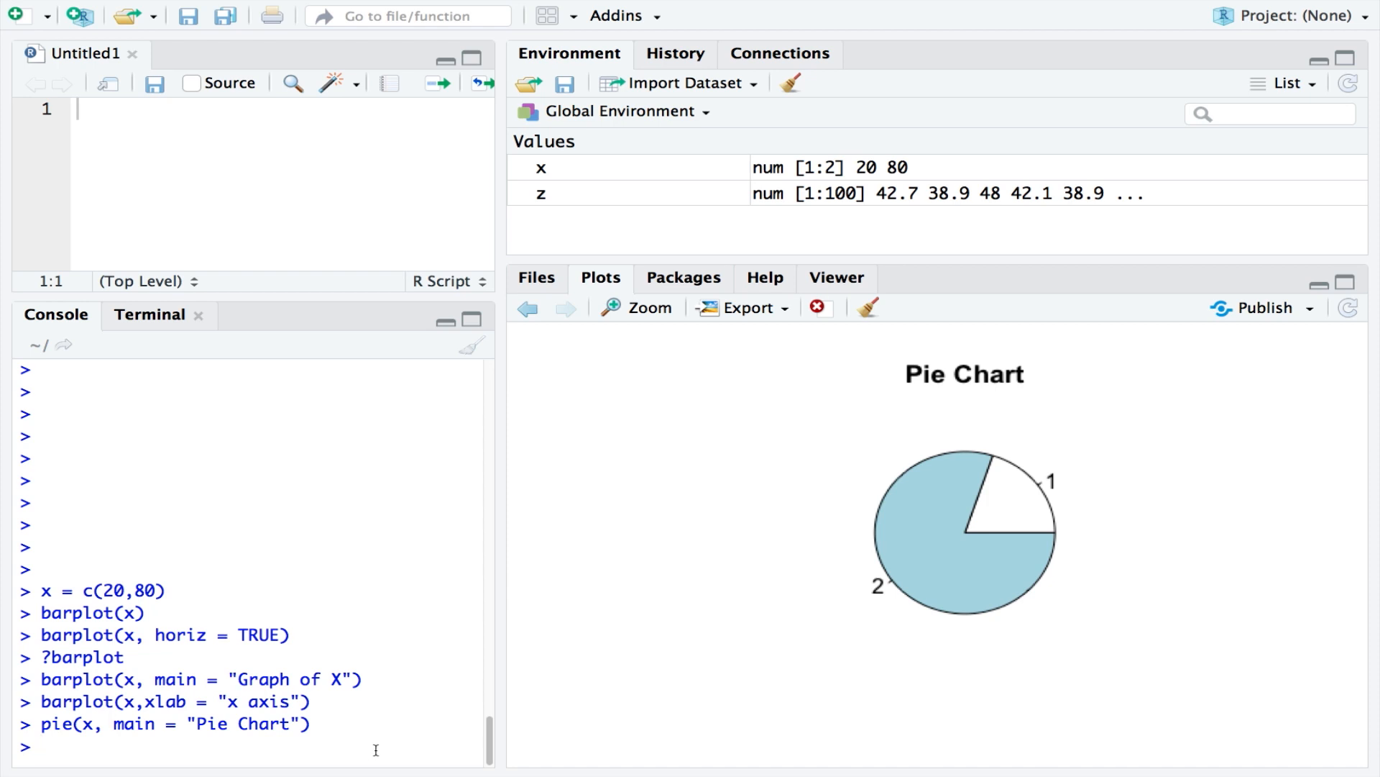
{"action": "mouse_move", "coordinate": [450, 754]}
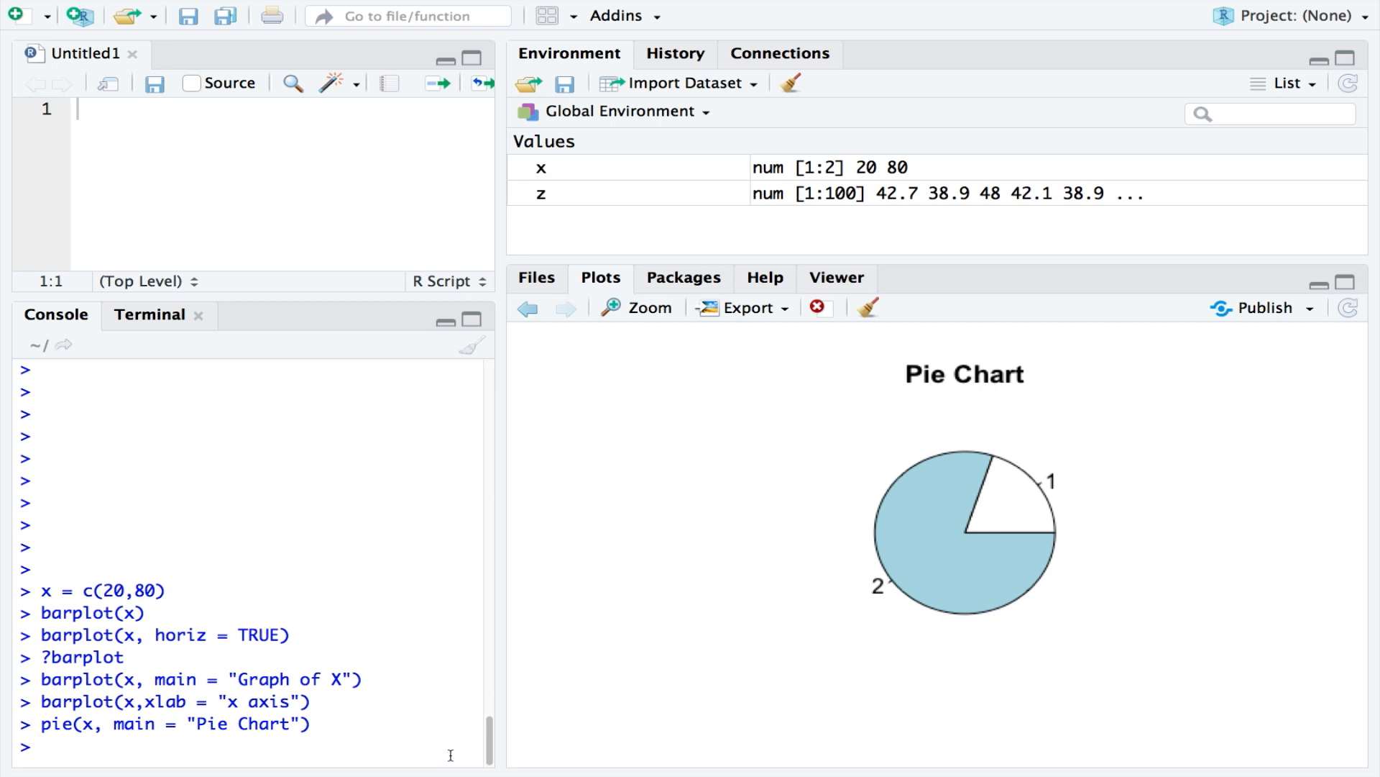
Generate iq = rnorm(n = 1000000, mean = 100, sd = 15).
{"action": "type", "text": "iq"}
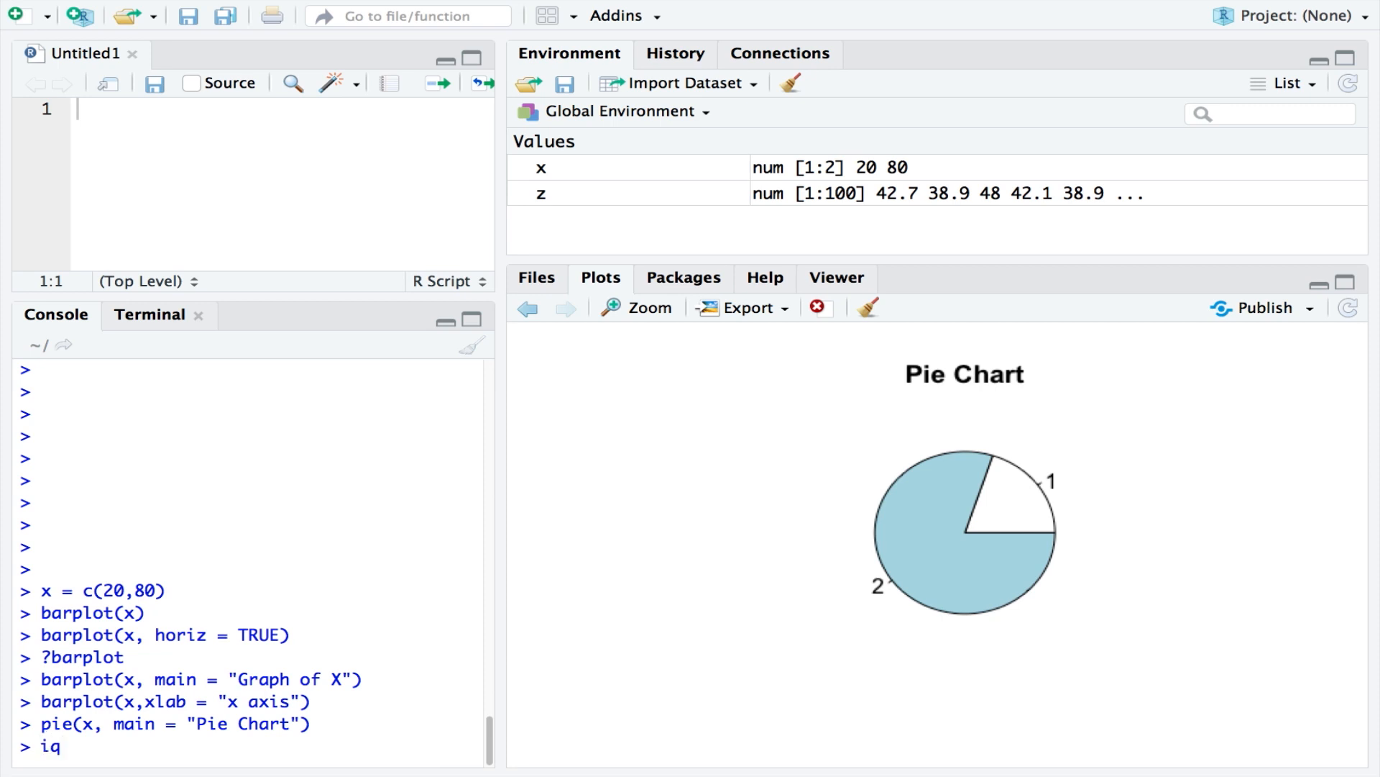
{"action": "type", "text": "="}
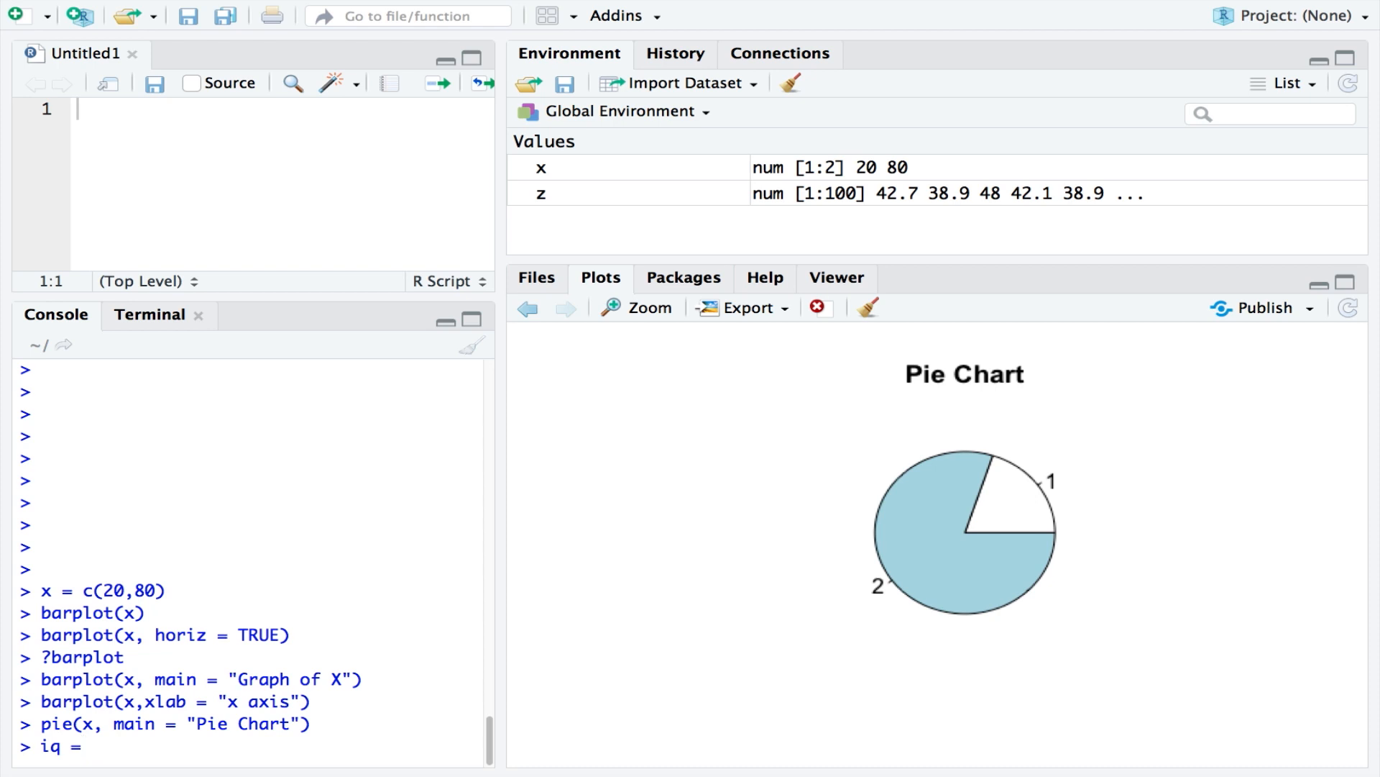
{"action": "type", "text": "rnorm"}
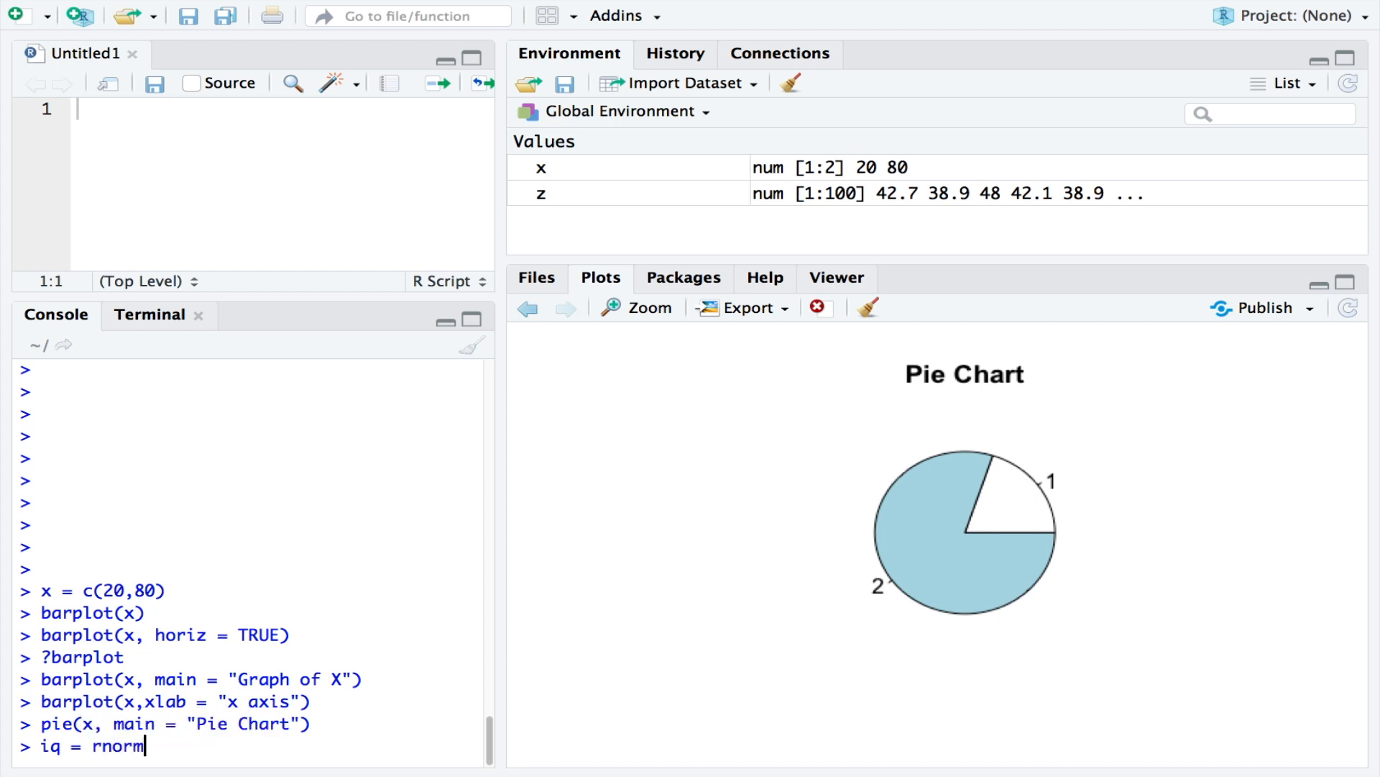
{"action": "type", "text": "()"}
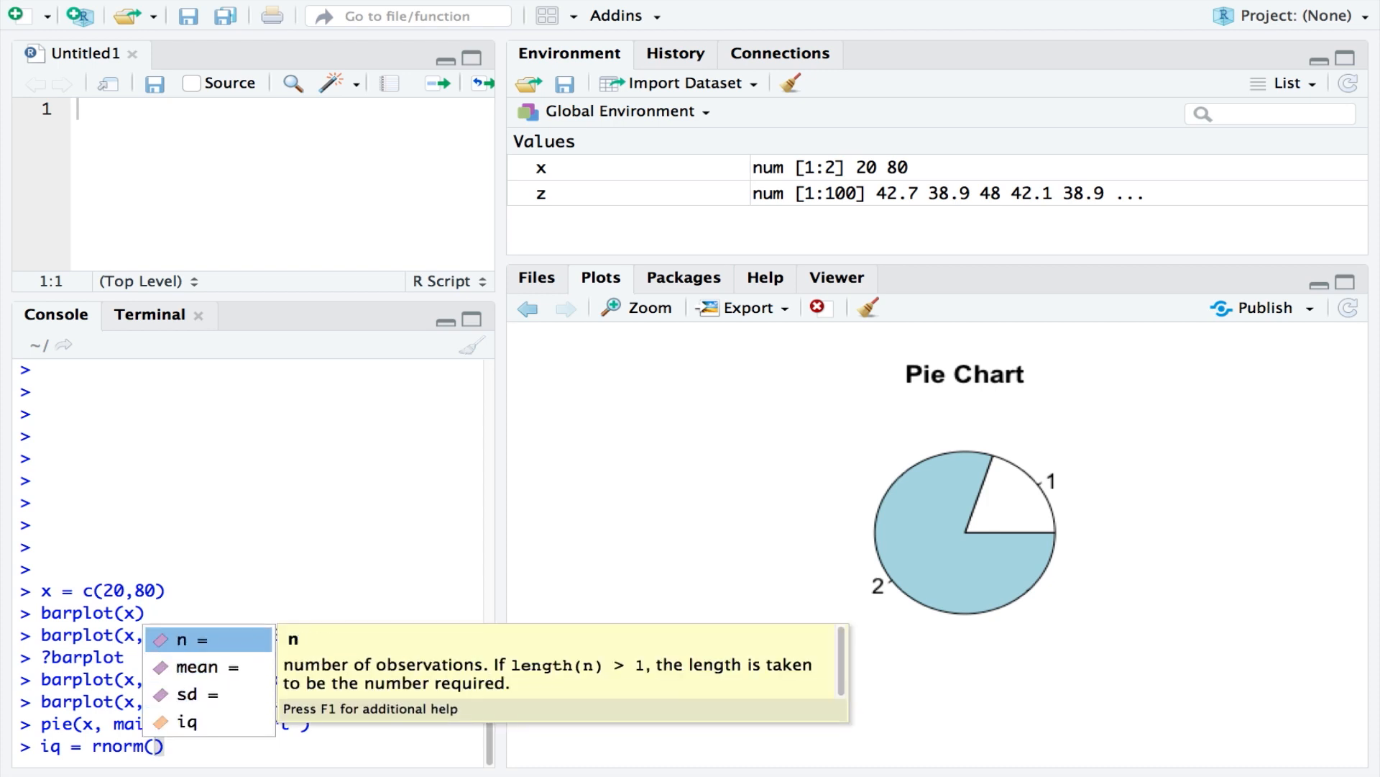
{"action": "left_click", "coordinate": [184, 639]}
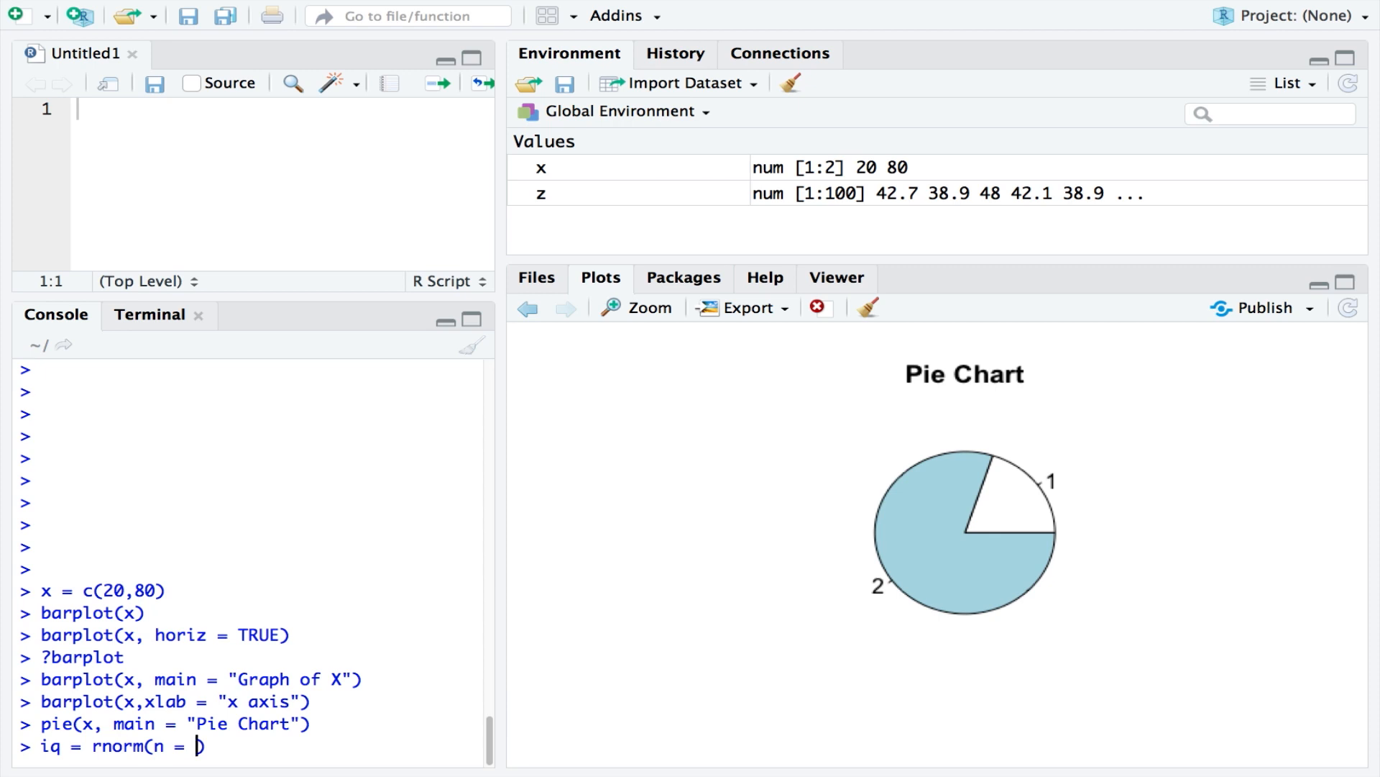
{"action": "type", "text": "10000"}
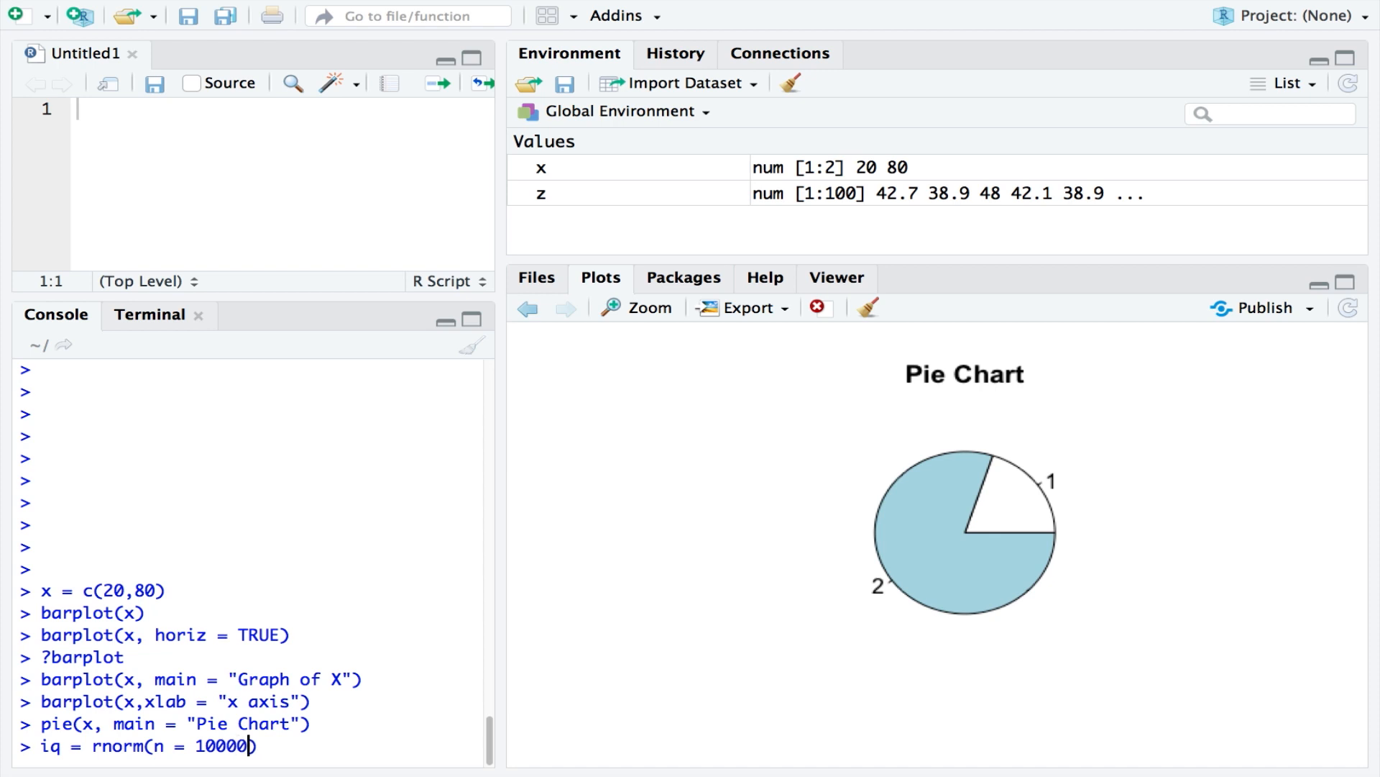
{"action": "type", "text": "00, mean = 100, sd ="}
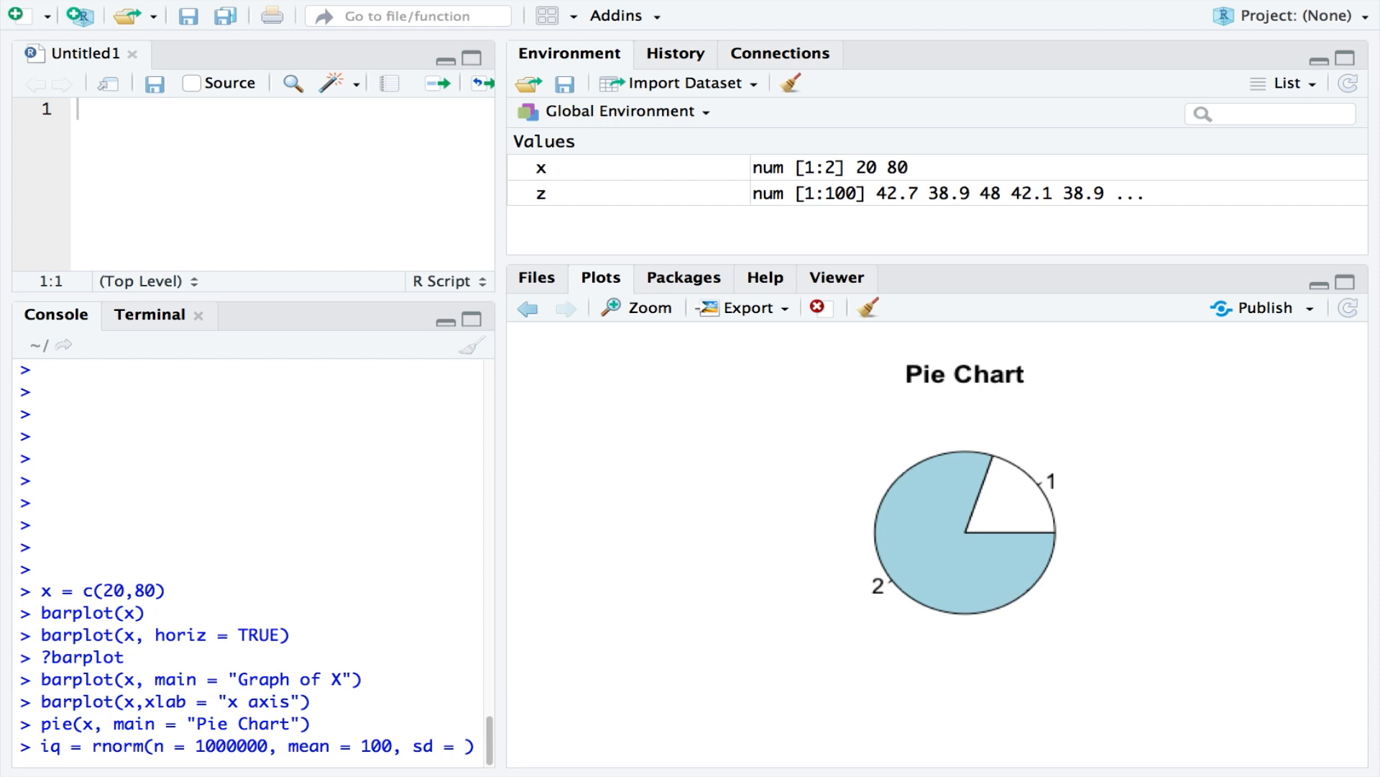
{"action": "type", "text": "15"}
{"action": "key", "text": "Return"}
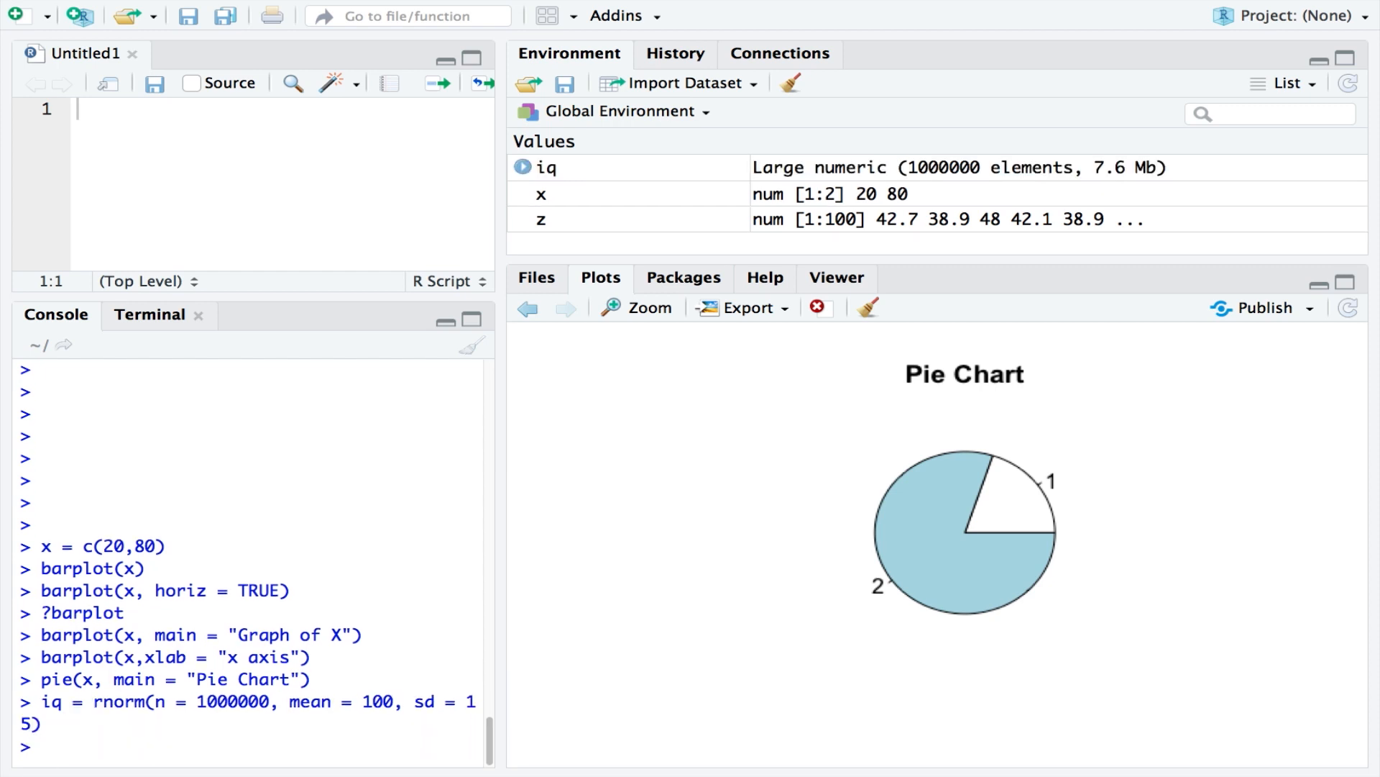
Plot the frequency distribution of iq with hist(iq).
{"action": "type", "text": "hist(iq"}
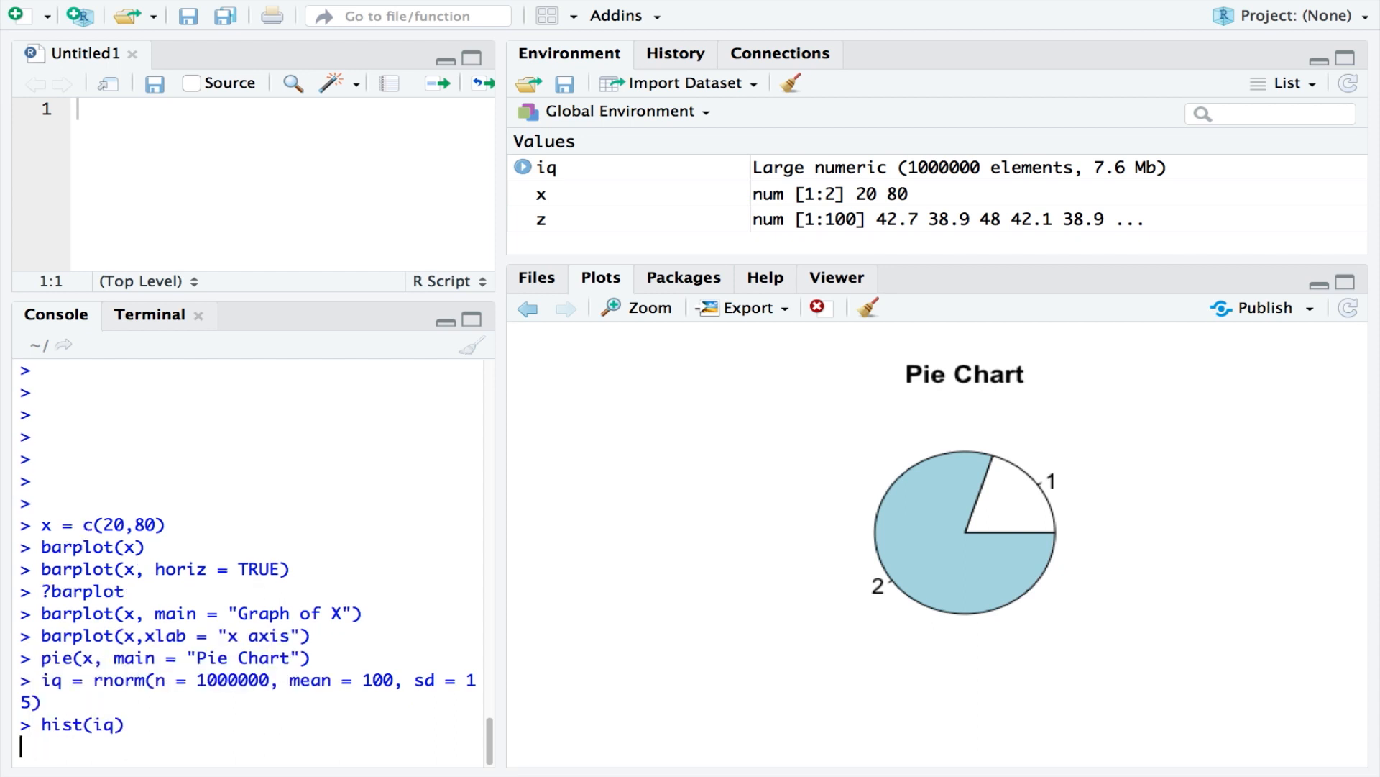
{"action": "key", "text": "Return"}
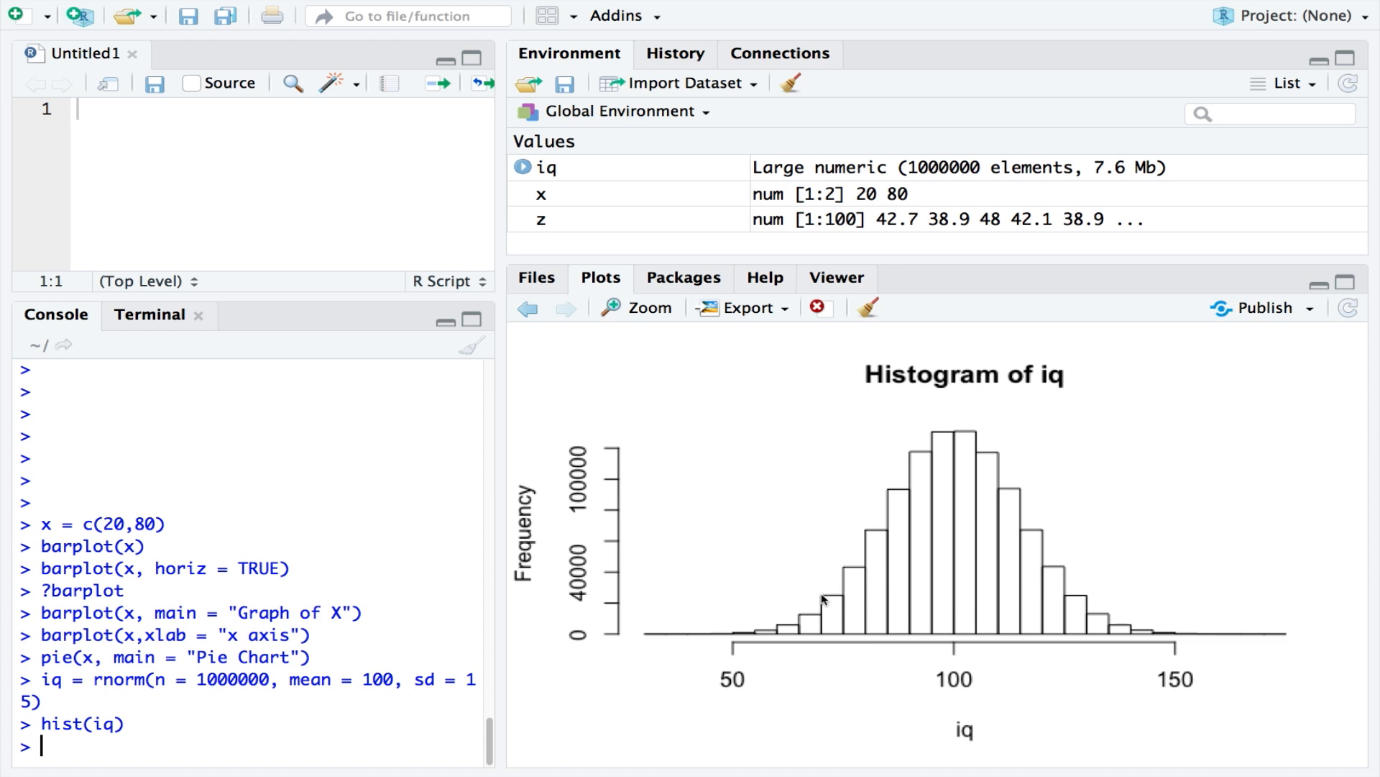
{"action": "mouse_move", "coordinate": [854, 597]}
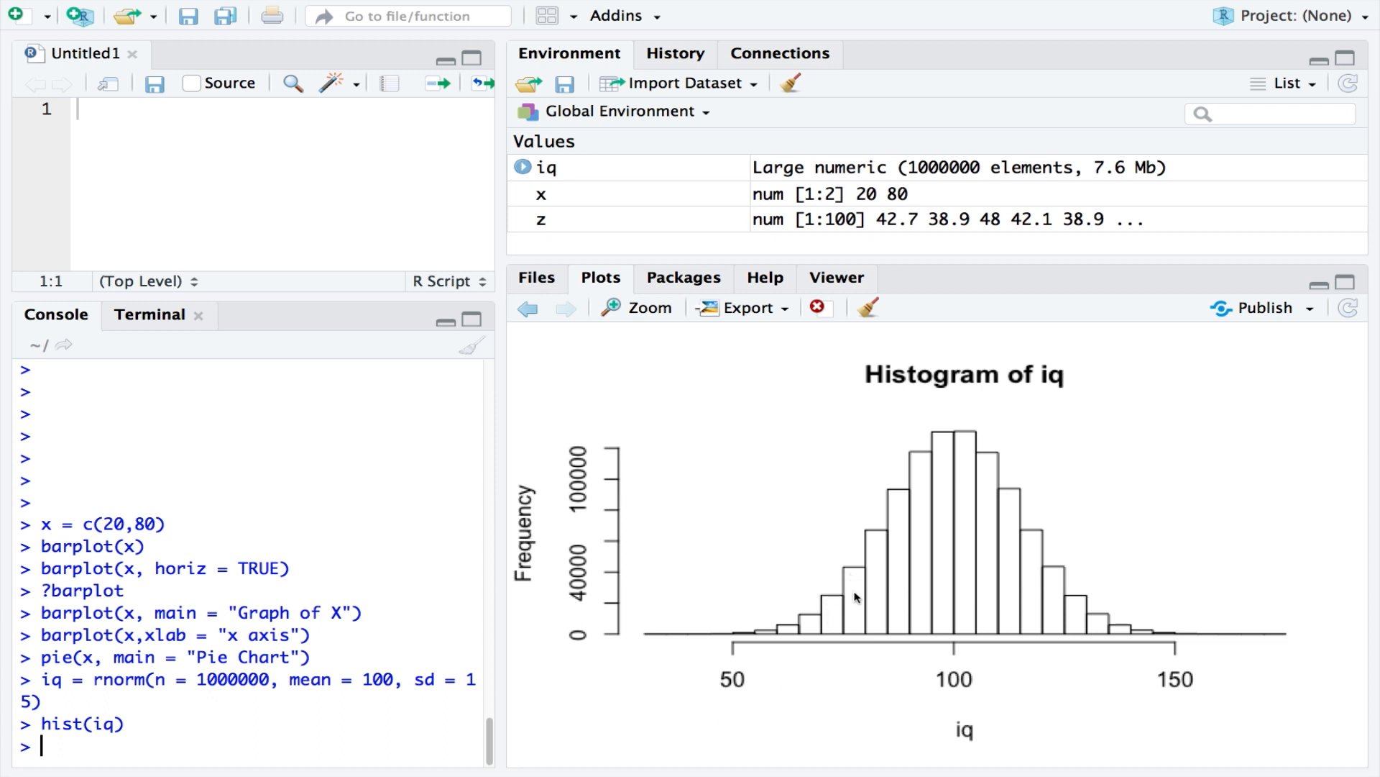
{"action": "mouse_move", "coordinate": [376, 748]}
{"action": "type", "text": "plot(density(iq))"}
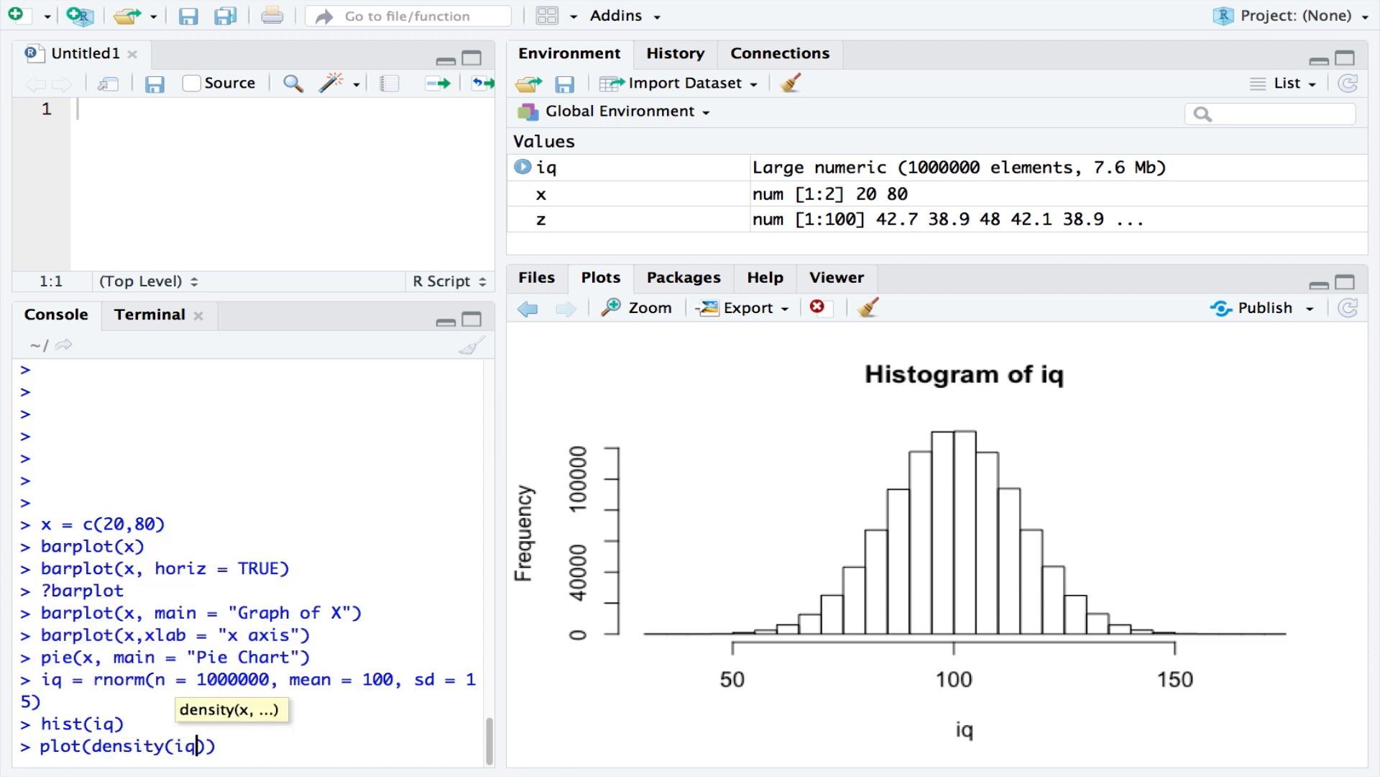
Run plot(density(iq)) to draw iq's density curve.
{"action": "key", "text": "Return"}
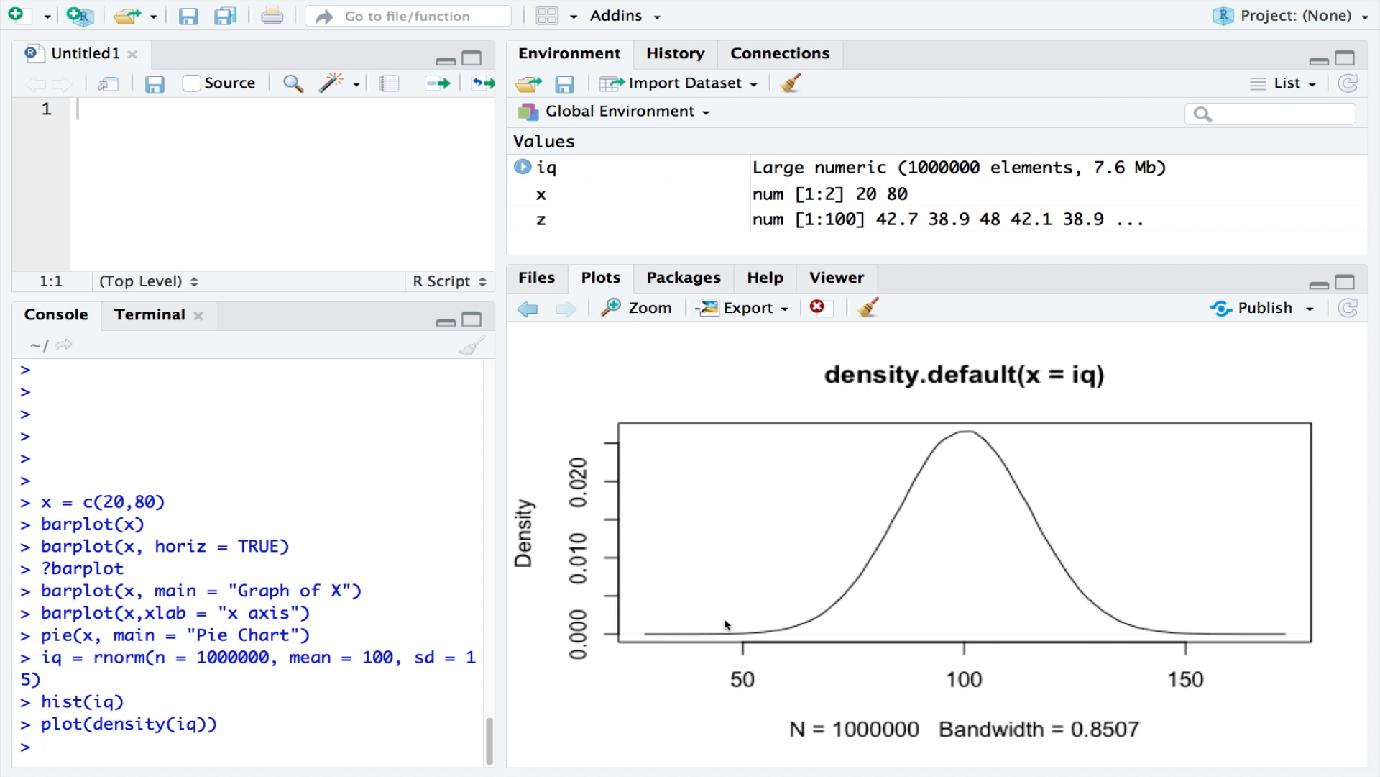
{"action": "mouse_move", "coordinate": [1149, 605]}
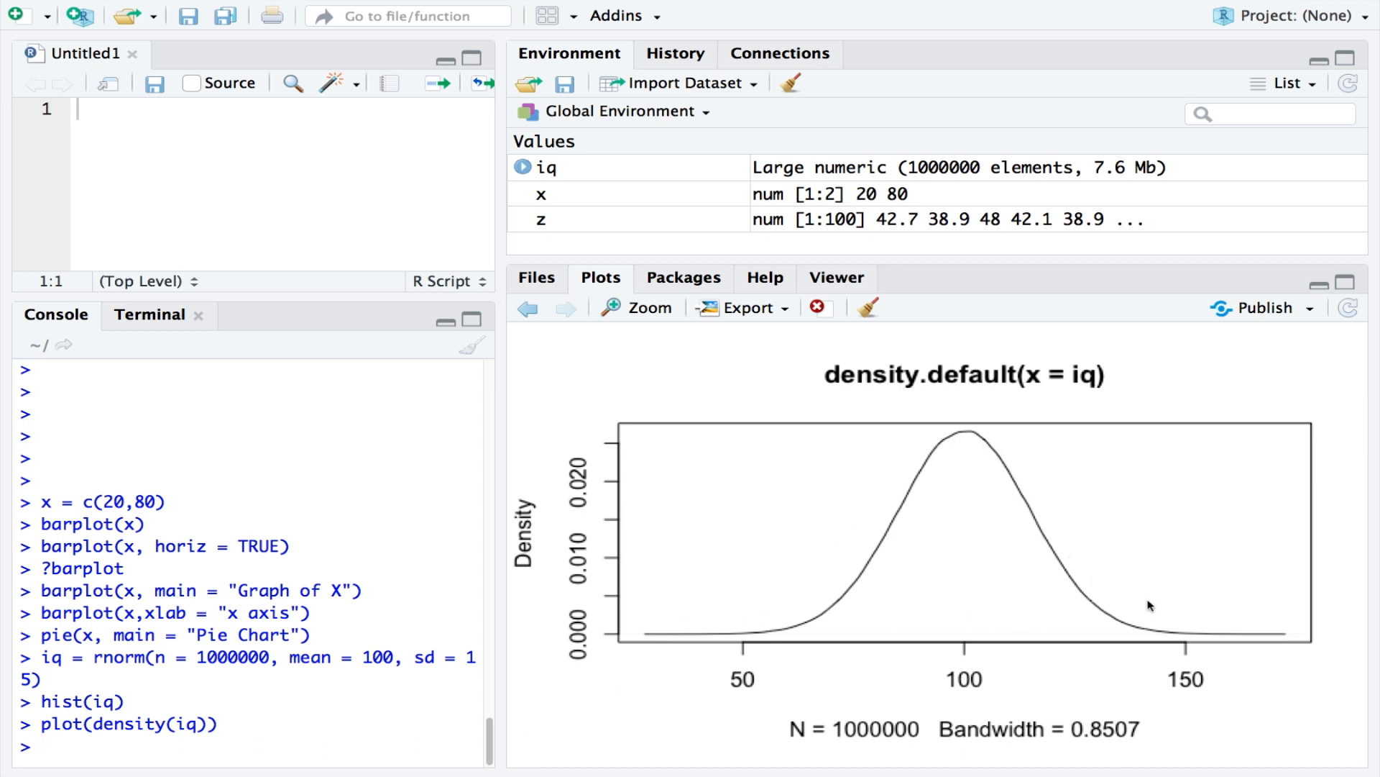
{"action": "mouse_move", "coordinate": [384, 750]}
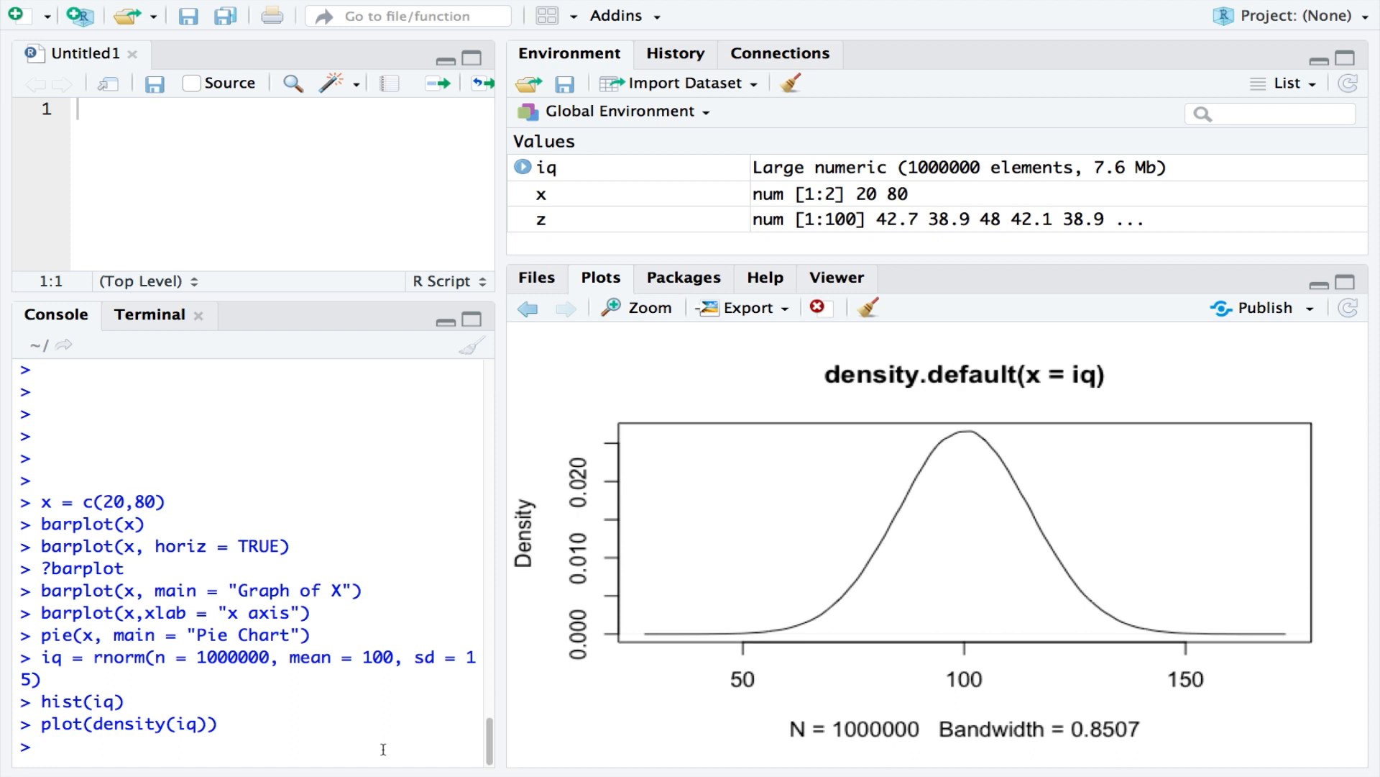
Create y = rnorm(n = 100, sd = 10, mean = 50) and begin a boxplot of it.
{"action": "type", "text": "y ="}
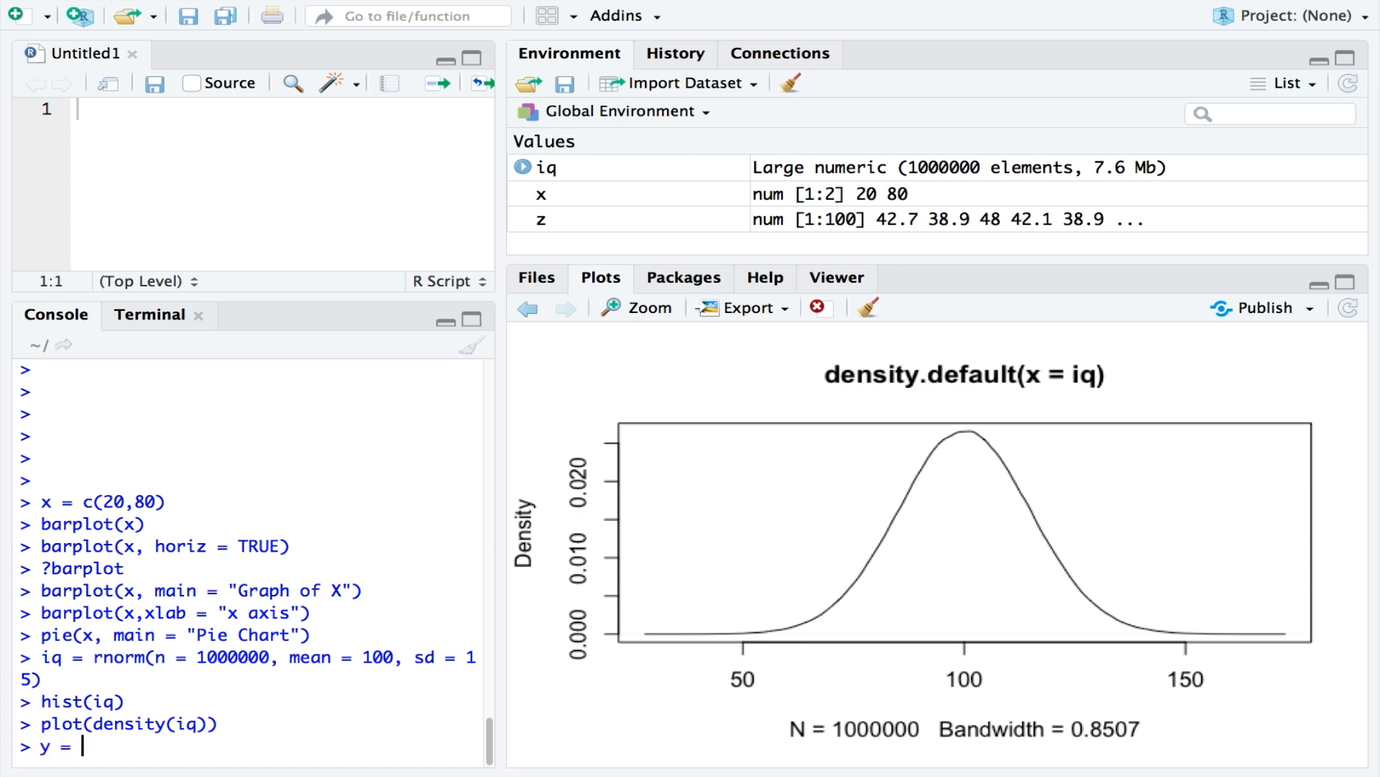
{"action": "type", "text": "rnorm(n ="}
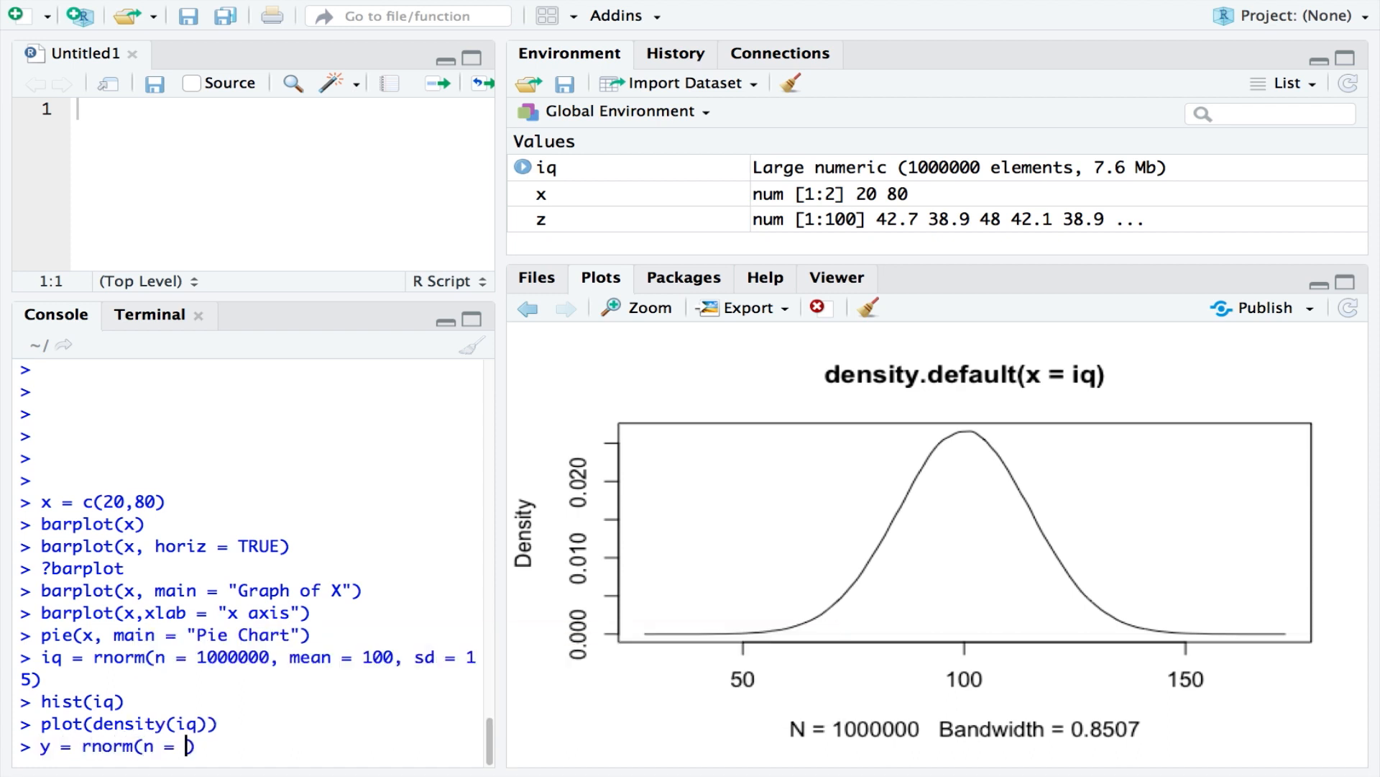
{"action": "type", "text": "100,"}
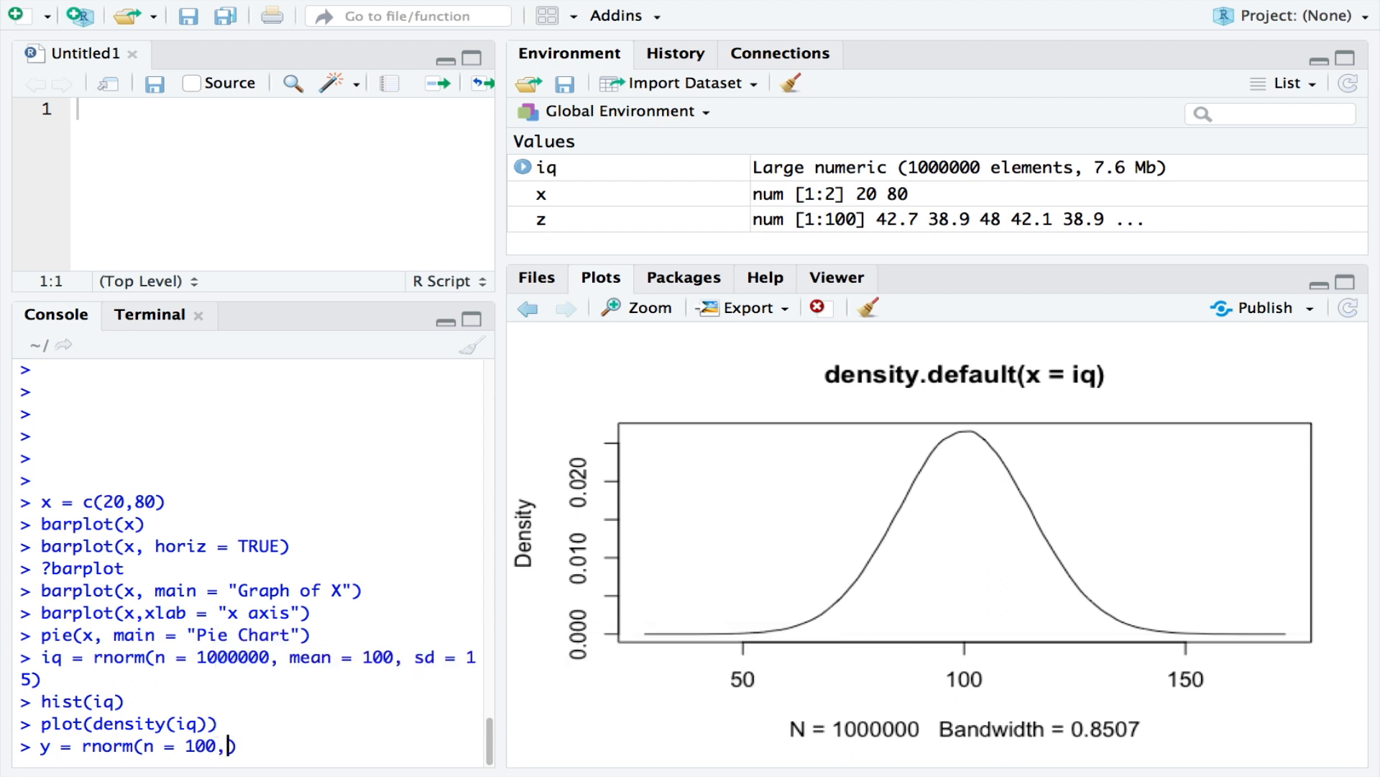
{"action": "type", "text": "sd = 10,"}
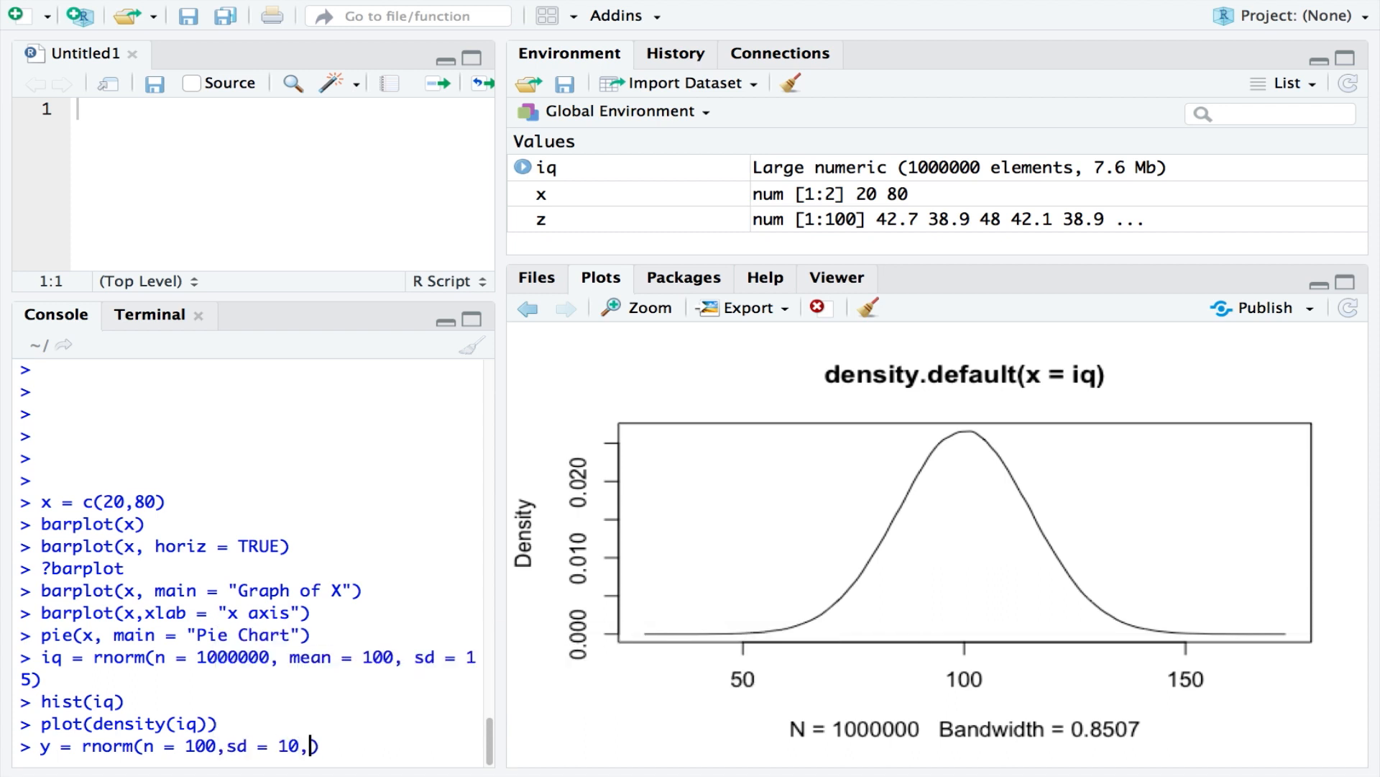
{"action": "key", "text": "Return"}
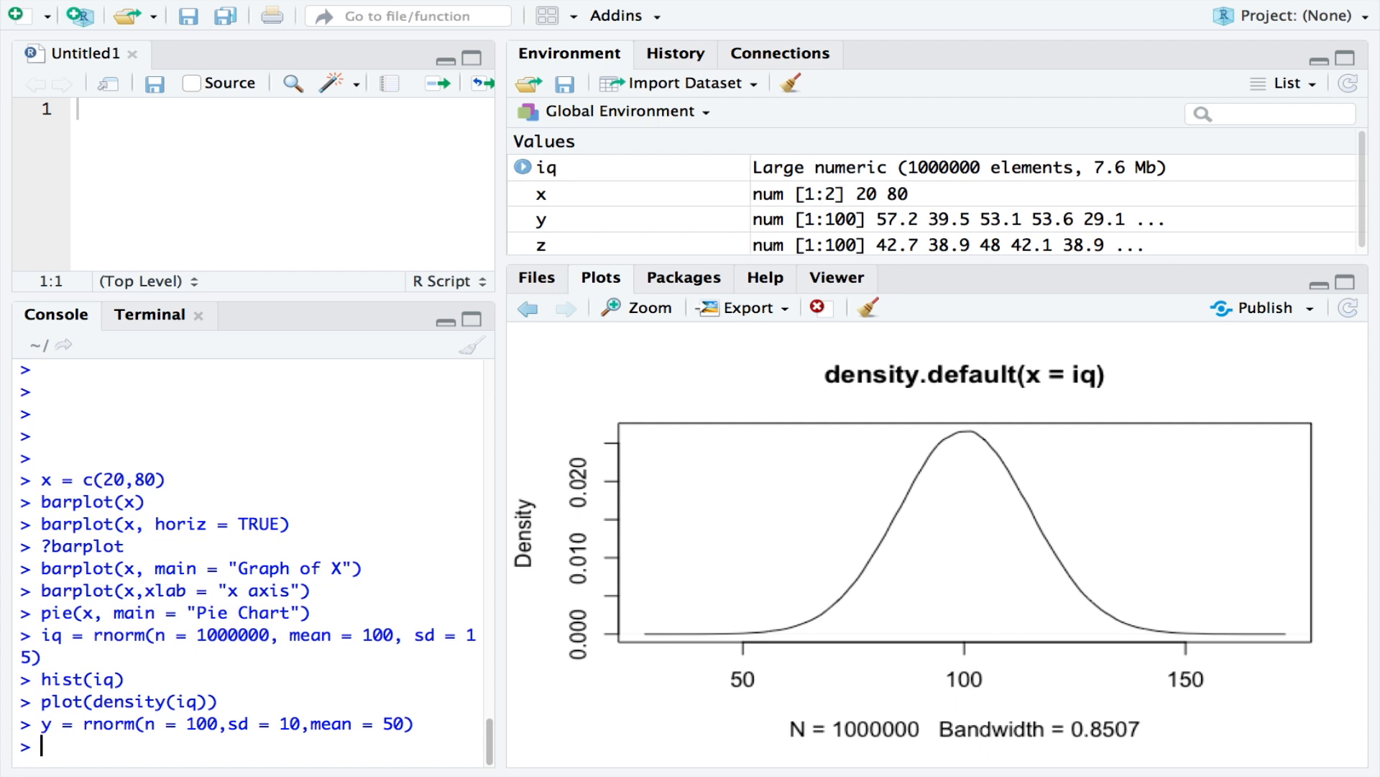
{"action": "type", "text": "boxplot(y"}
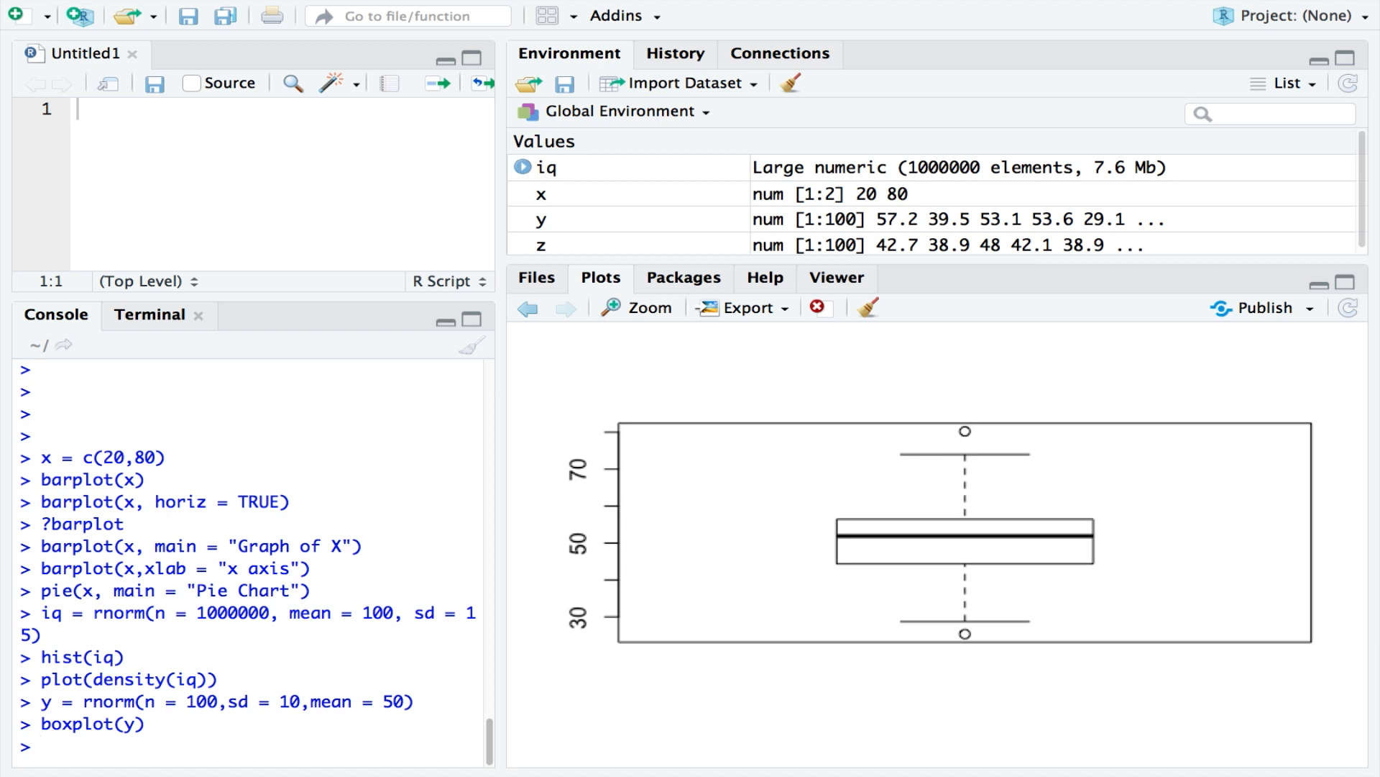
{"action": "mouse_move", "coordinate": [1060, 518]}
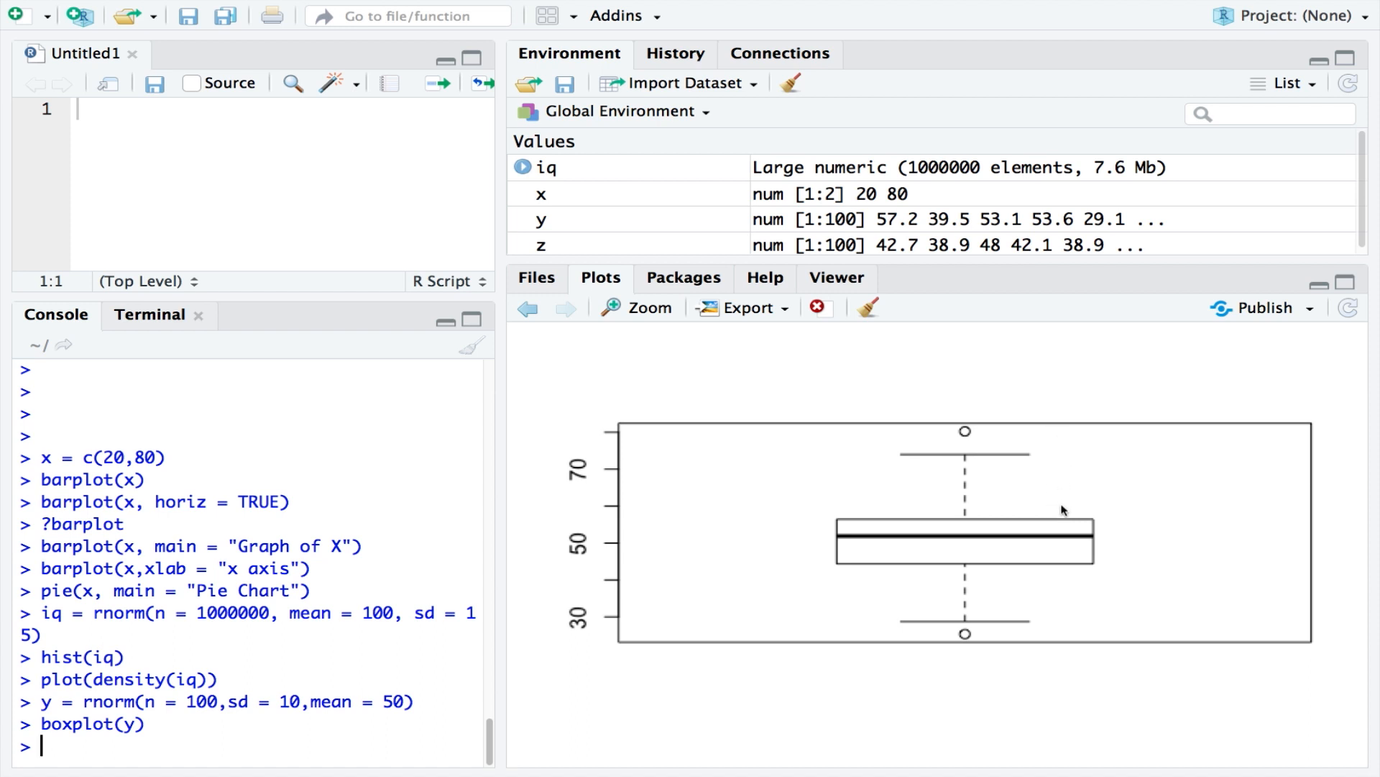
{"action": "mouse_move", "coordinate": [1071, 573]}
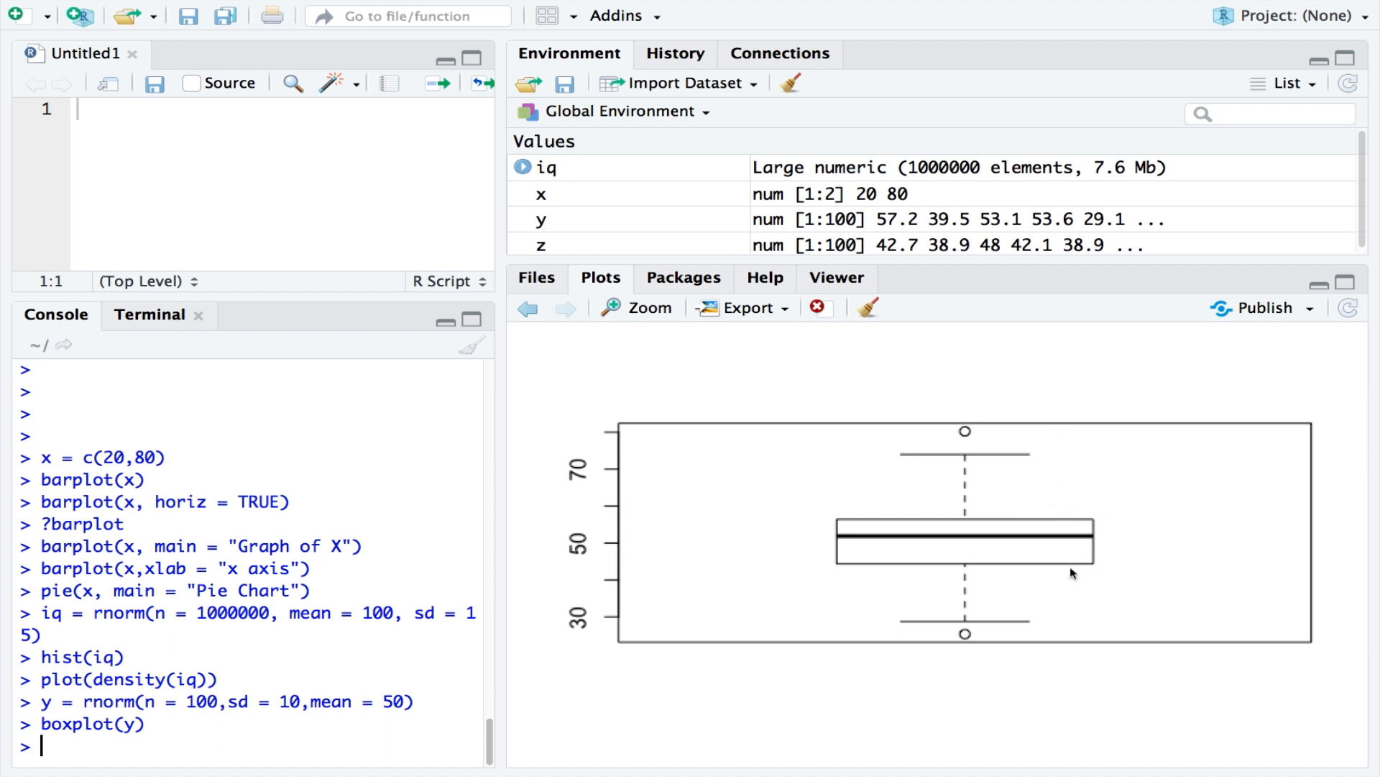
{"action": "mouse_move", "coordinate": [1111, 551]}
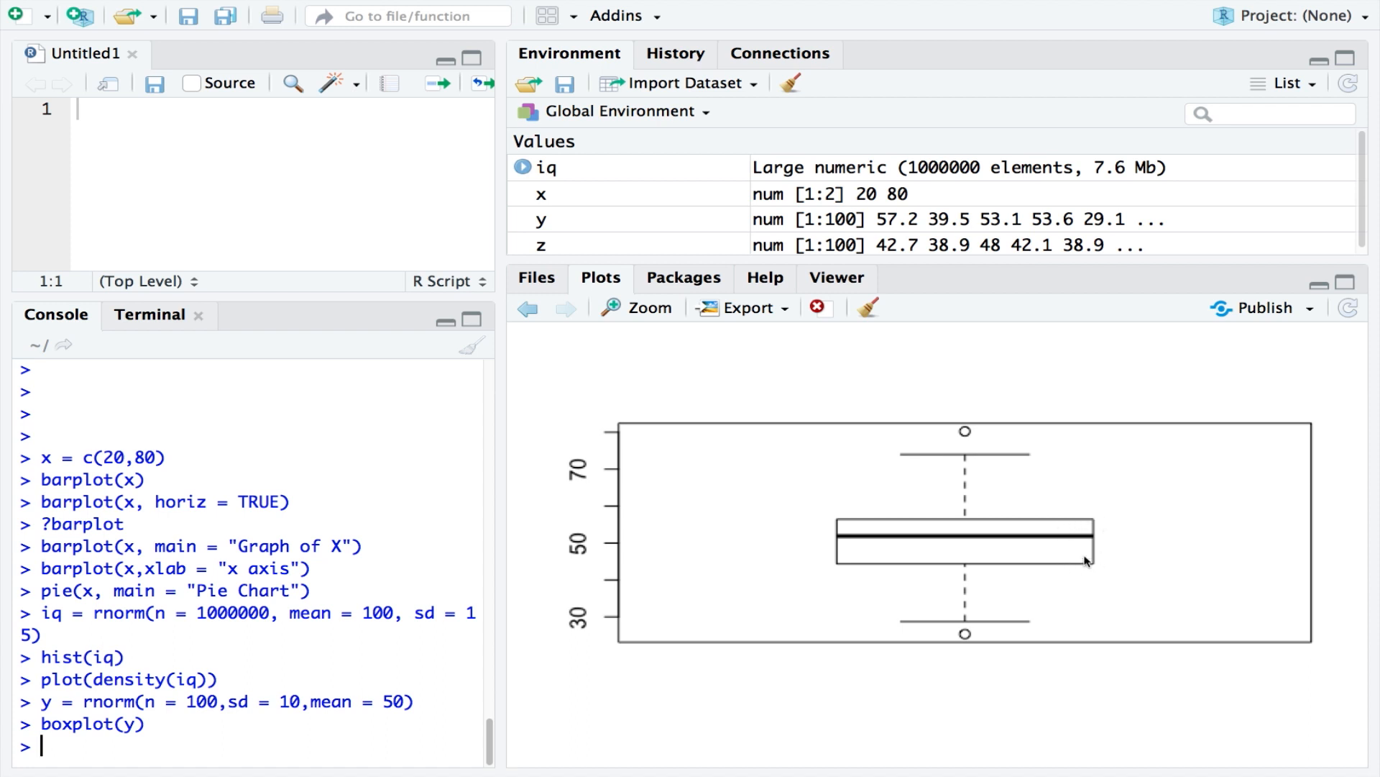
{"action": "mouse_move", "coordinate": [1102, 522]}
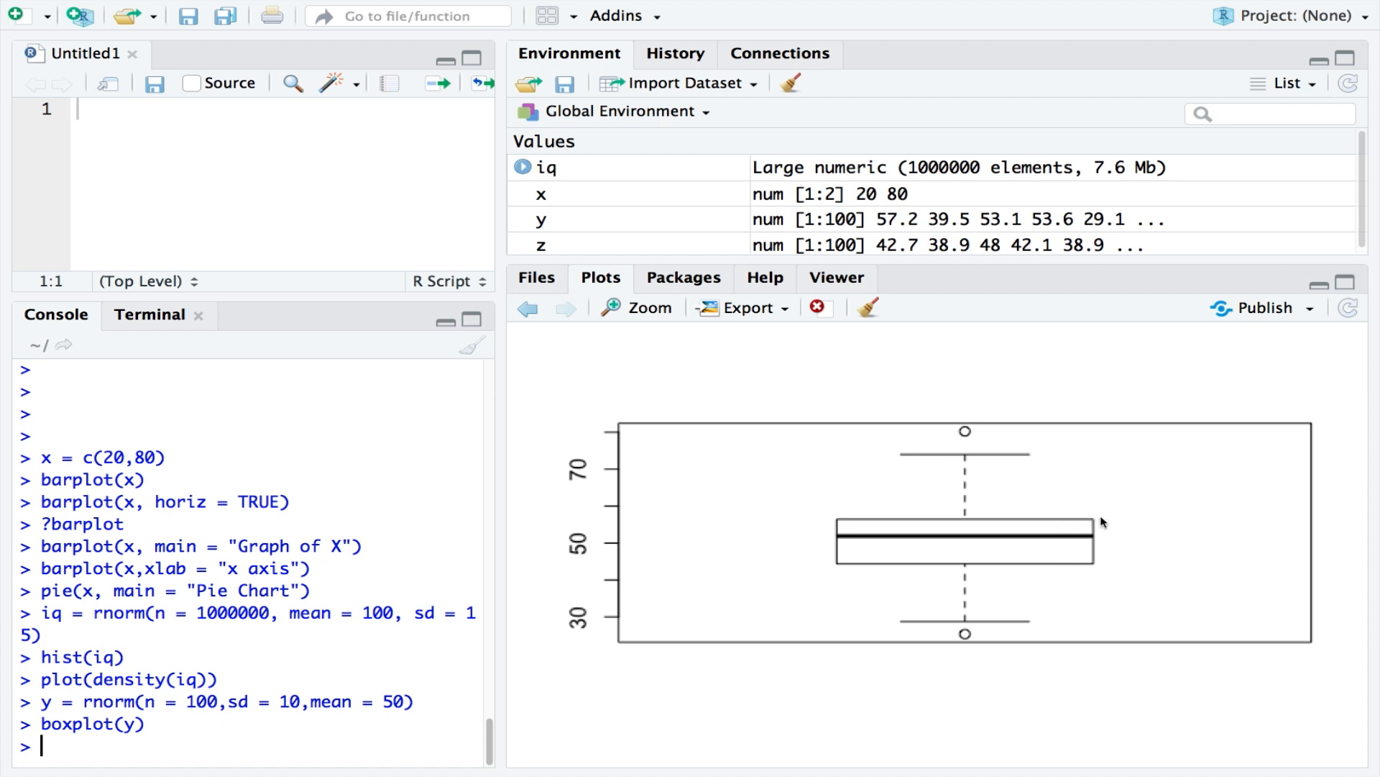
{"action": "mouse_move", "coordinate": [1099, 570]}
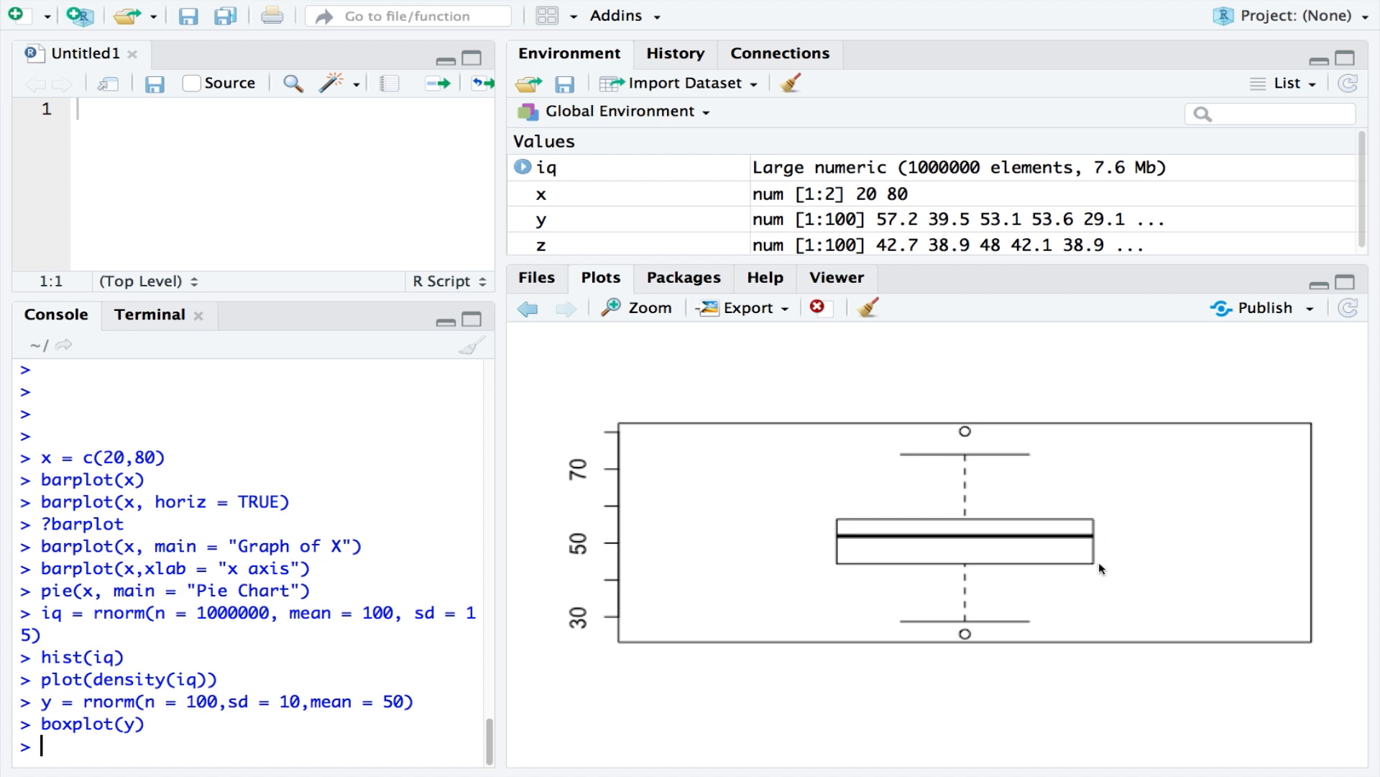
{"action": "mouse_move", "coordinate": [1105, 538]}
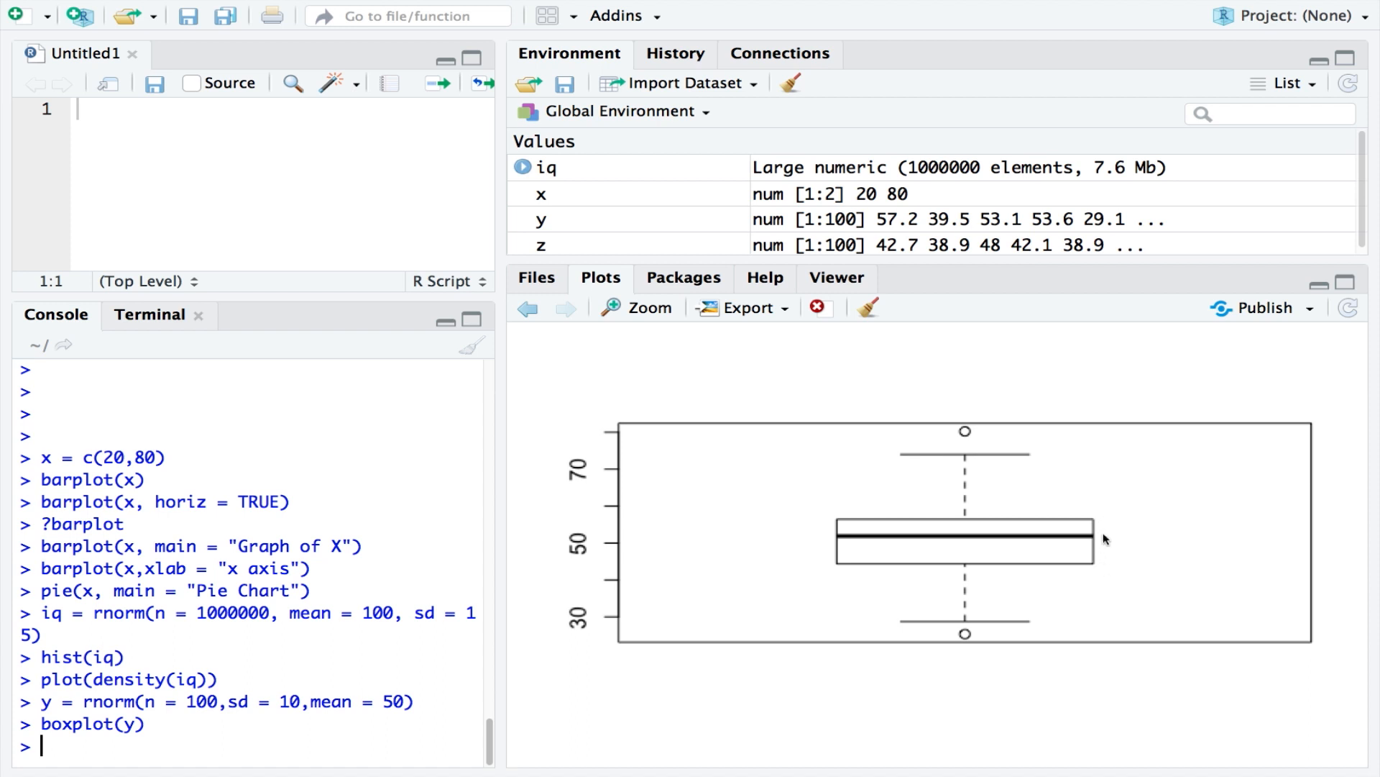
{"action": "mouse_move", "coordinate": [957, 542]}
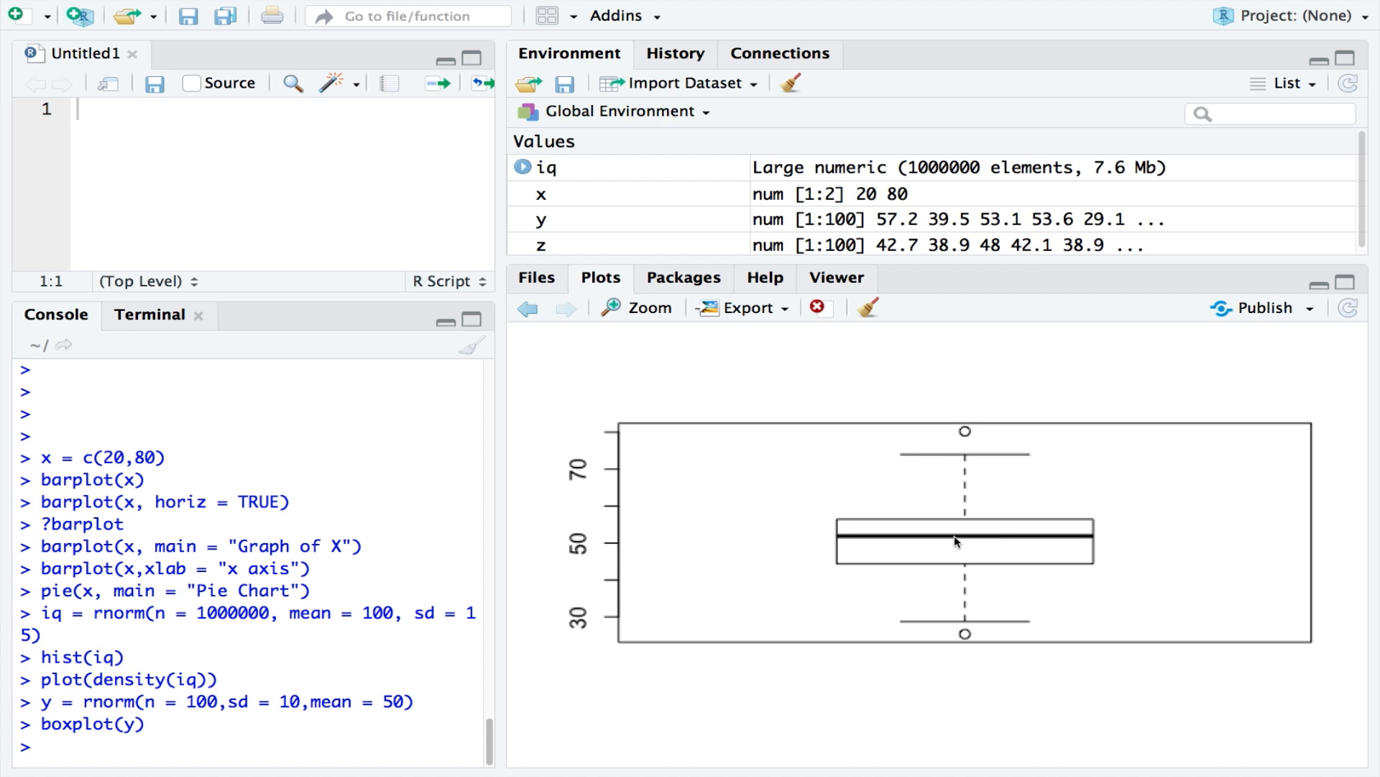
{"action": "mouse_move", "coordinate": [1104, 545]}
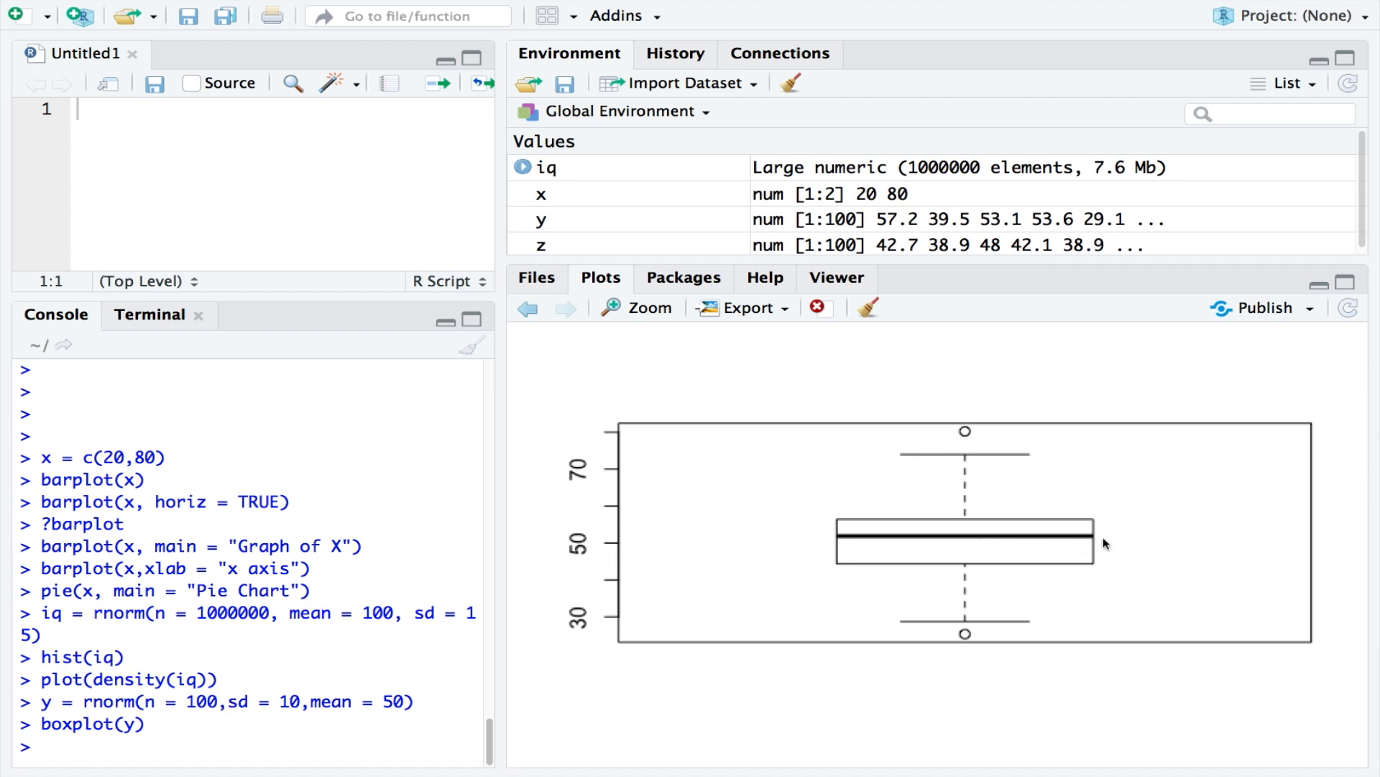
{"action": "mouse_move", "coordinate": [975, 436]}
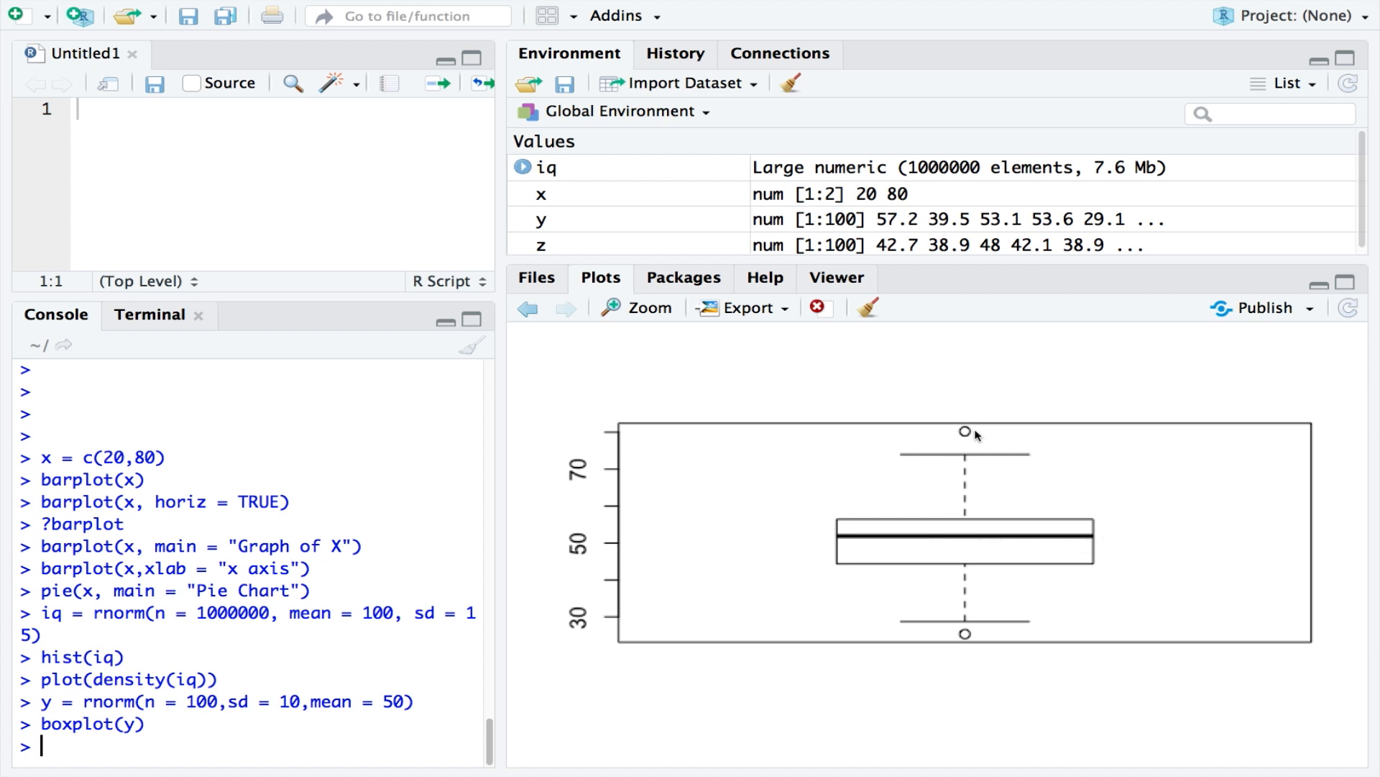
{"action": "mouse_move", "coordinate": [972, 639]}
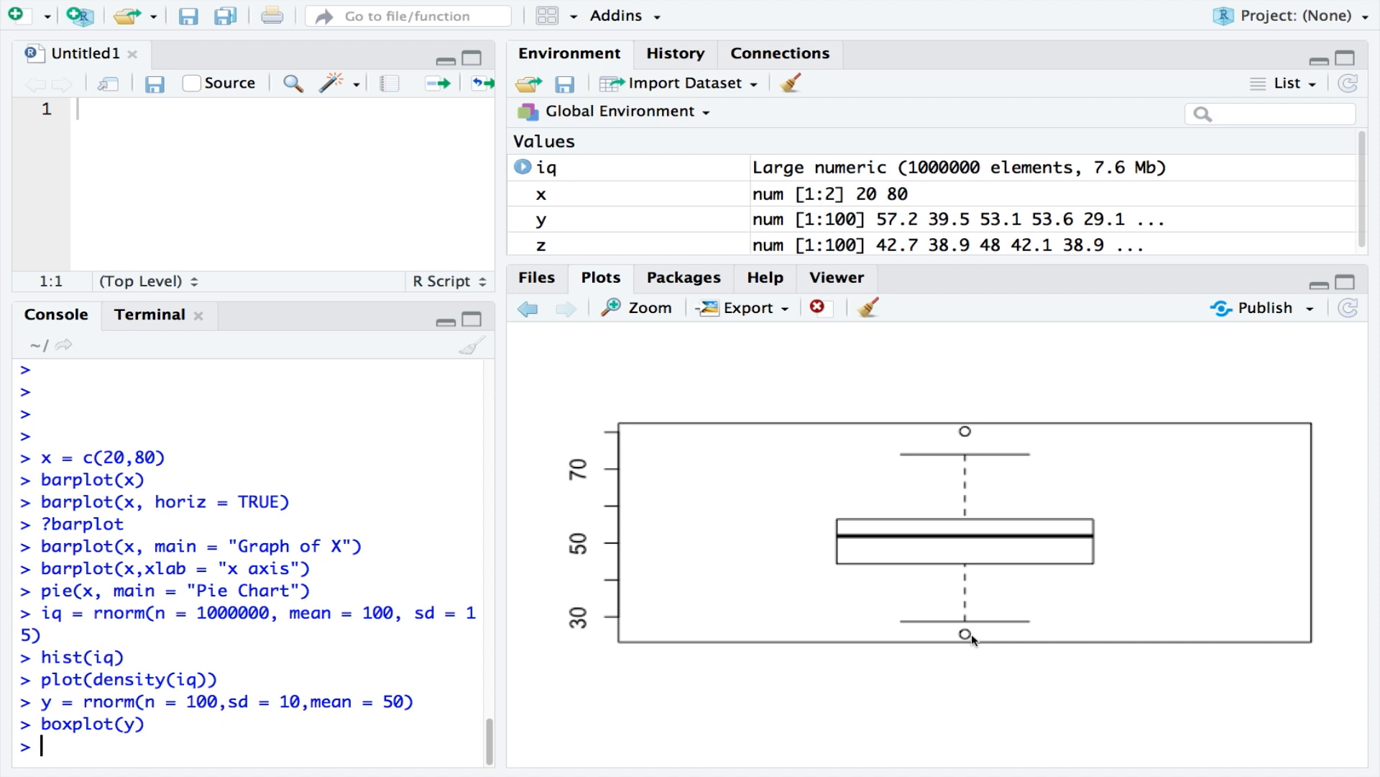
{"action": "mouse_move", "coordinate": [980, 640]}
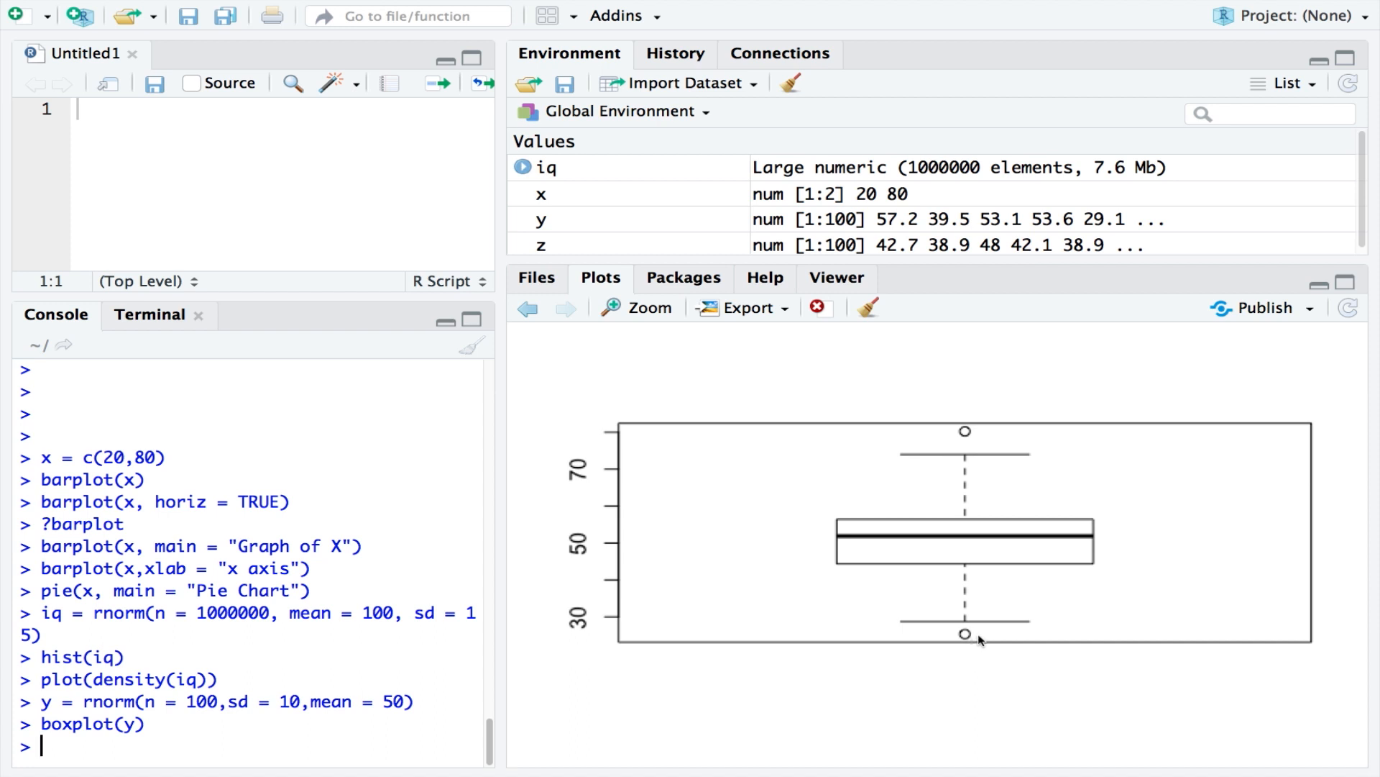
{"action": "mouse_move", "coordinate": [424, 760]}
{"action": "type", "text": "boxplot("}
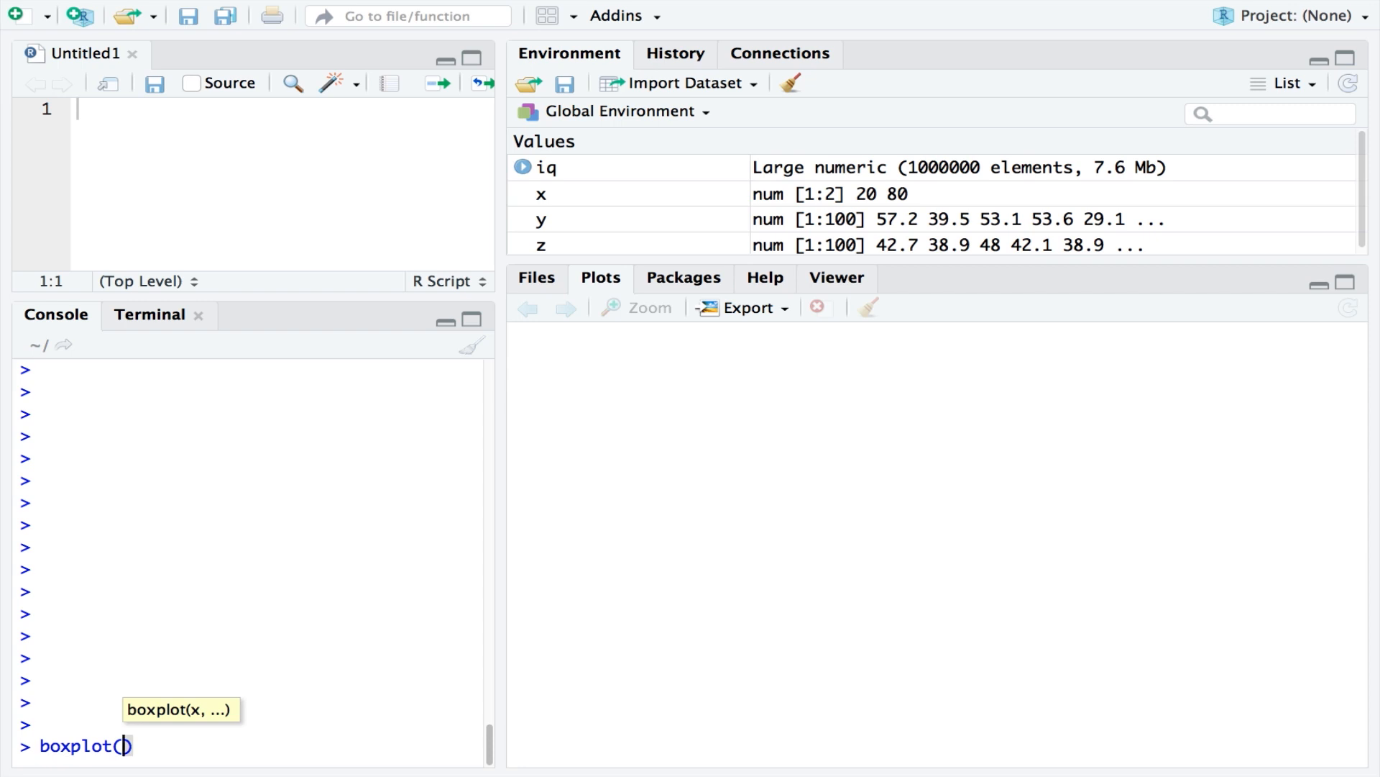
Run boxplot(y,z) in the console to draw y and z box plots side by side.
{"action": "type", "text": "y,z"}
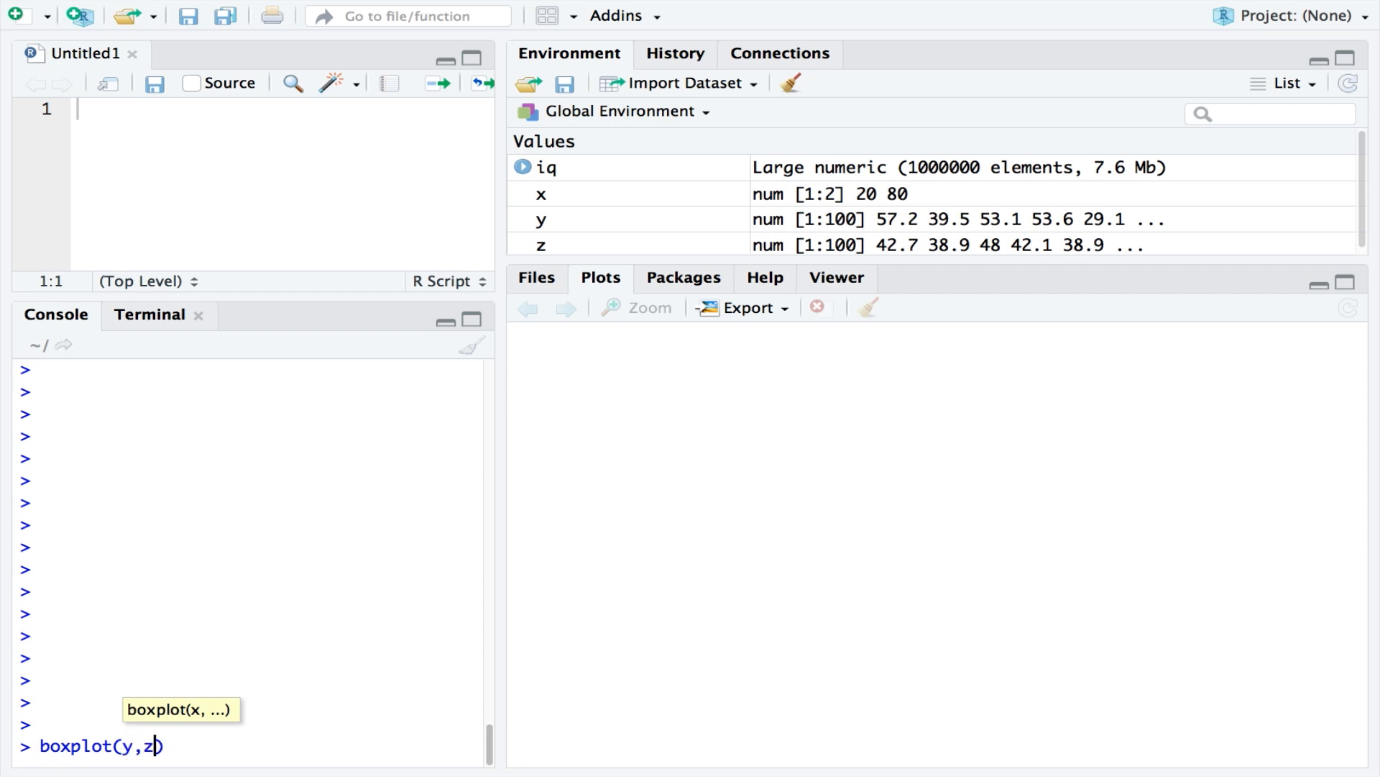
{"action": "key", "text": "Return"}
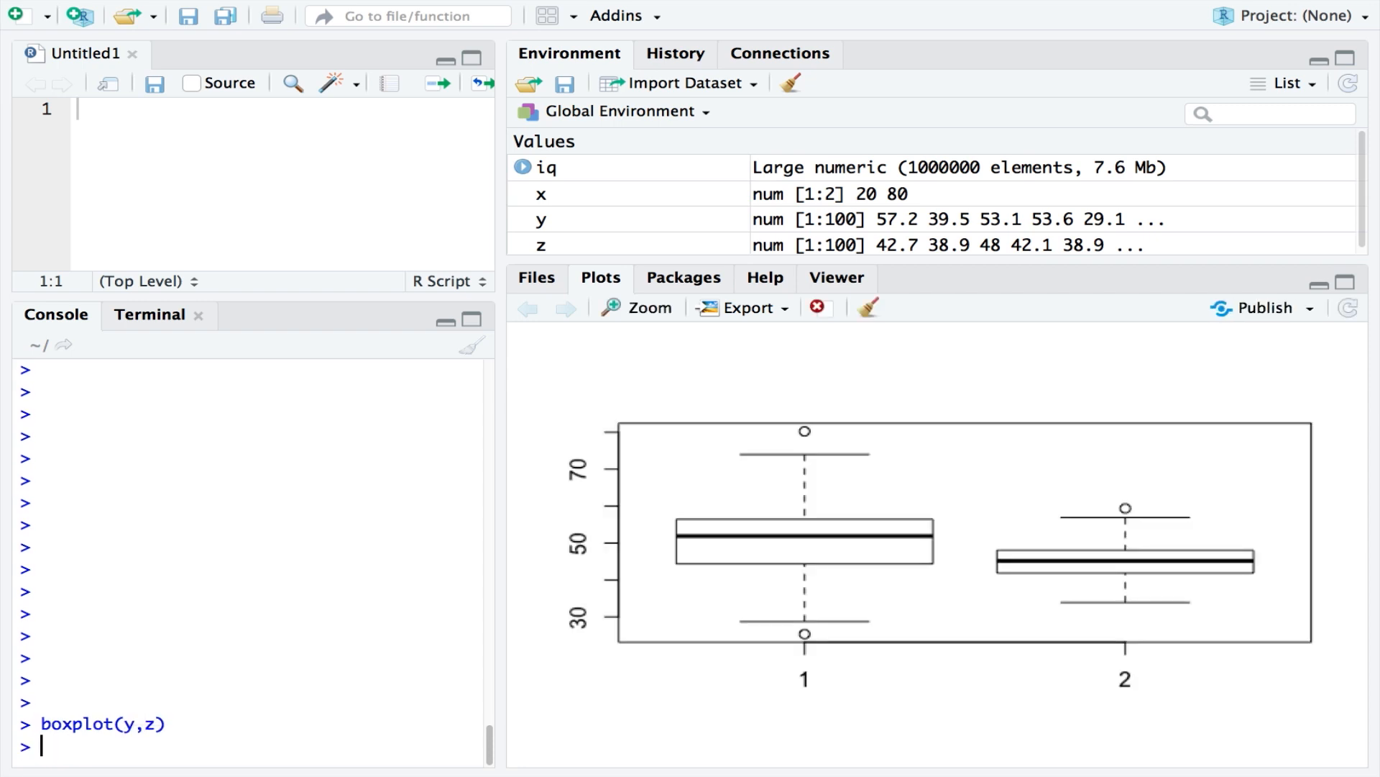